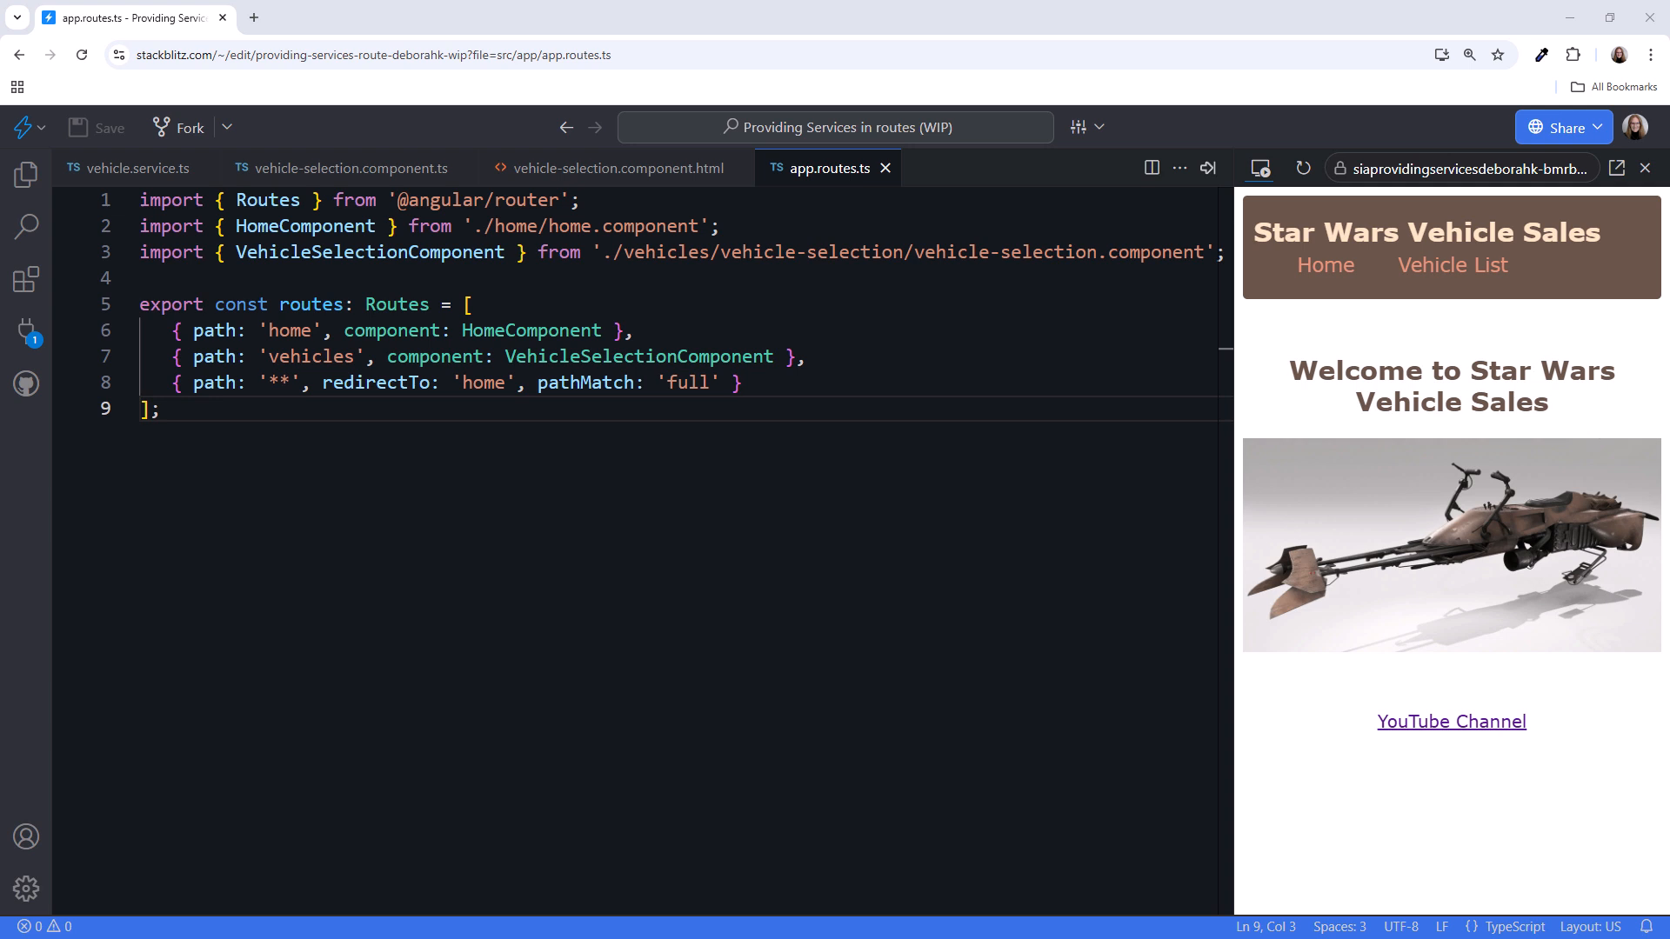
- Review vehicle.service.ts, vehicle-selection.component.ts and app.routes.ts without changing any code
left_click(127, 168)
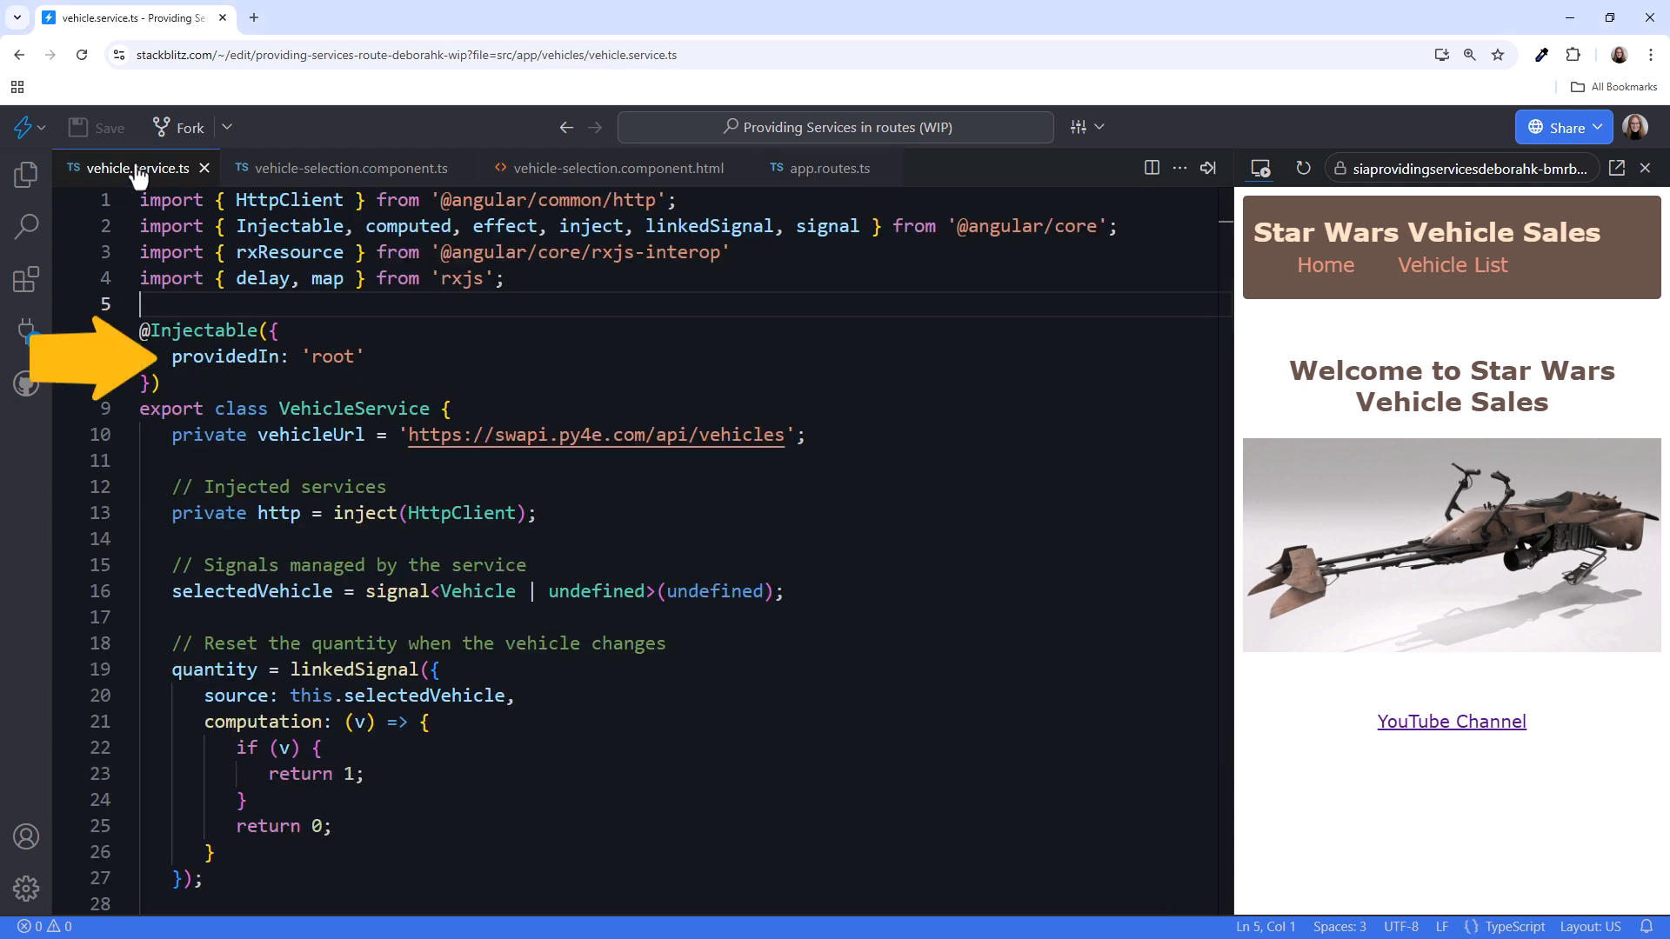
left_click(351, 169)
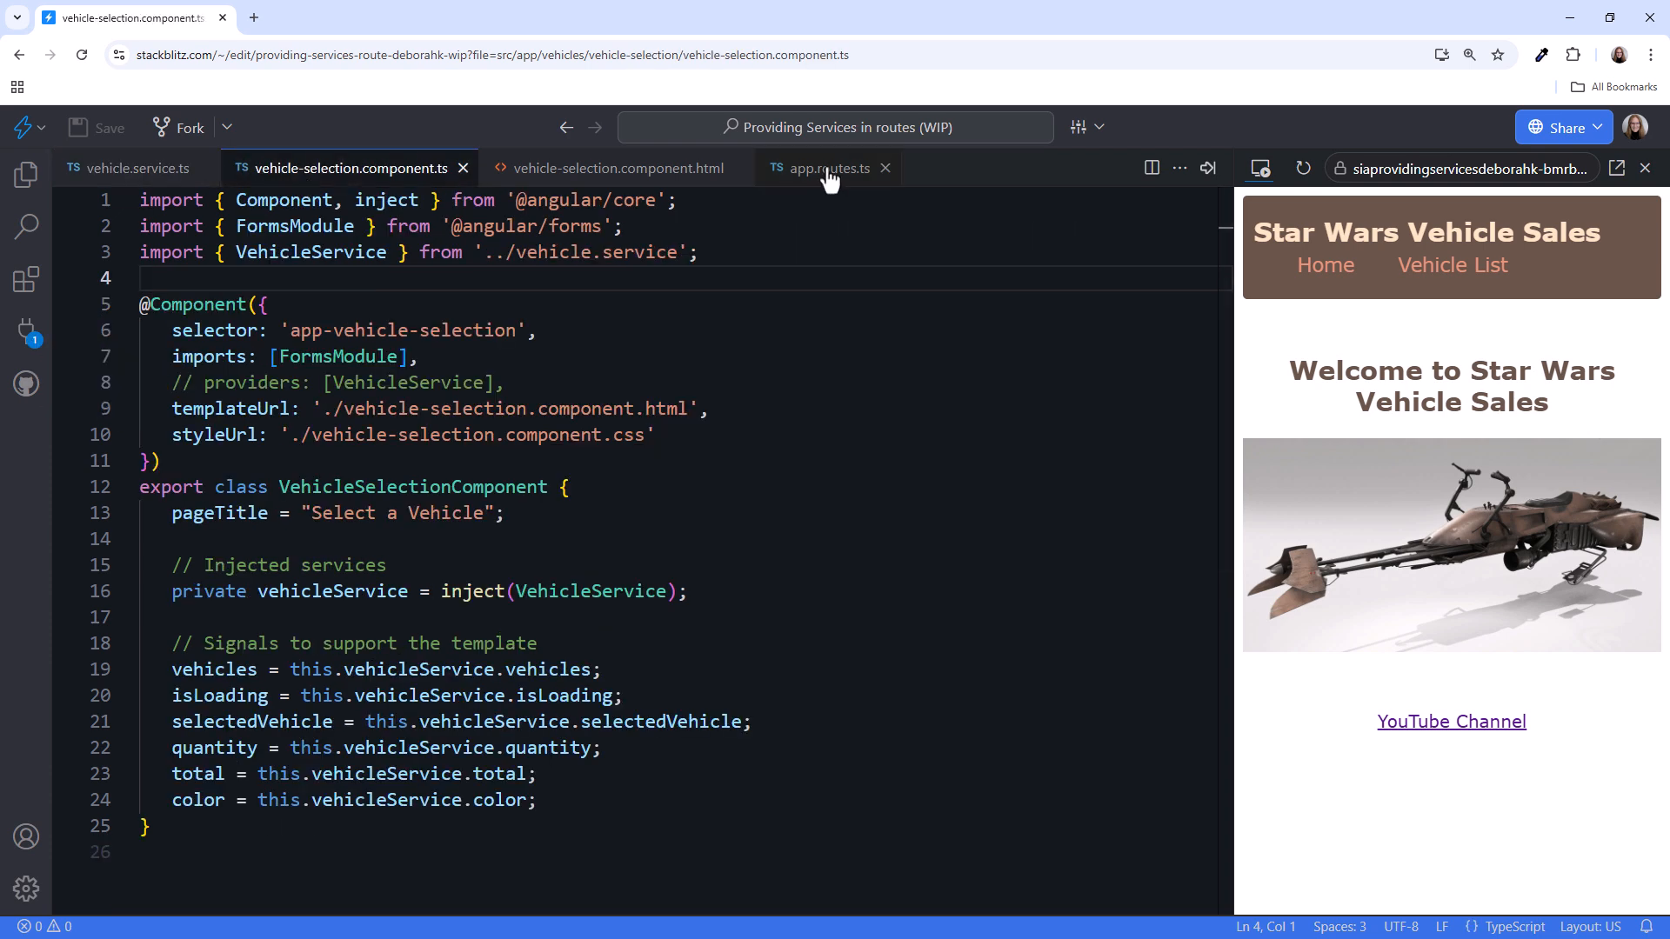
left_click(828, 169)
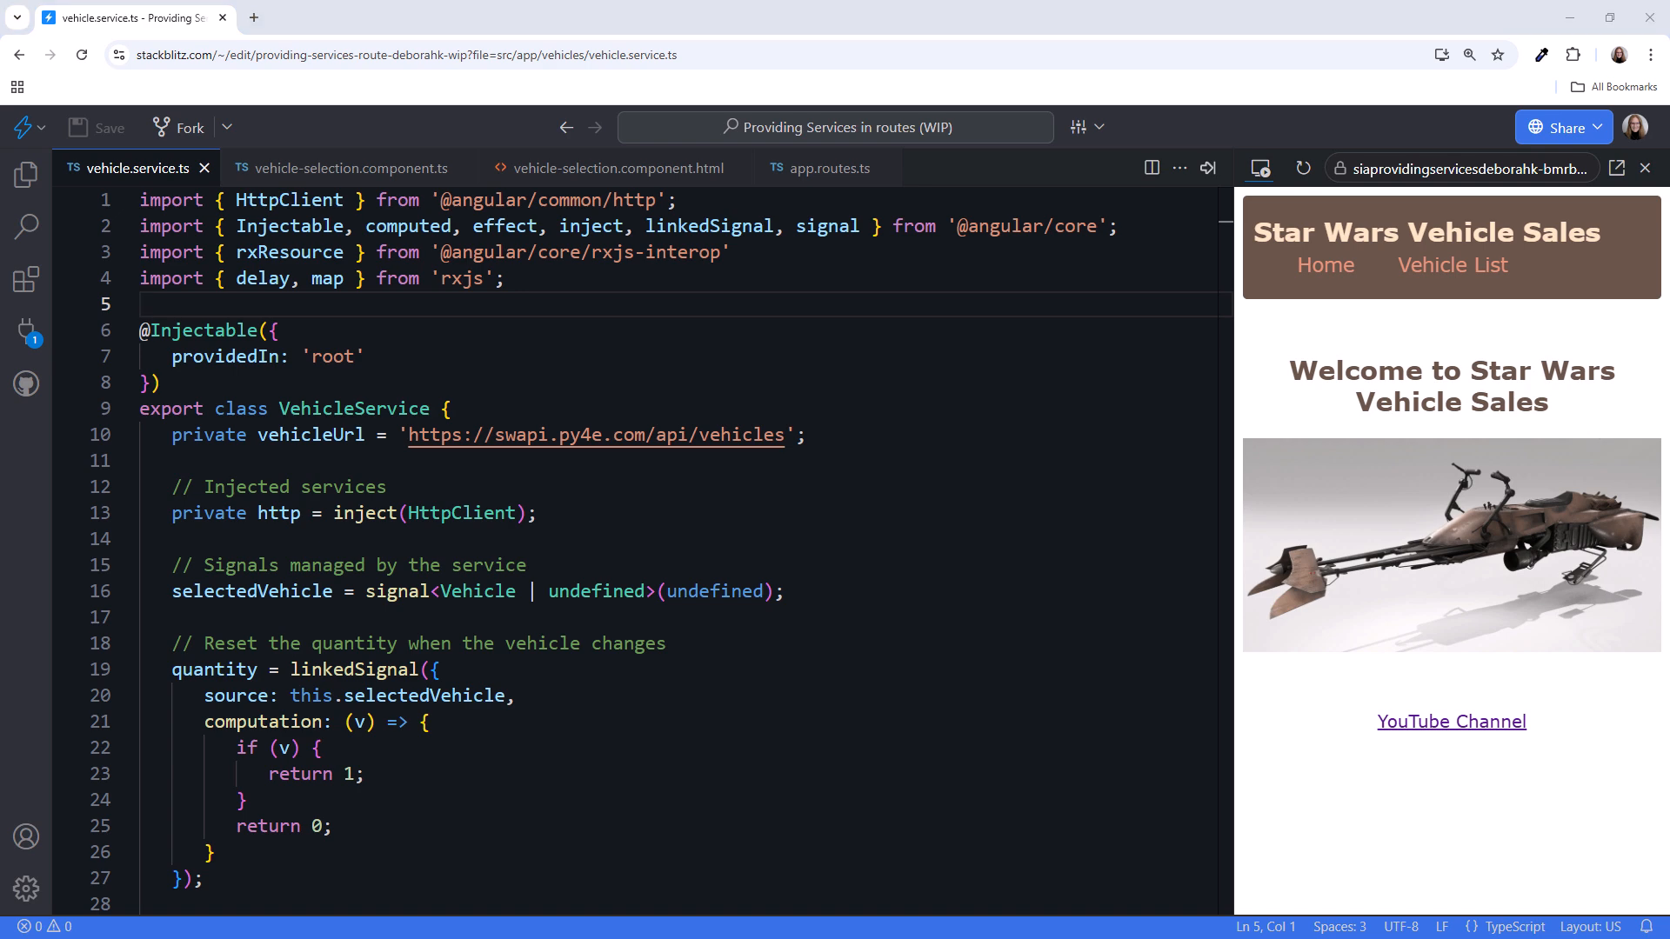
- Add providers: [VehicleService] to the vehicles route in app.routes.ts, importing VehicleService
left_click(828, 169)
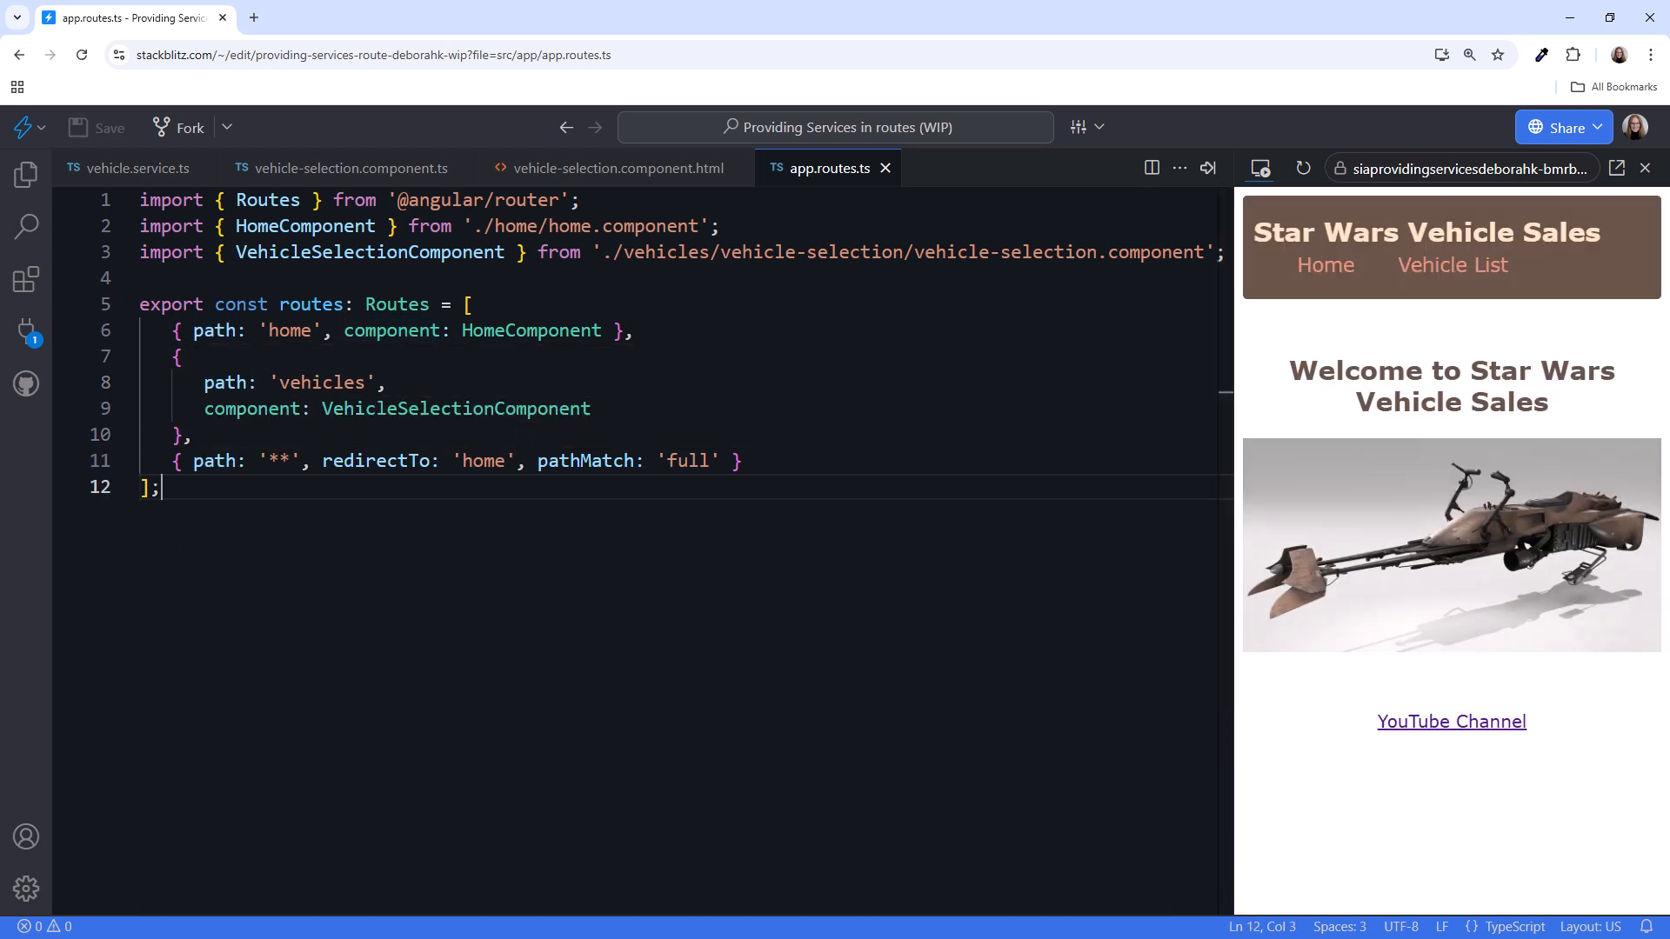
type("providers")
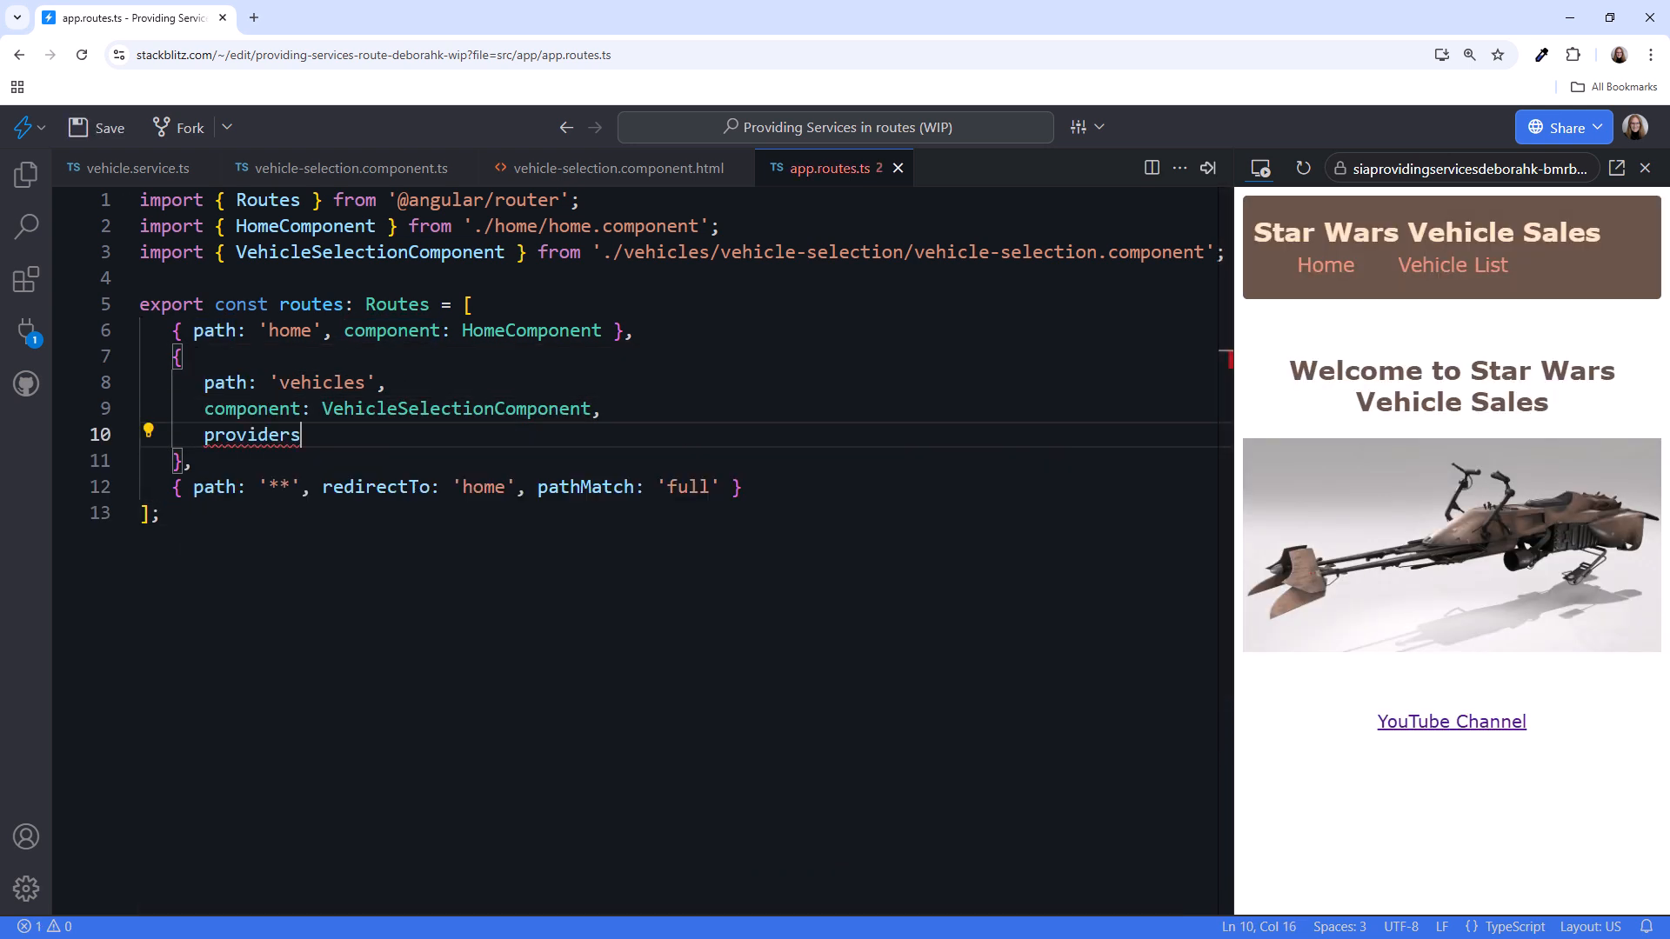
type(": []")
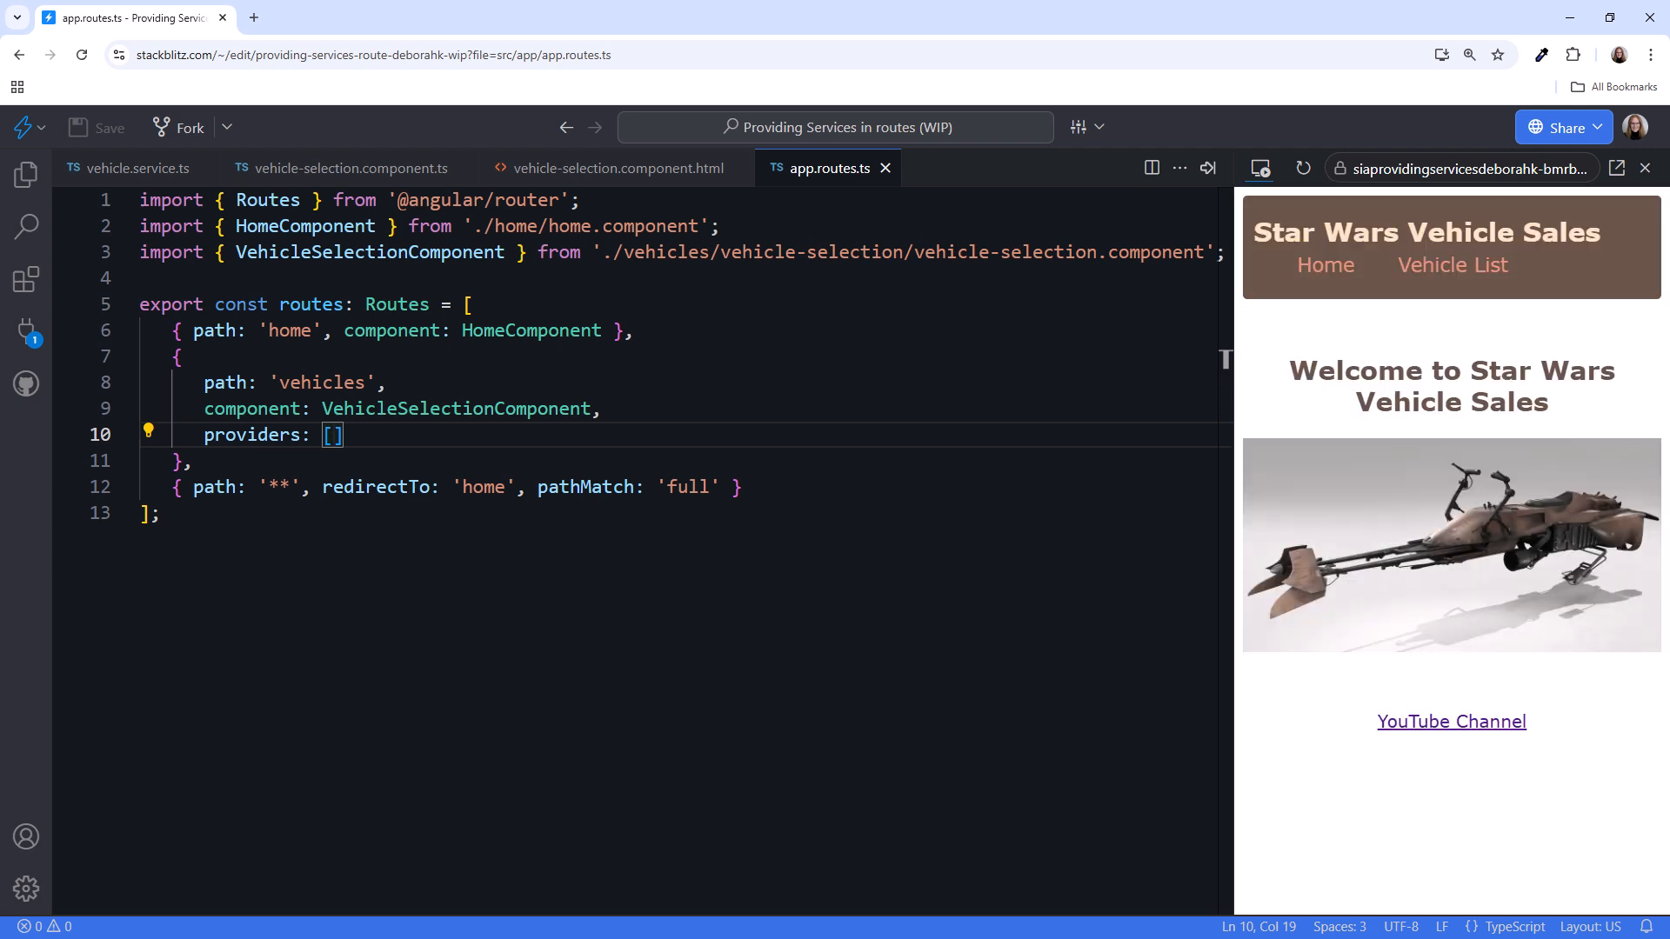
type("VehicleService")
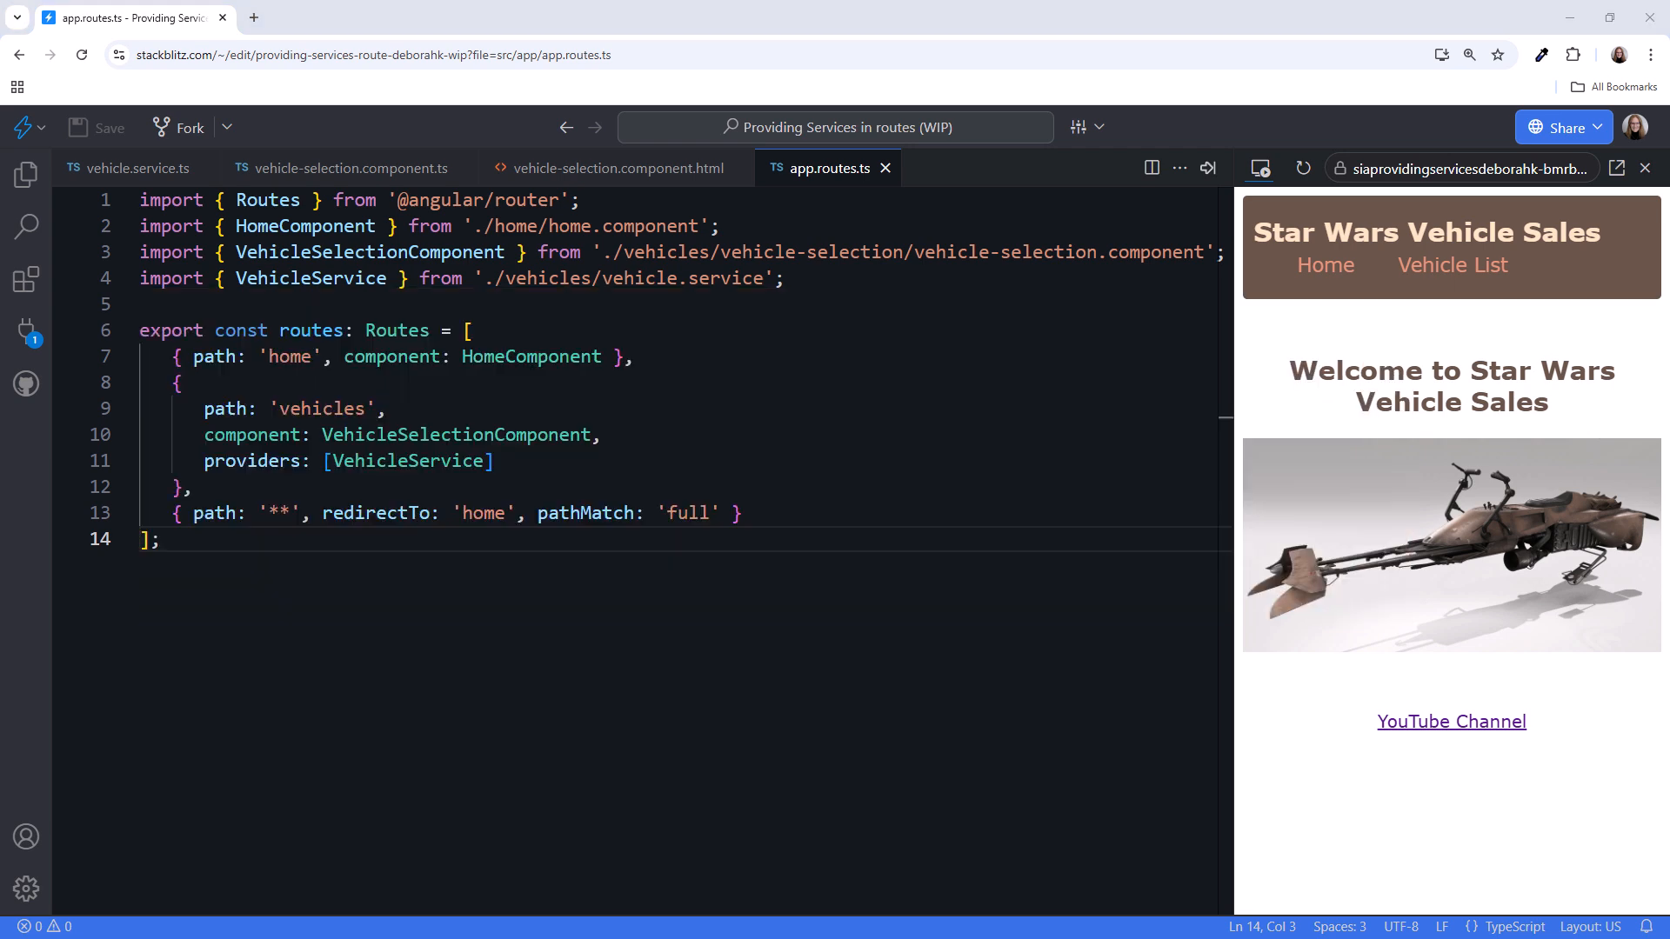
left_click(135, 169)
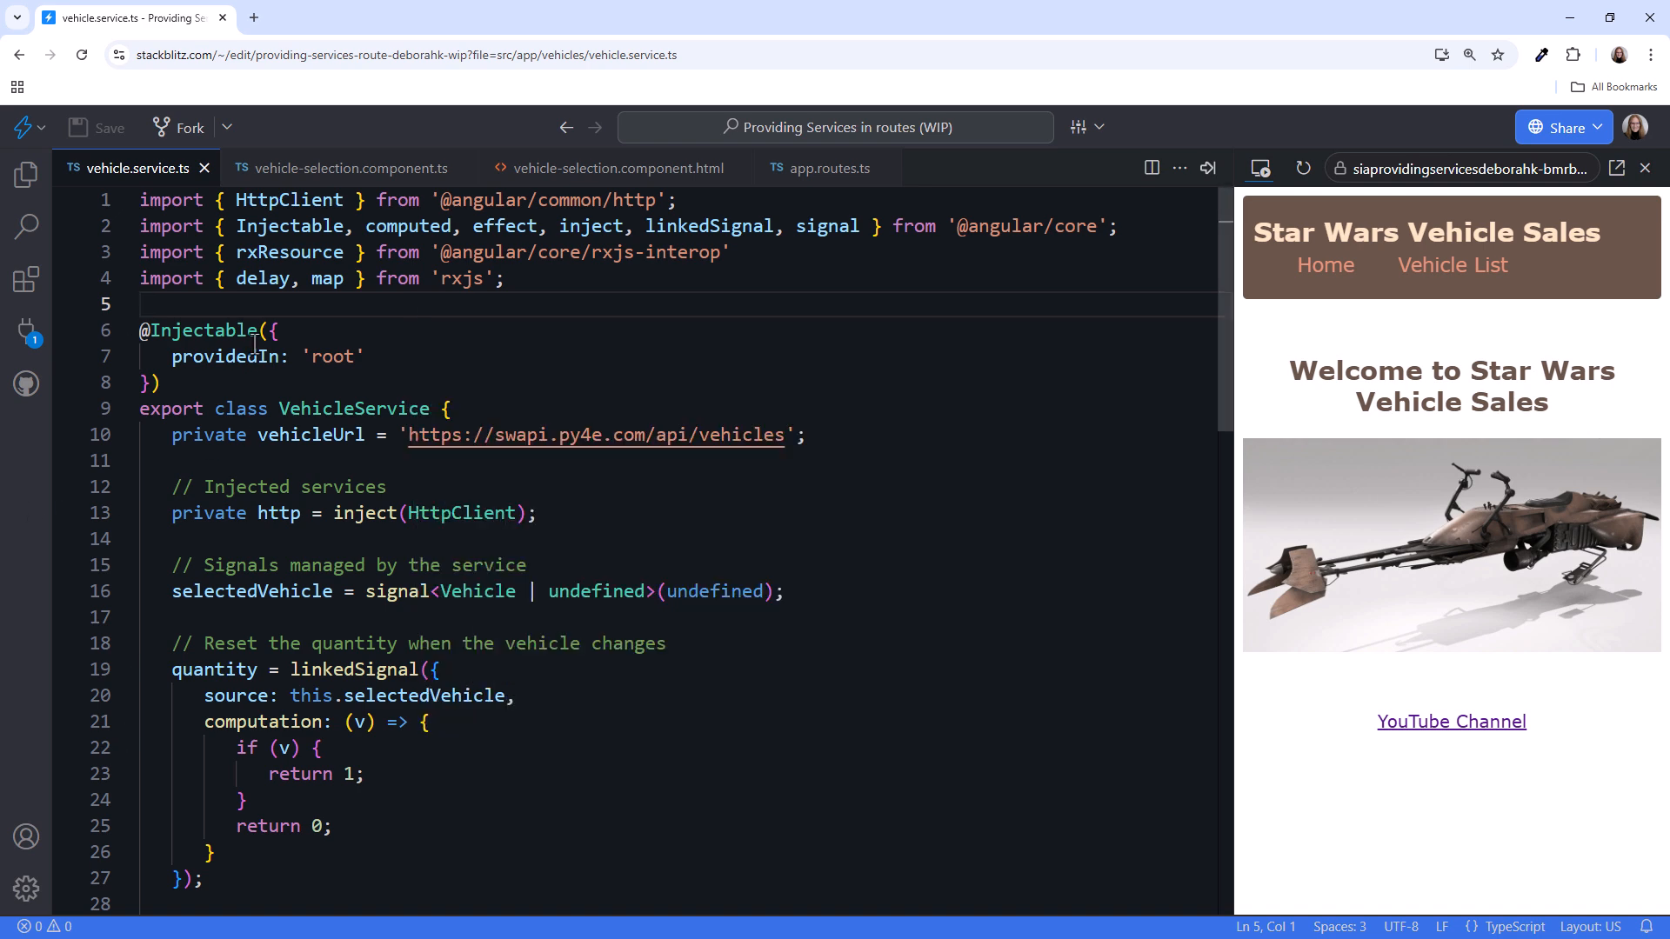
left_click_drag(275, 330, 144, 383)
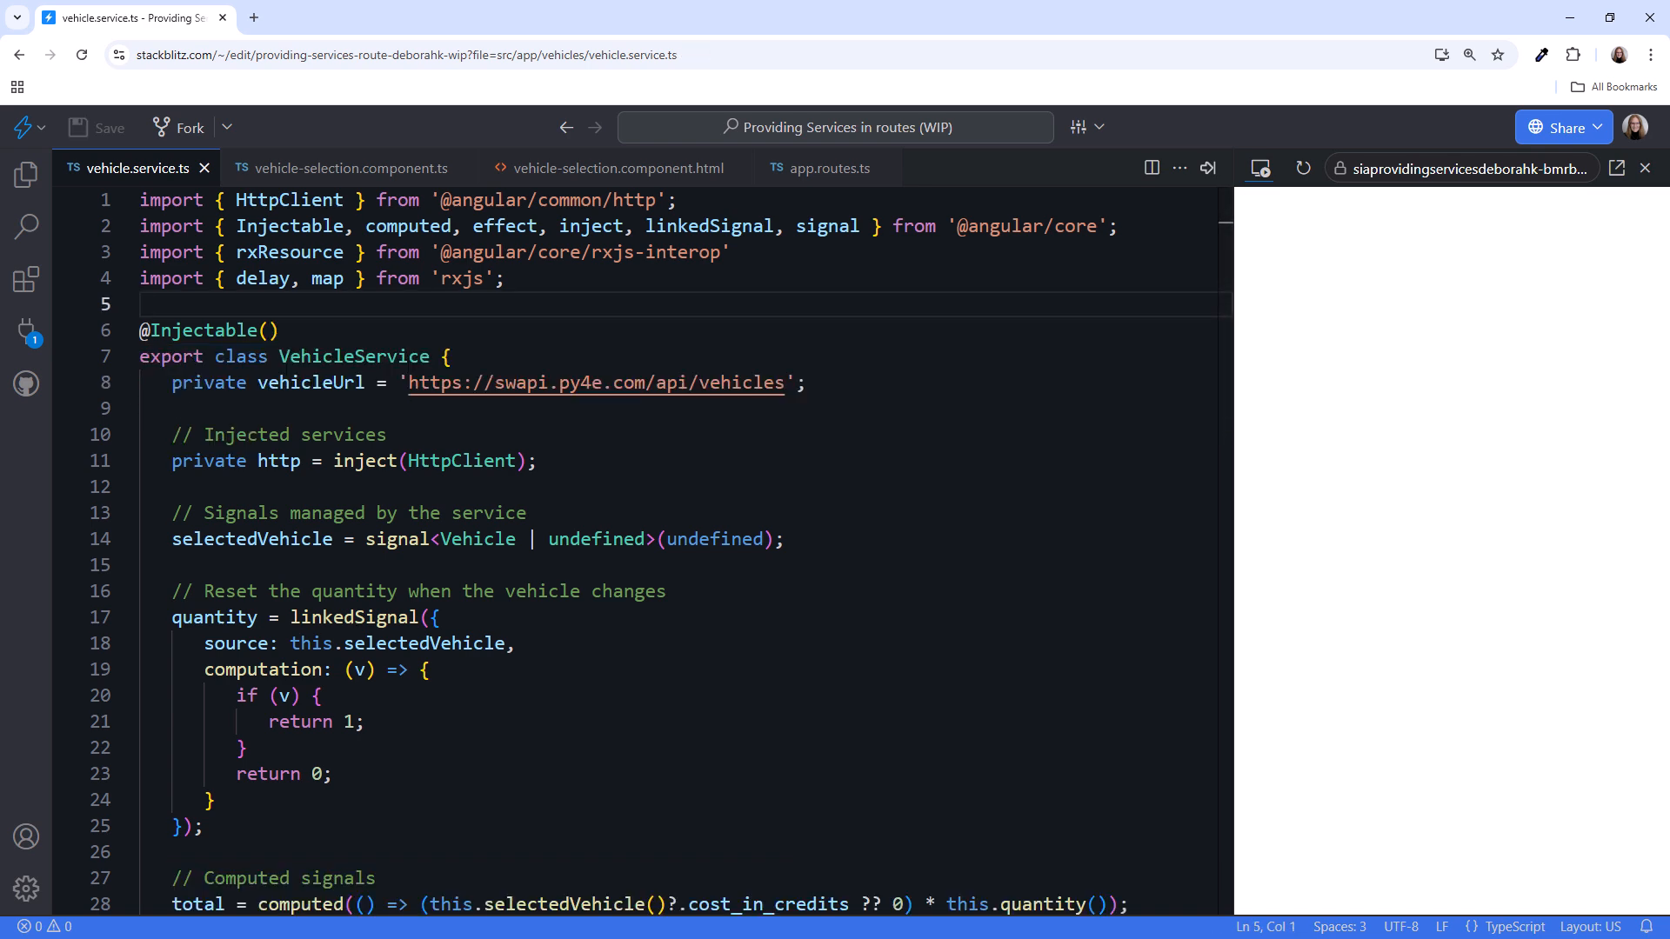
- Remove the leftover commented providers line from vehicle-selection.component.ts and recheck the routes and service
left_click(351, 169)
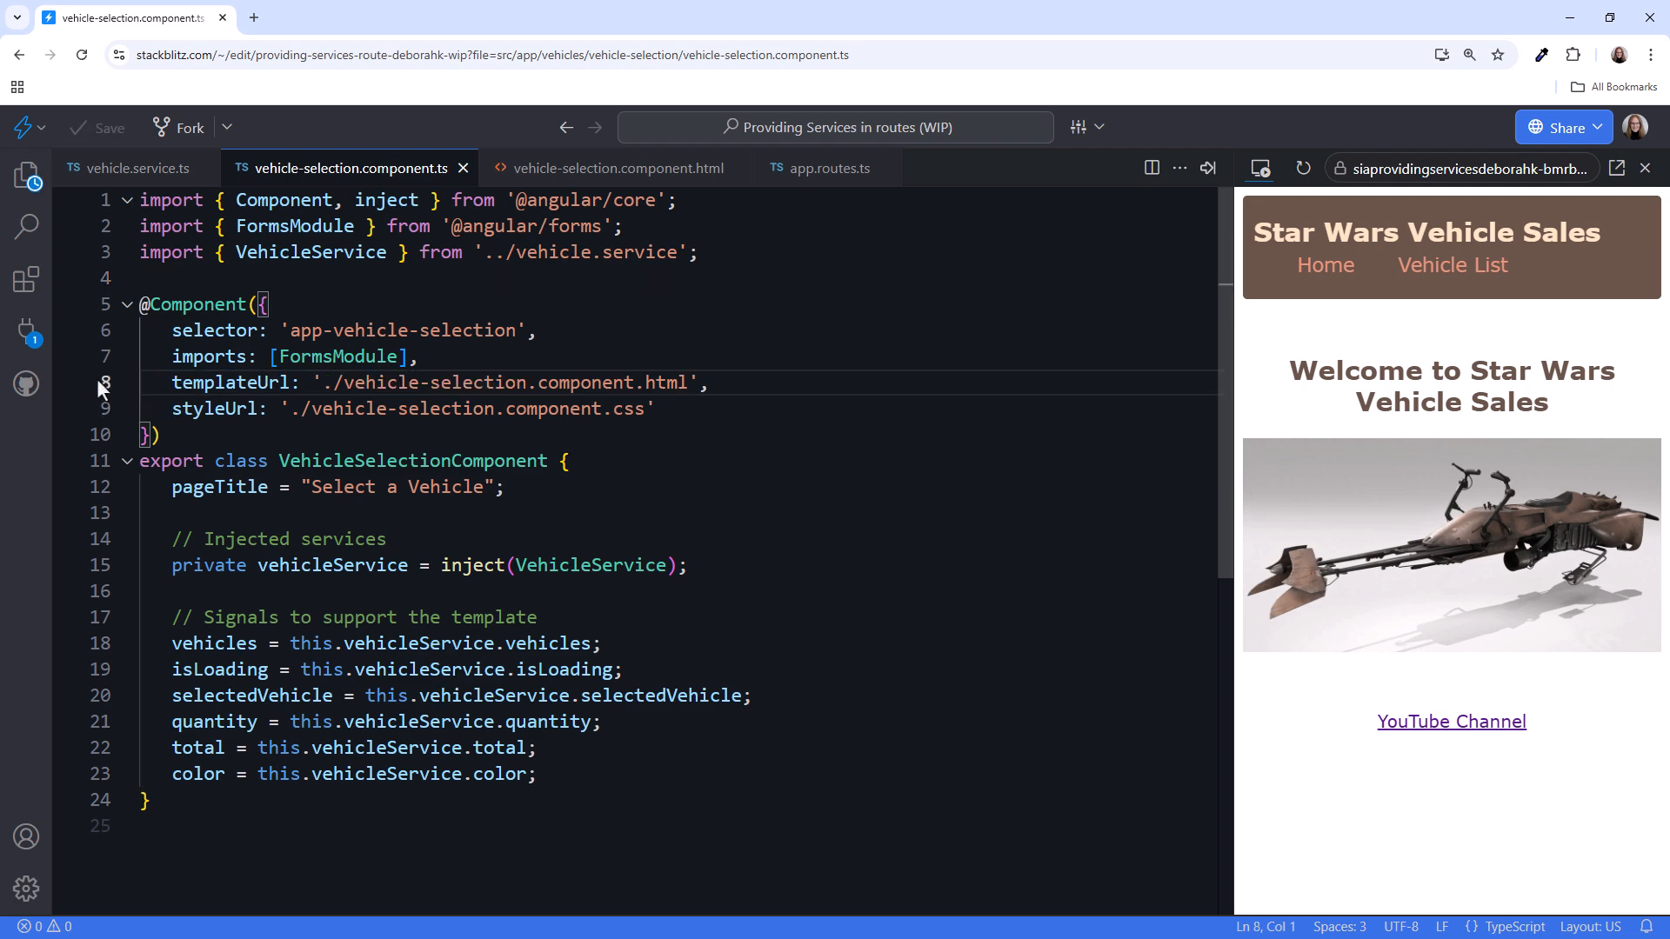
left_click(829, 169)
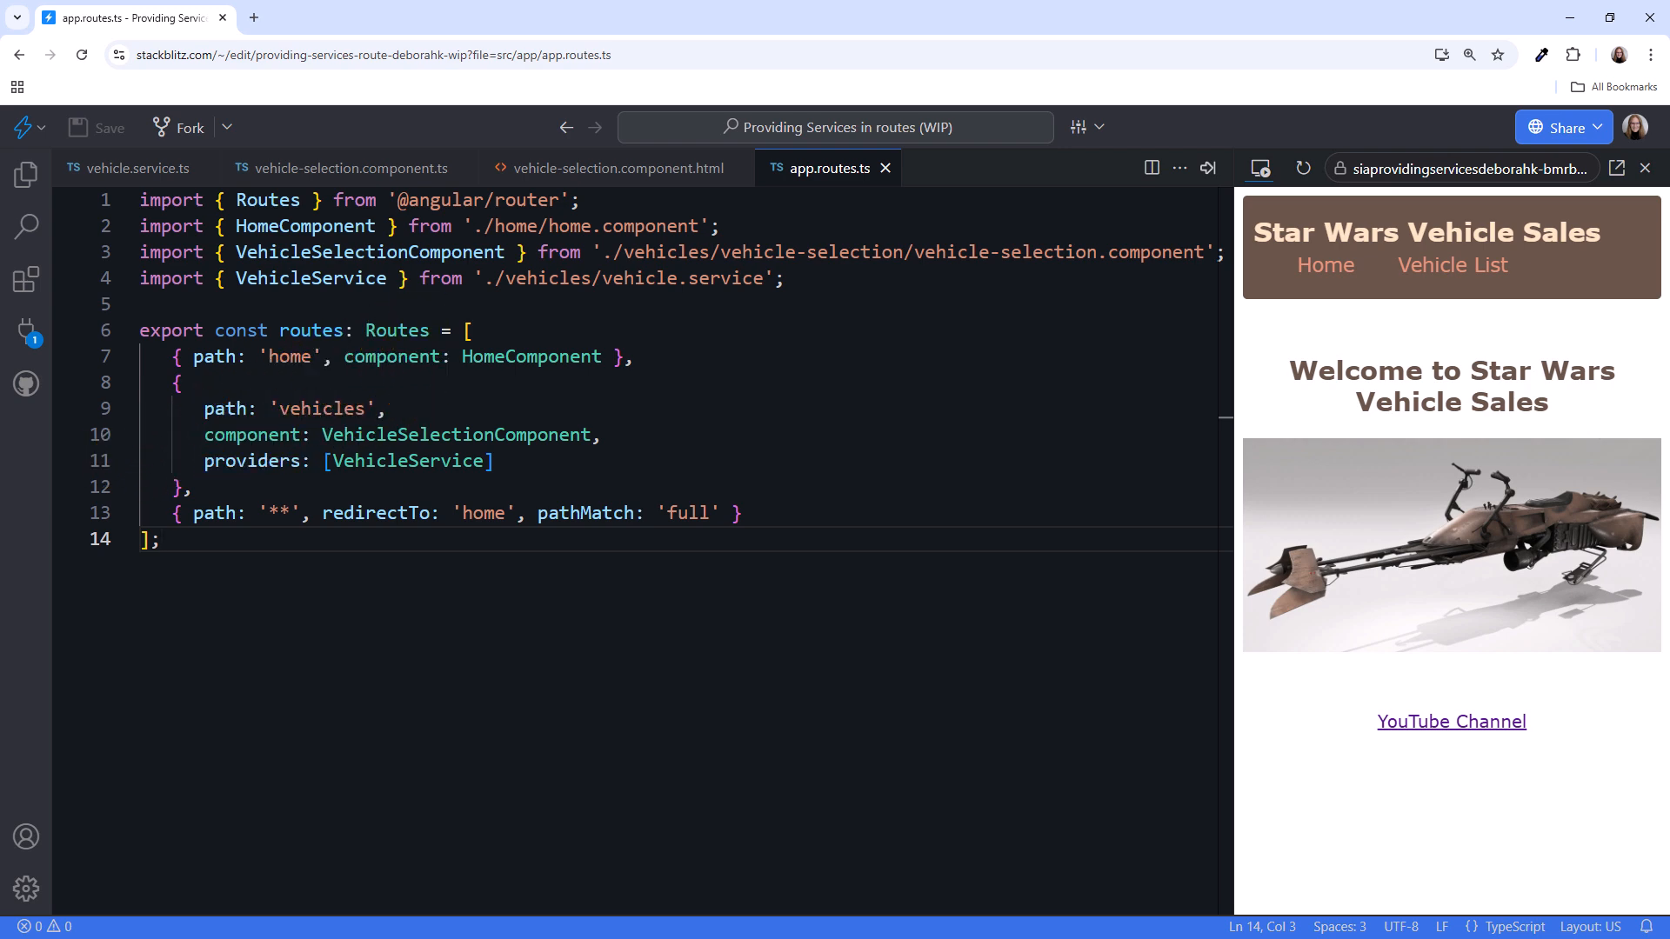
left_click(351, 169)
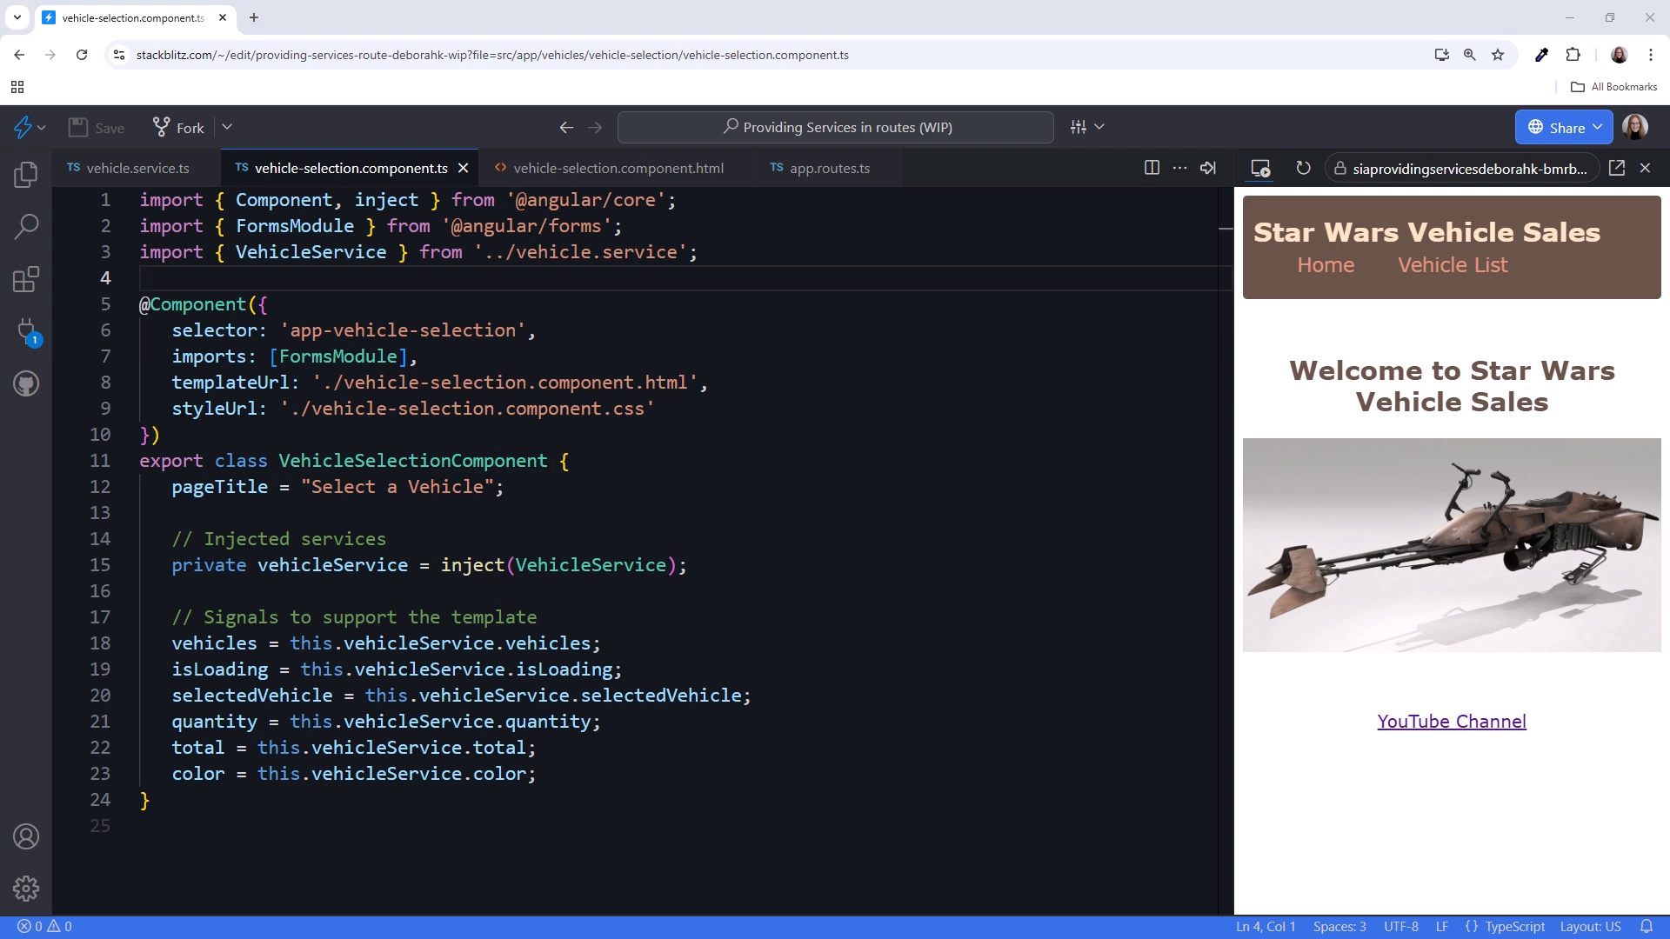
left_click(132, 169)
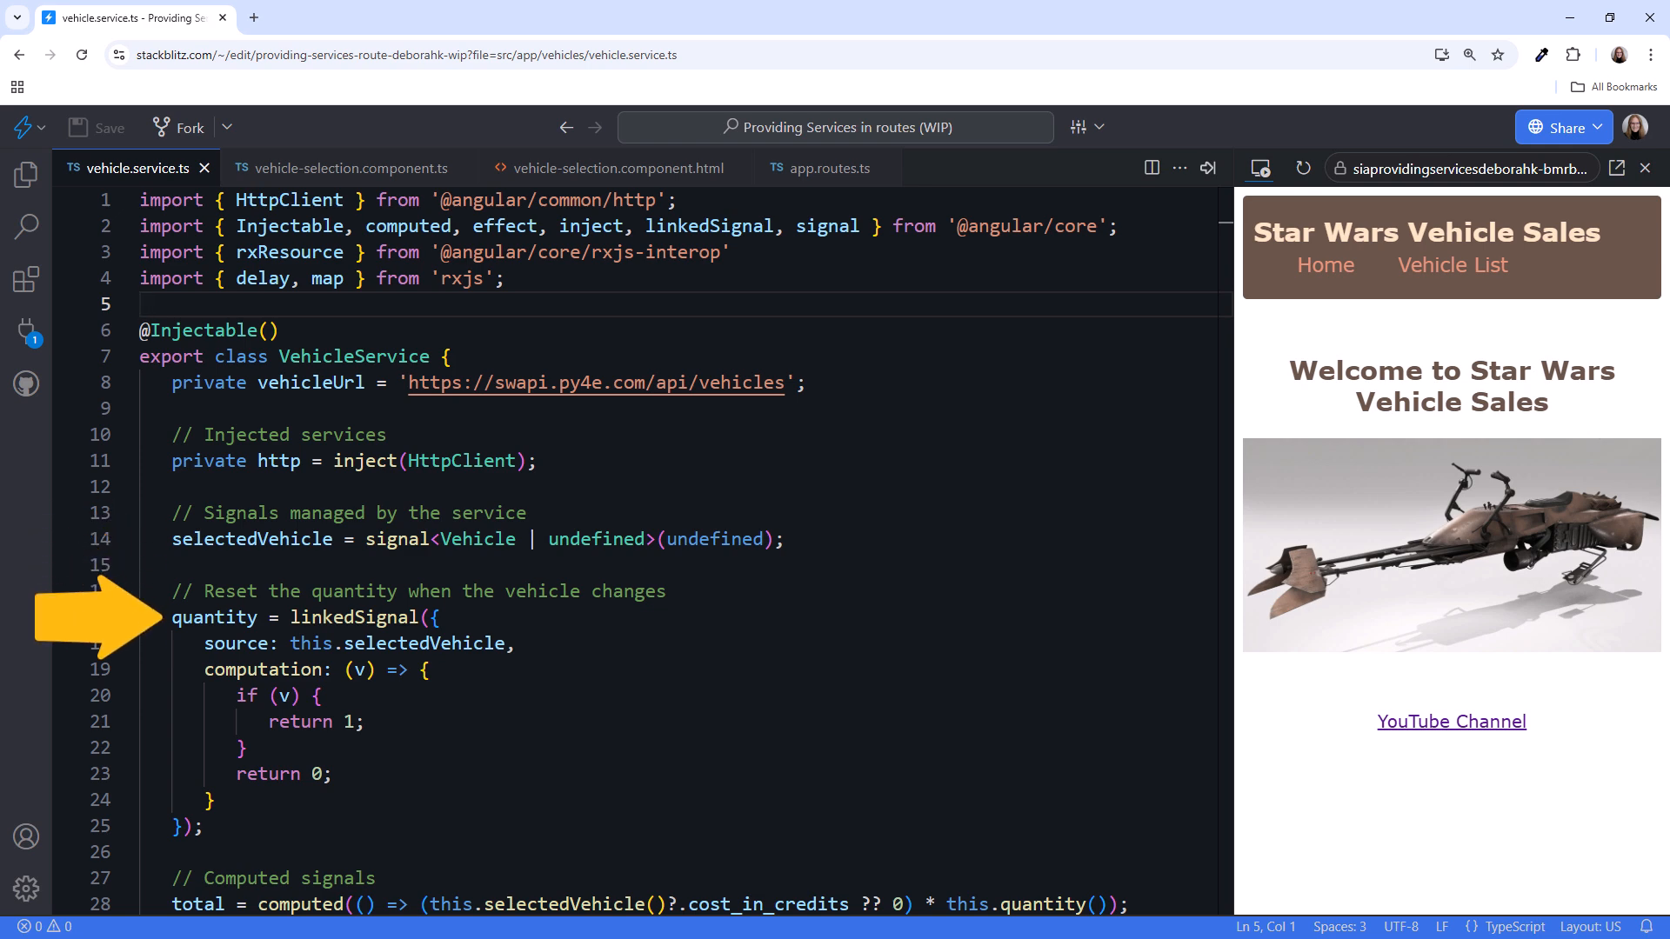
- Clear the DevTools console, reload the preview and go to the Vehicle List page
scroll("down", 3)
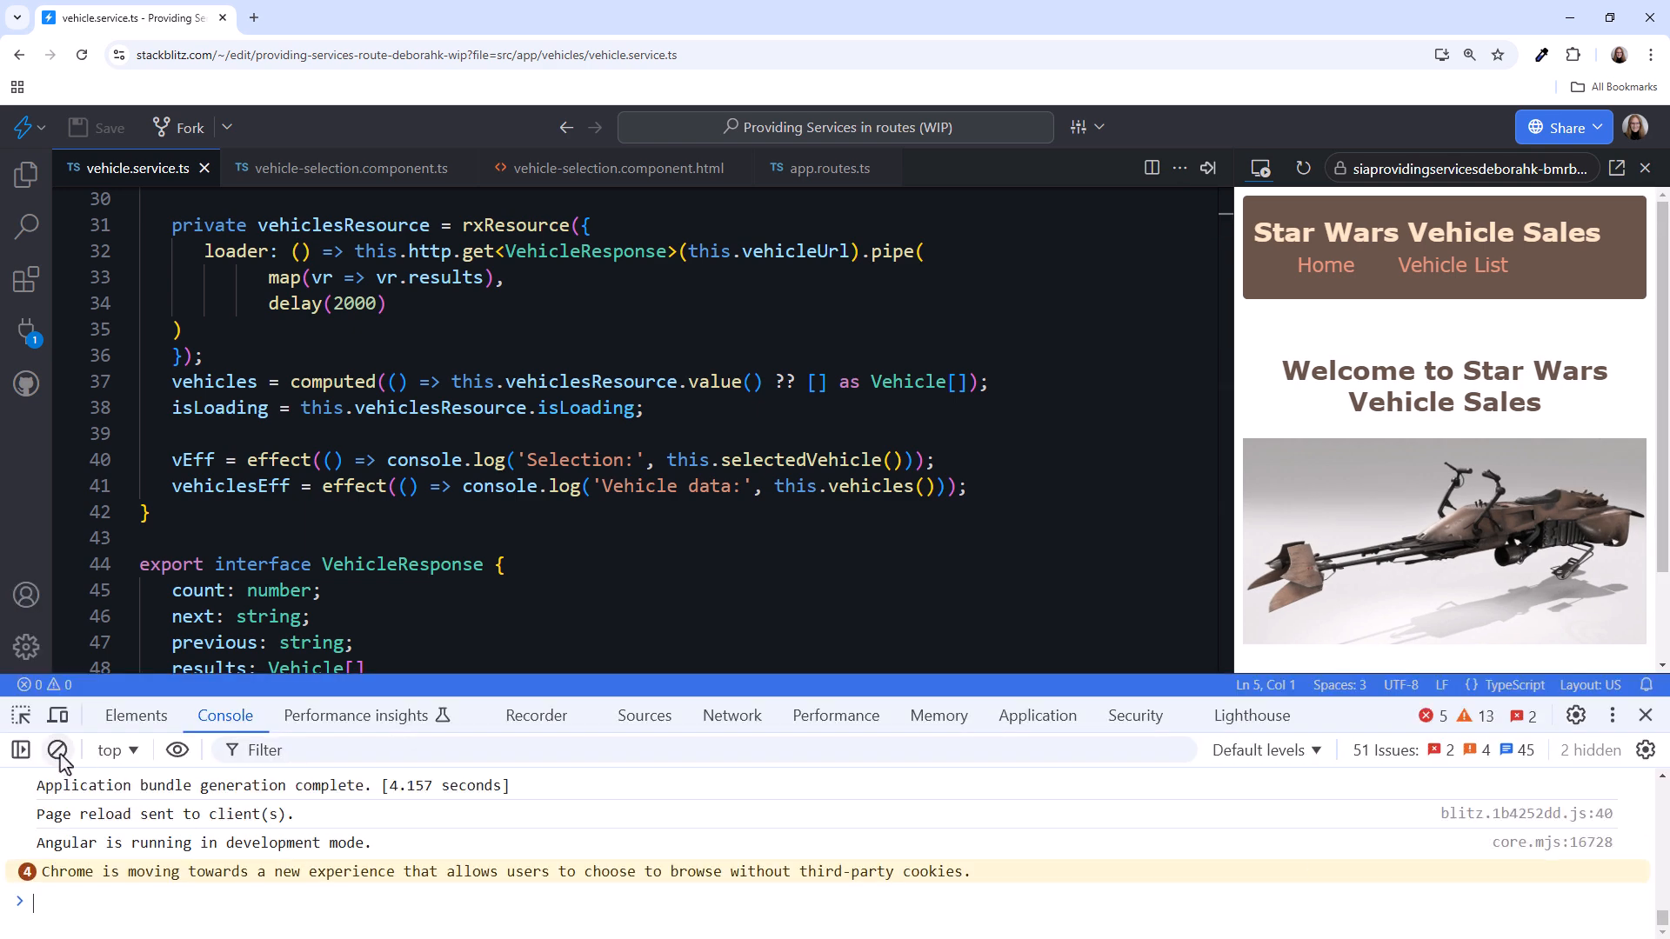
left_click(58, 752)
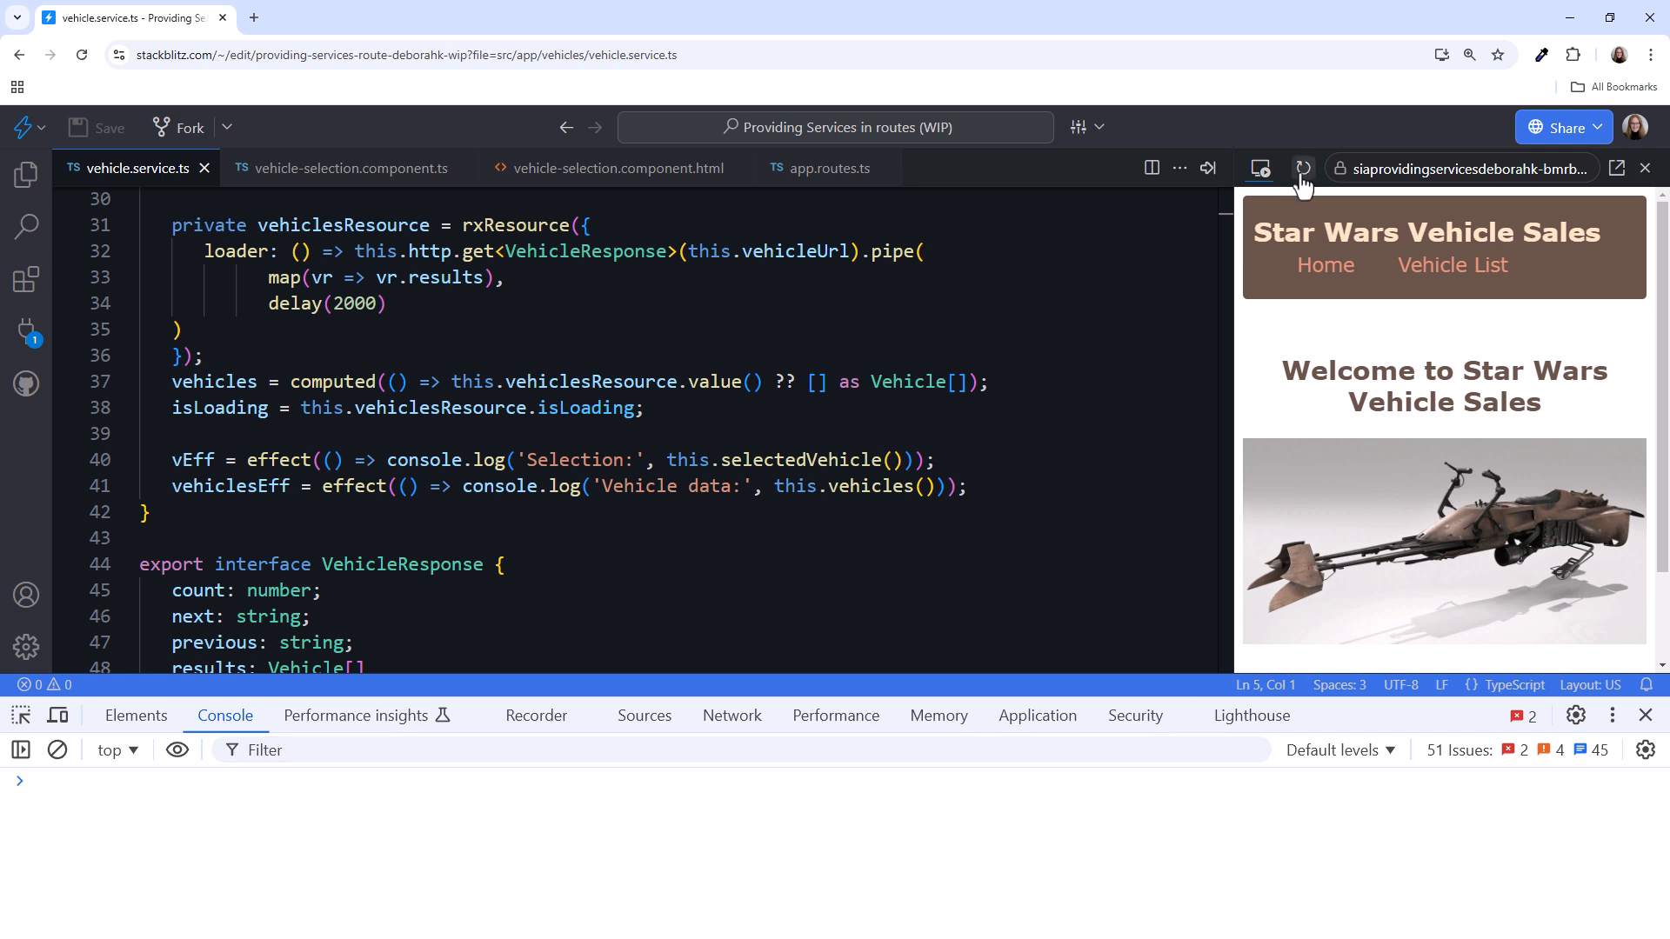
left_click(1303, 169)
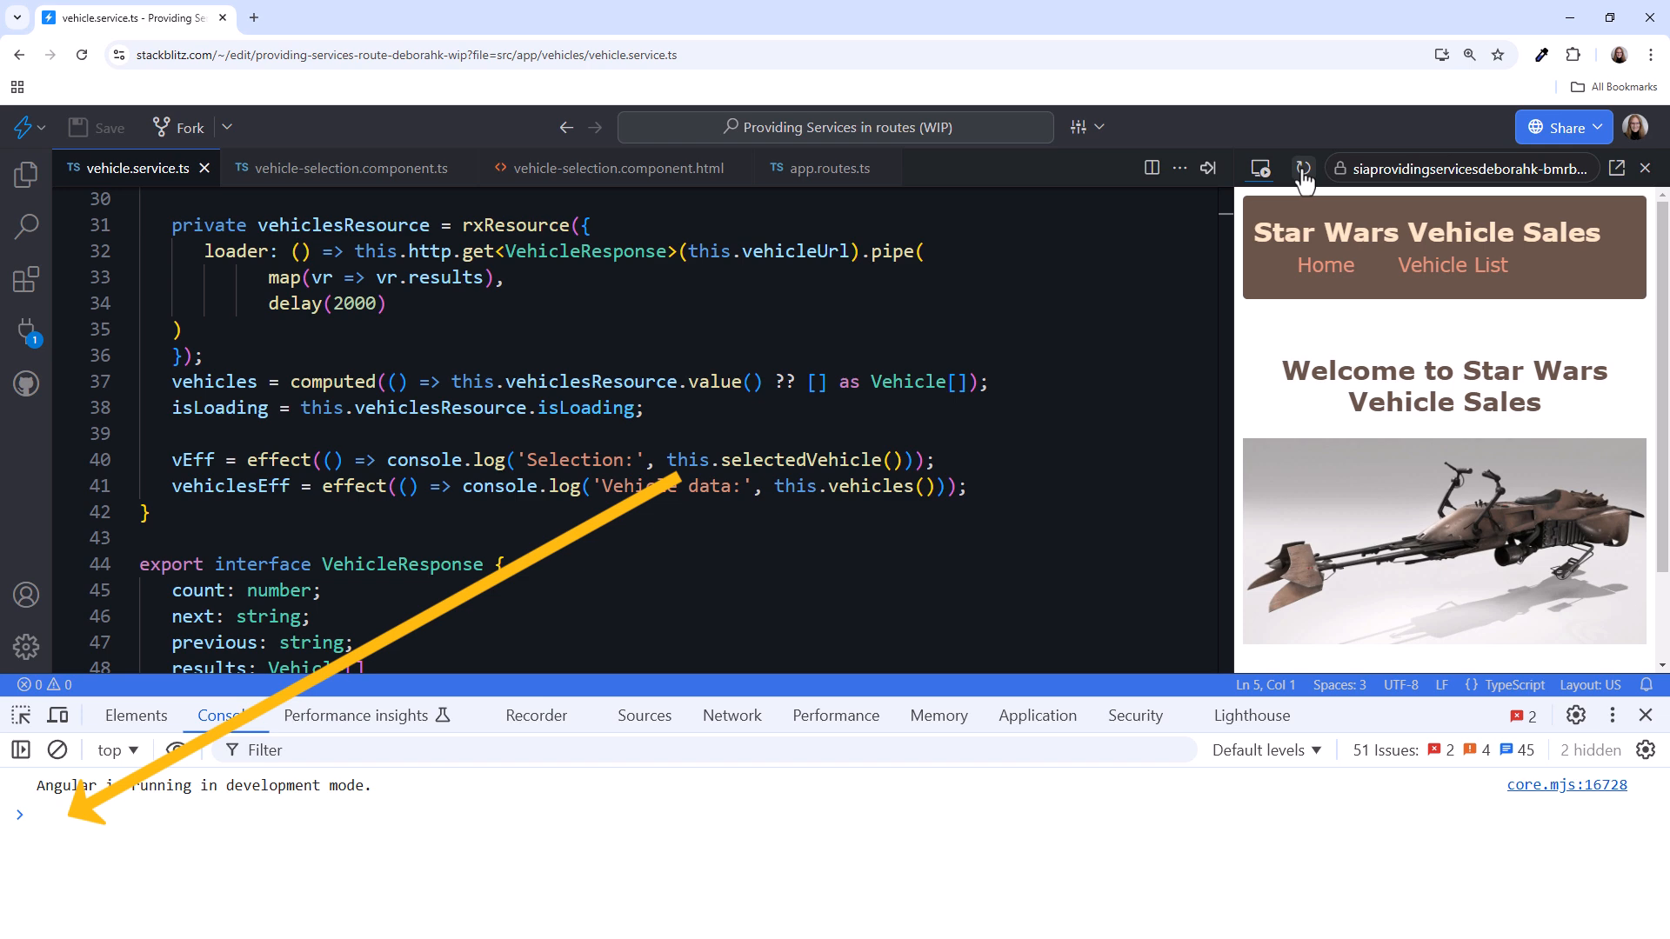
left_click(1451, 264)
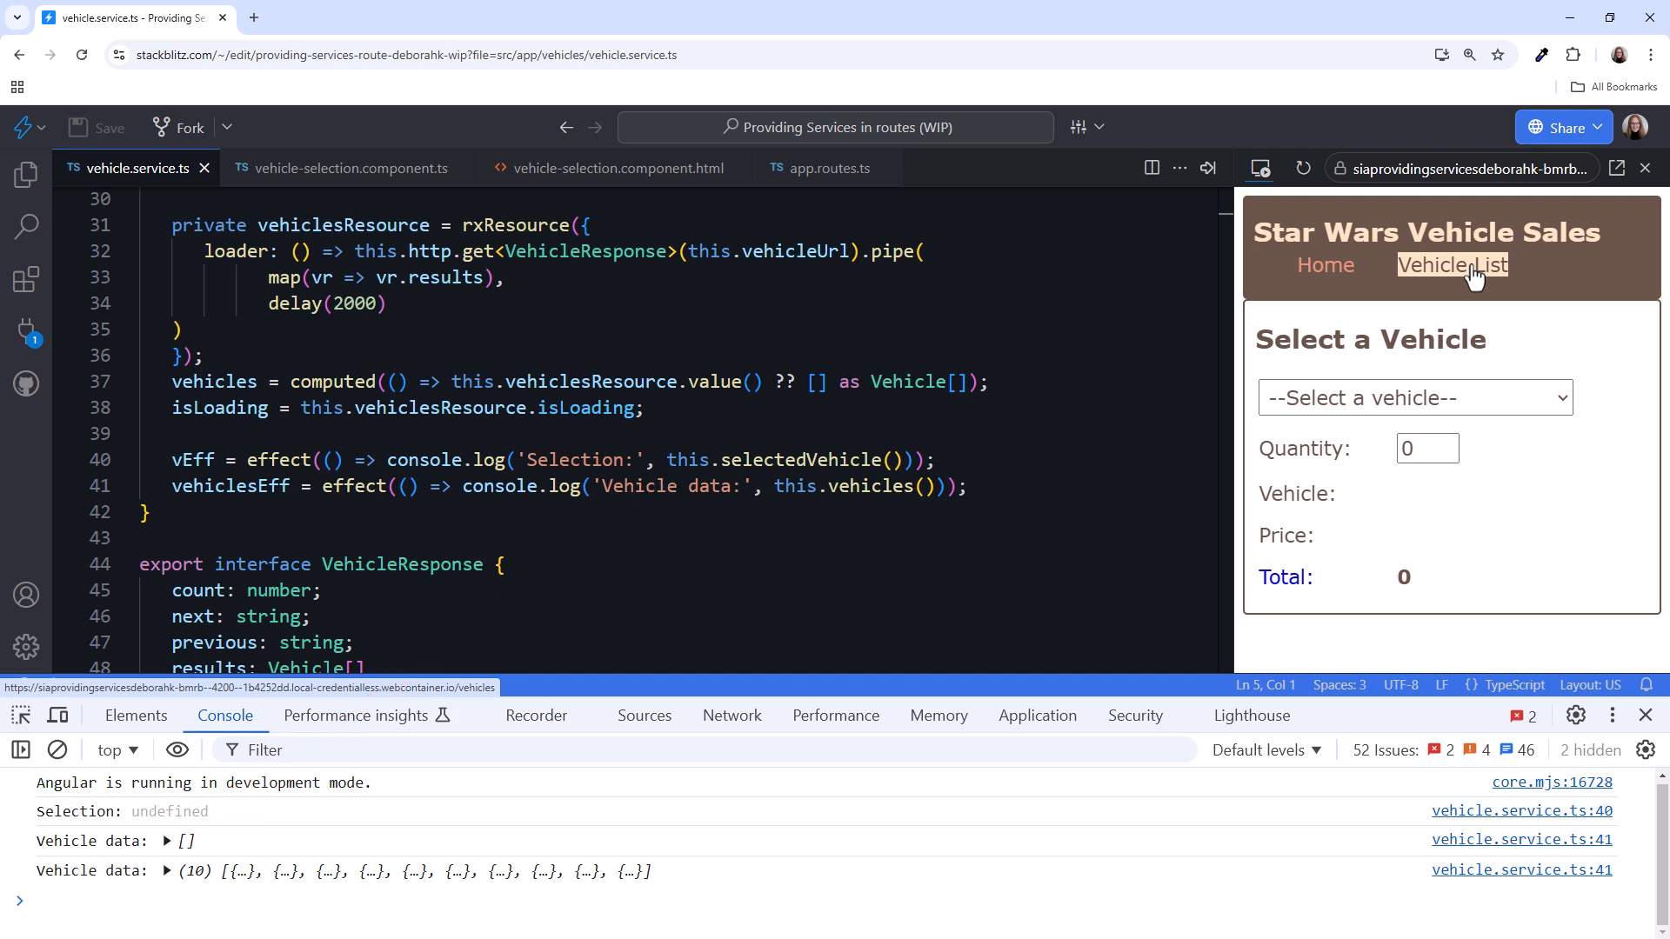
- Select the X-34 landspeeder, visit Home and return to Vehicle List to see the selection kept
left_click(1413, 396)
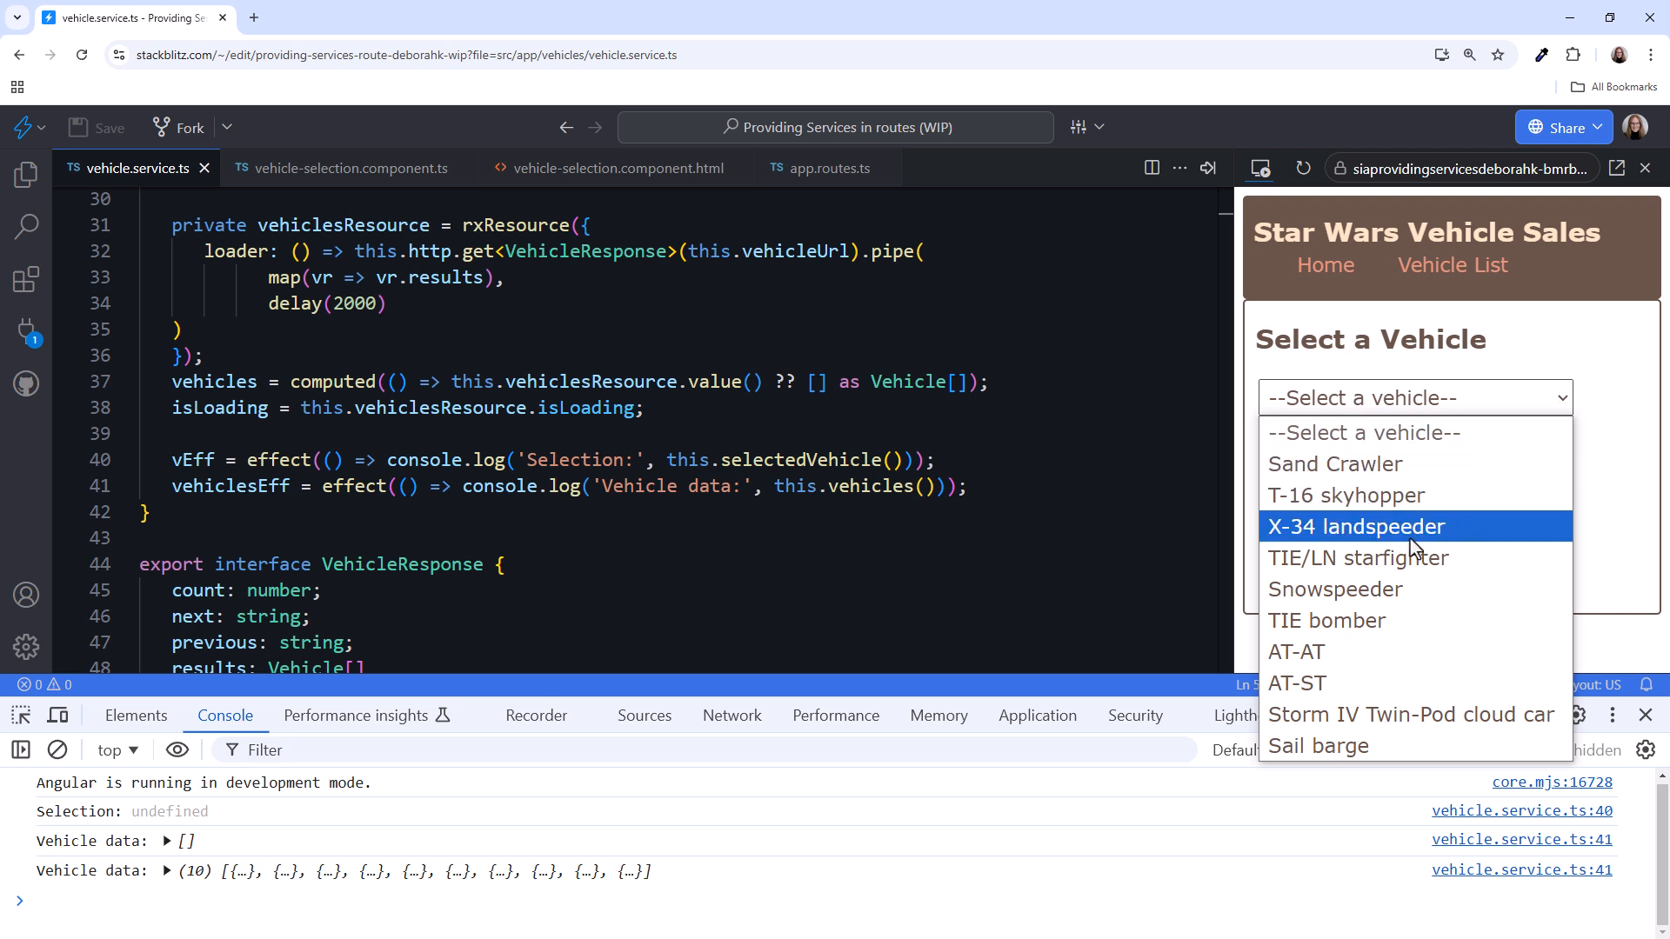
left_click(1355, 526)
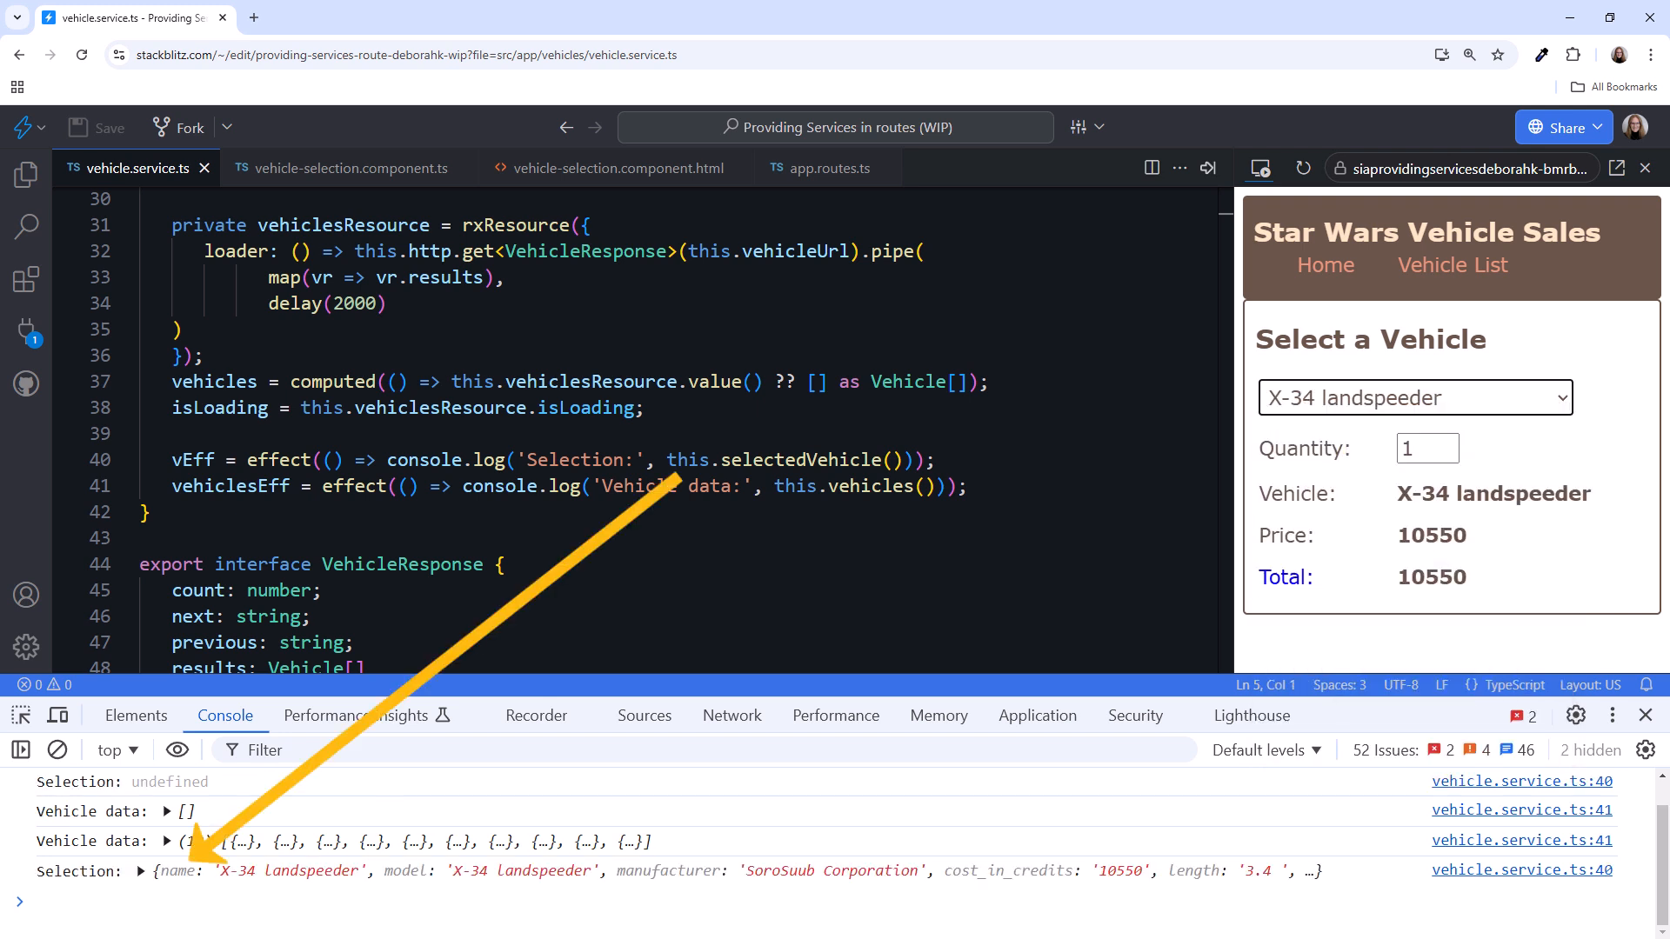
mouse_move(1325, 264)
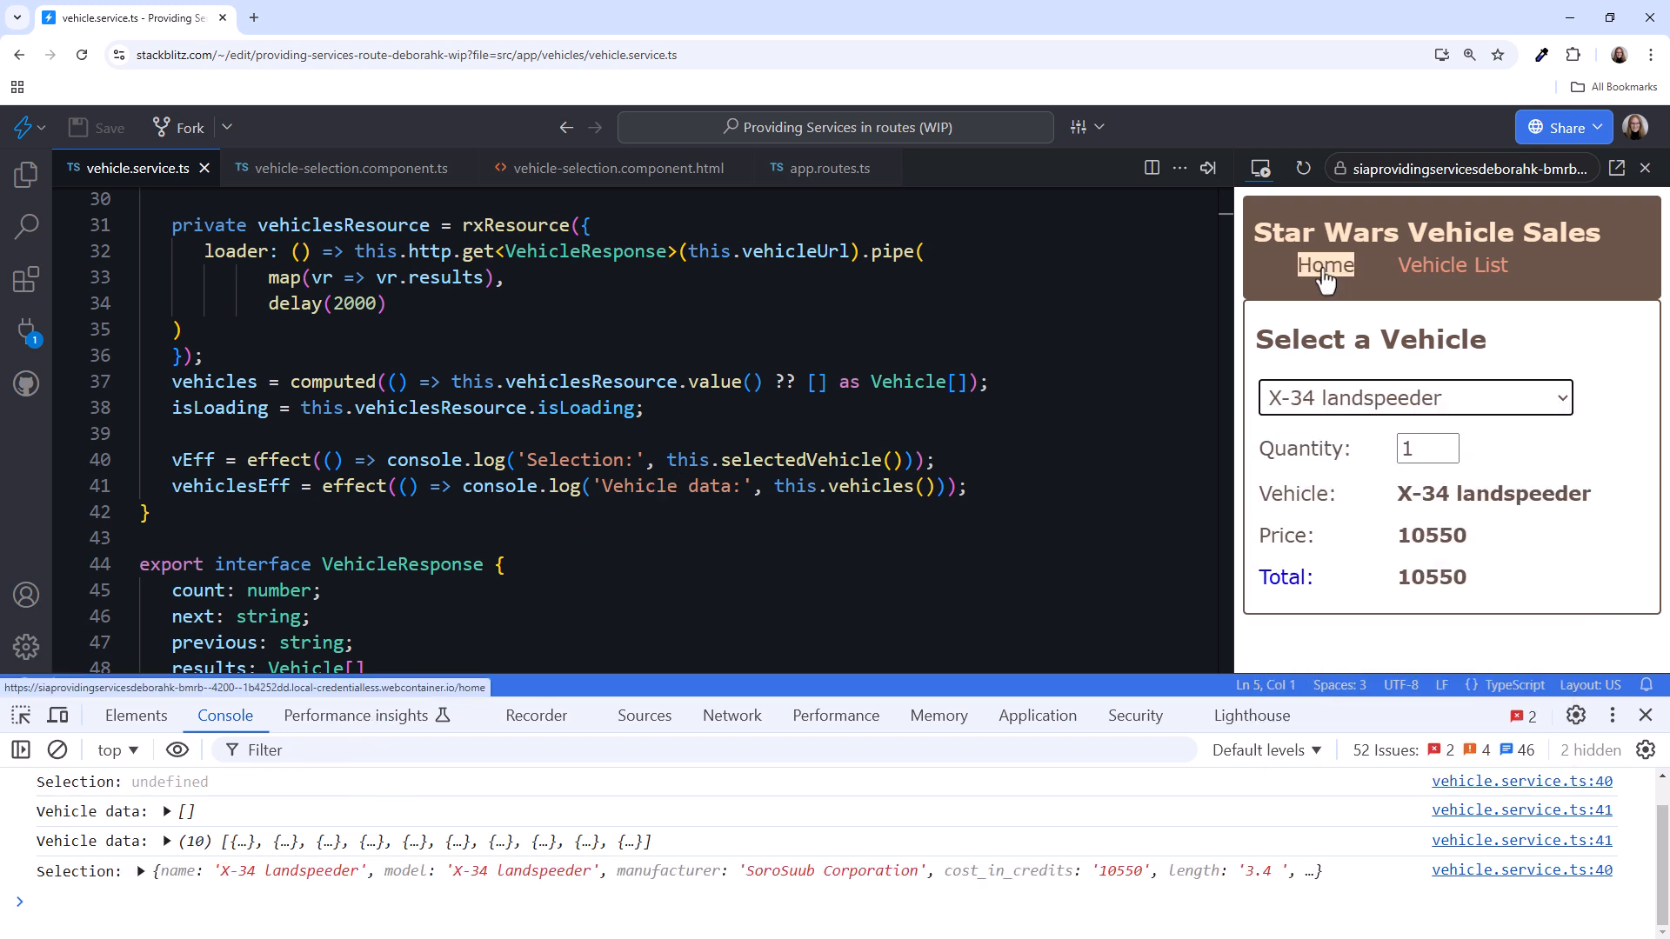
left_click(1326, 264)
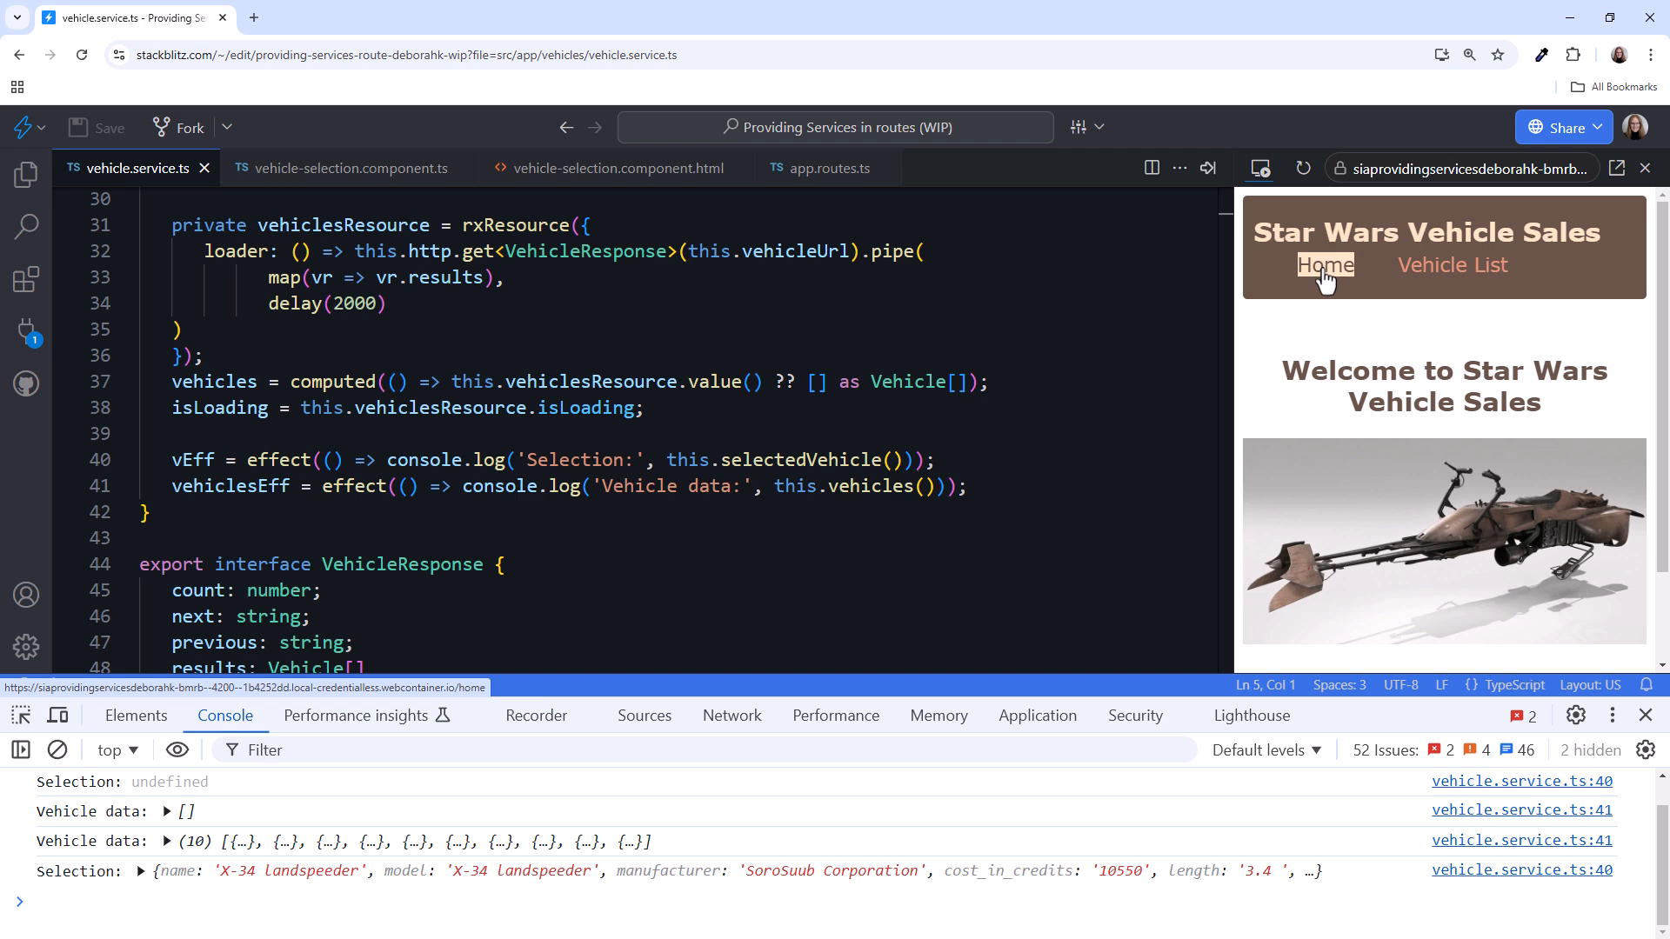
left_click(1450, 264)
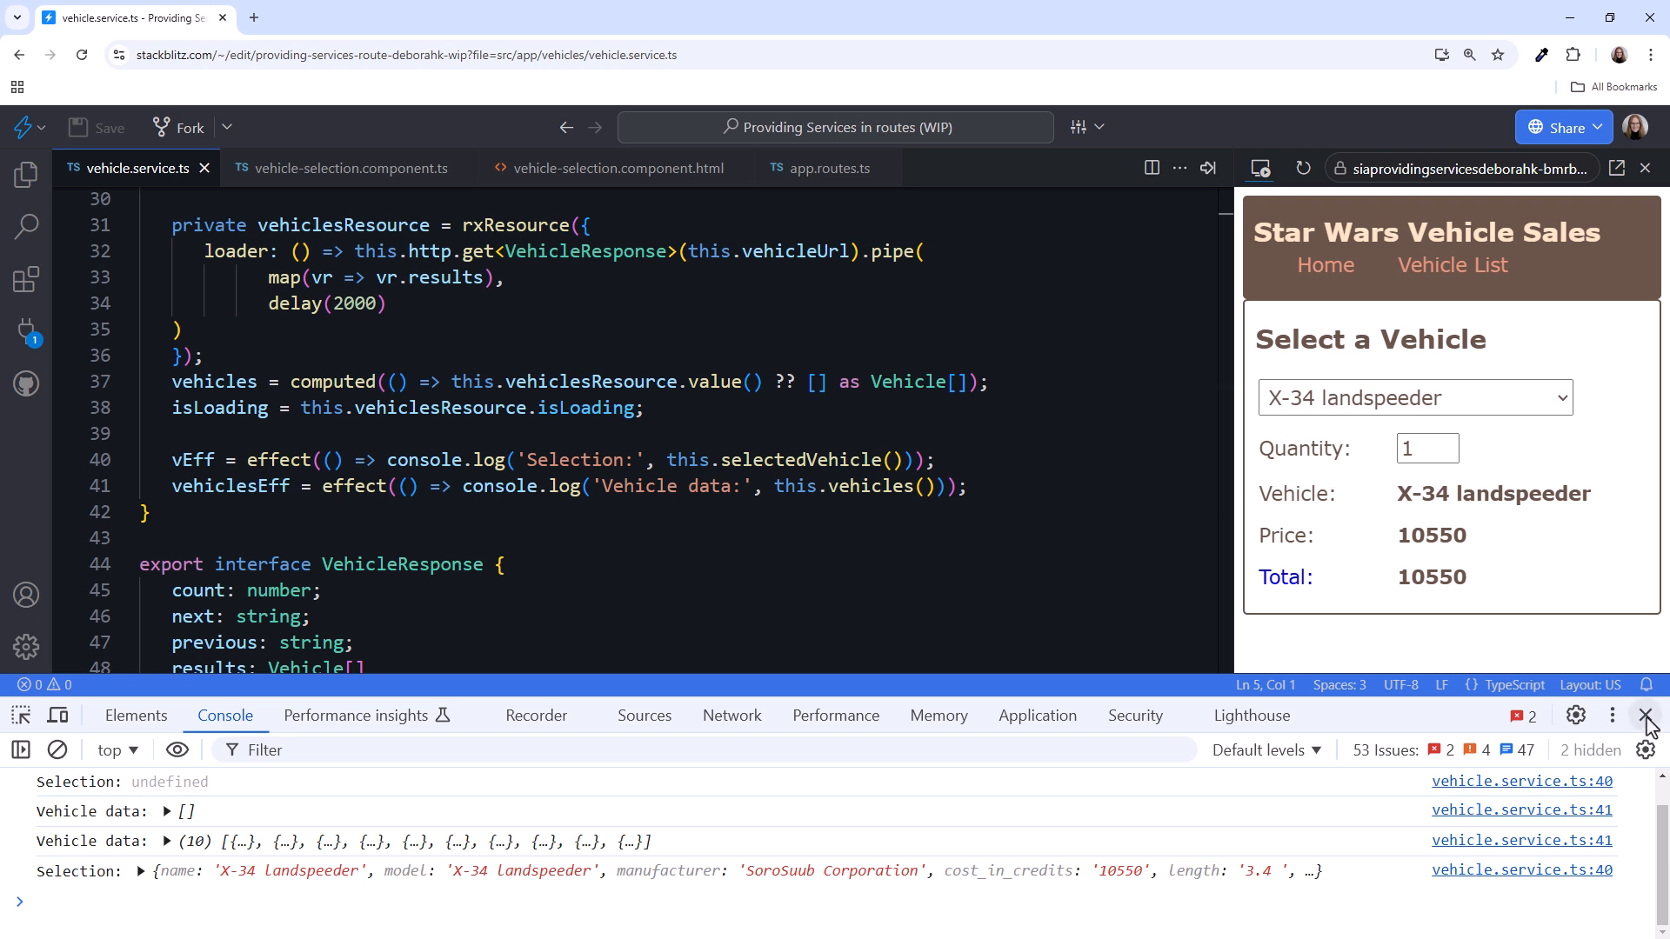
- Generate vehicles/vehicle-detail and vehicles/vehicle-films components with ng g c --inline-template --inline-style --skip-tests
left_click(1647, 715)
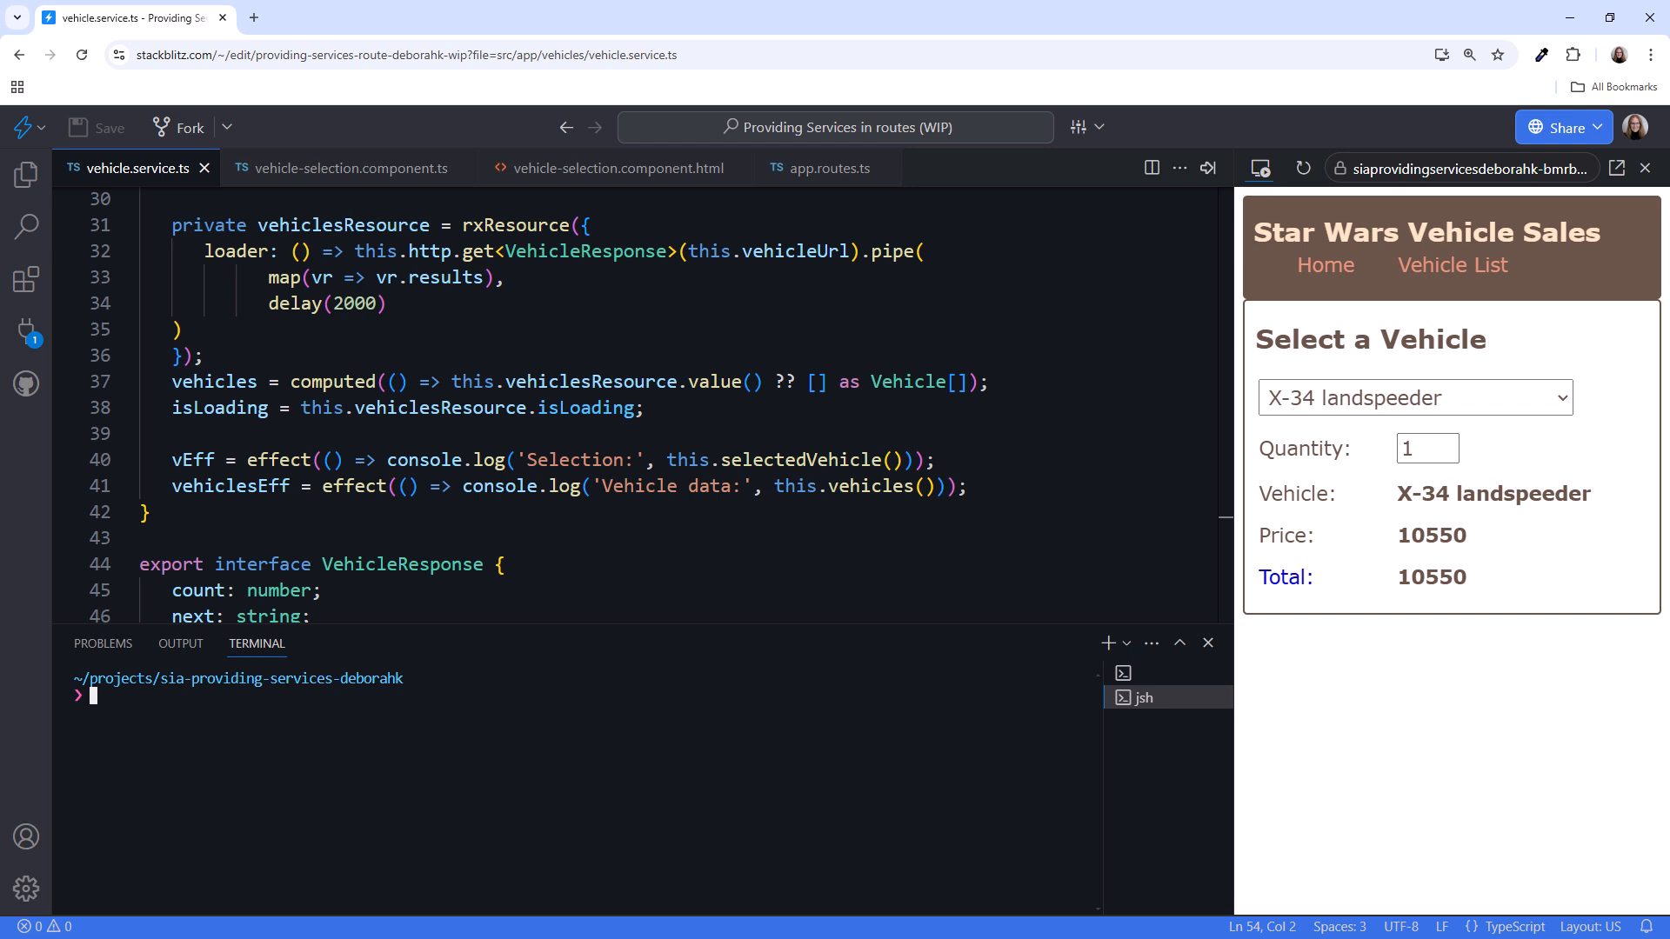
type("ng g c vehicles/vehicle-detail --inline-template --inline-style --skip-tests")
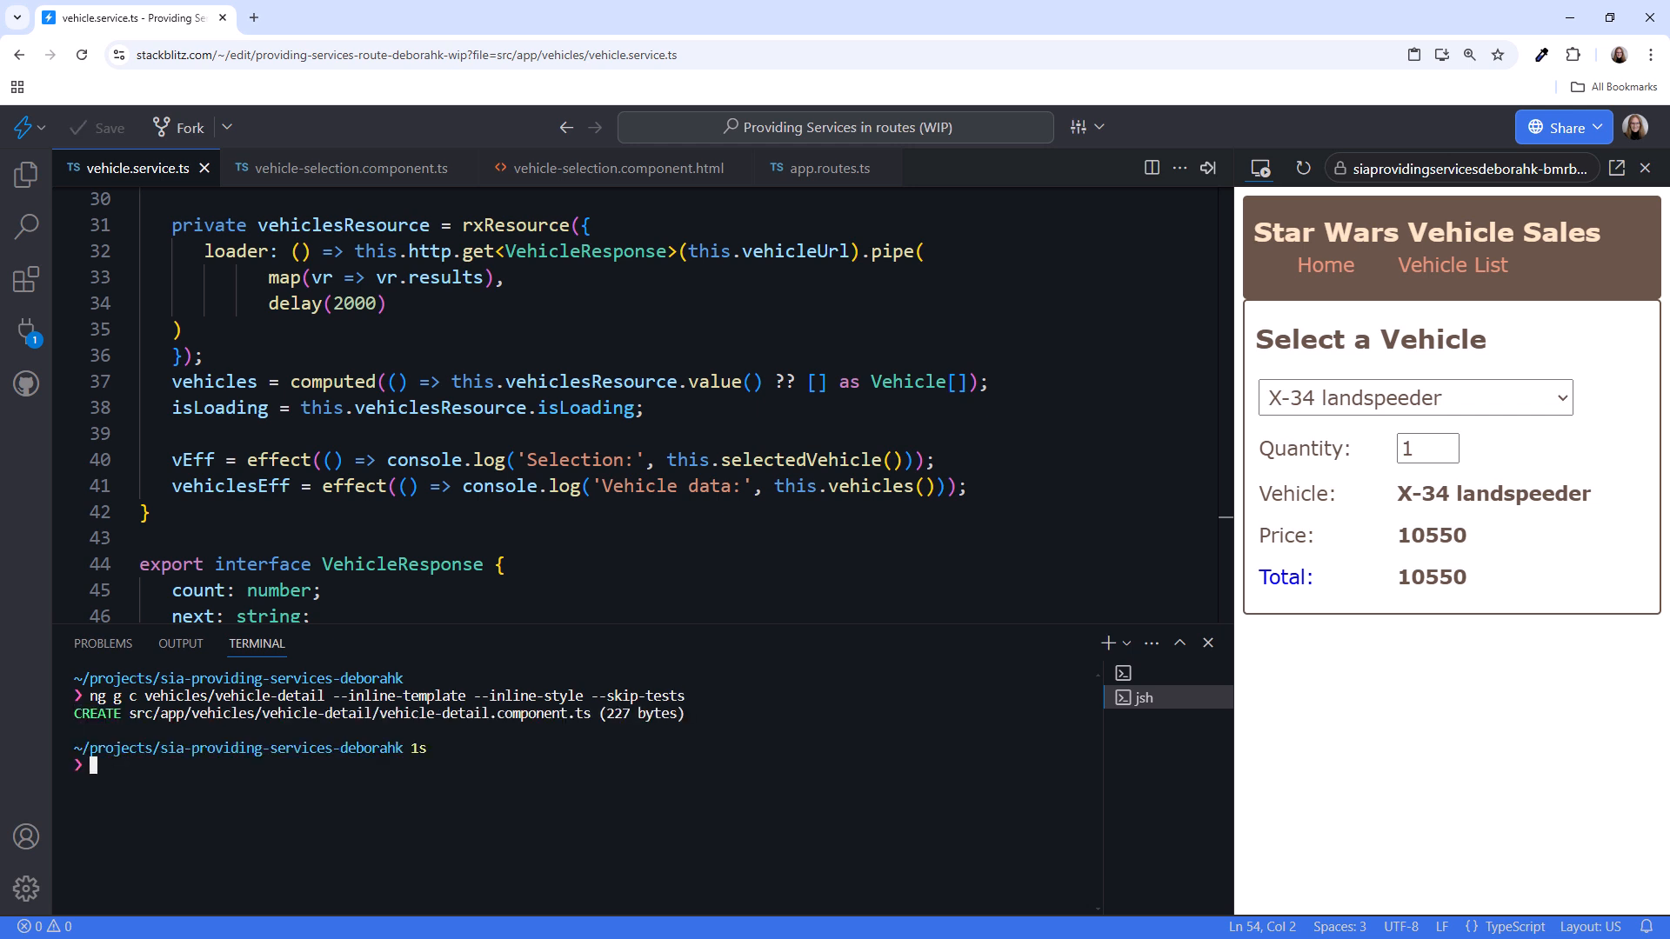
type("ng g c vehicles/vehicle-films --inline-template --inline-style --skip-tests")
type("children:")
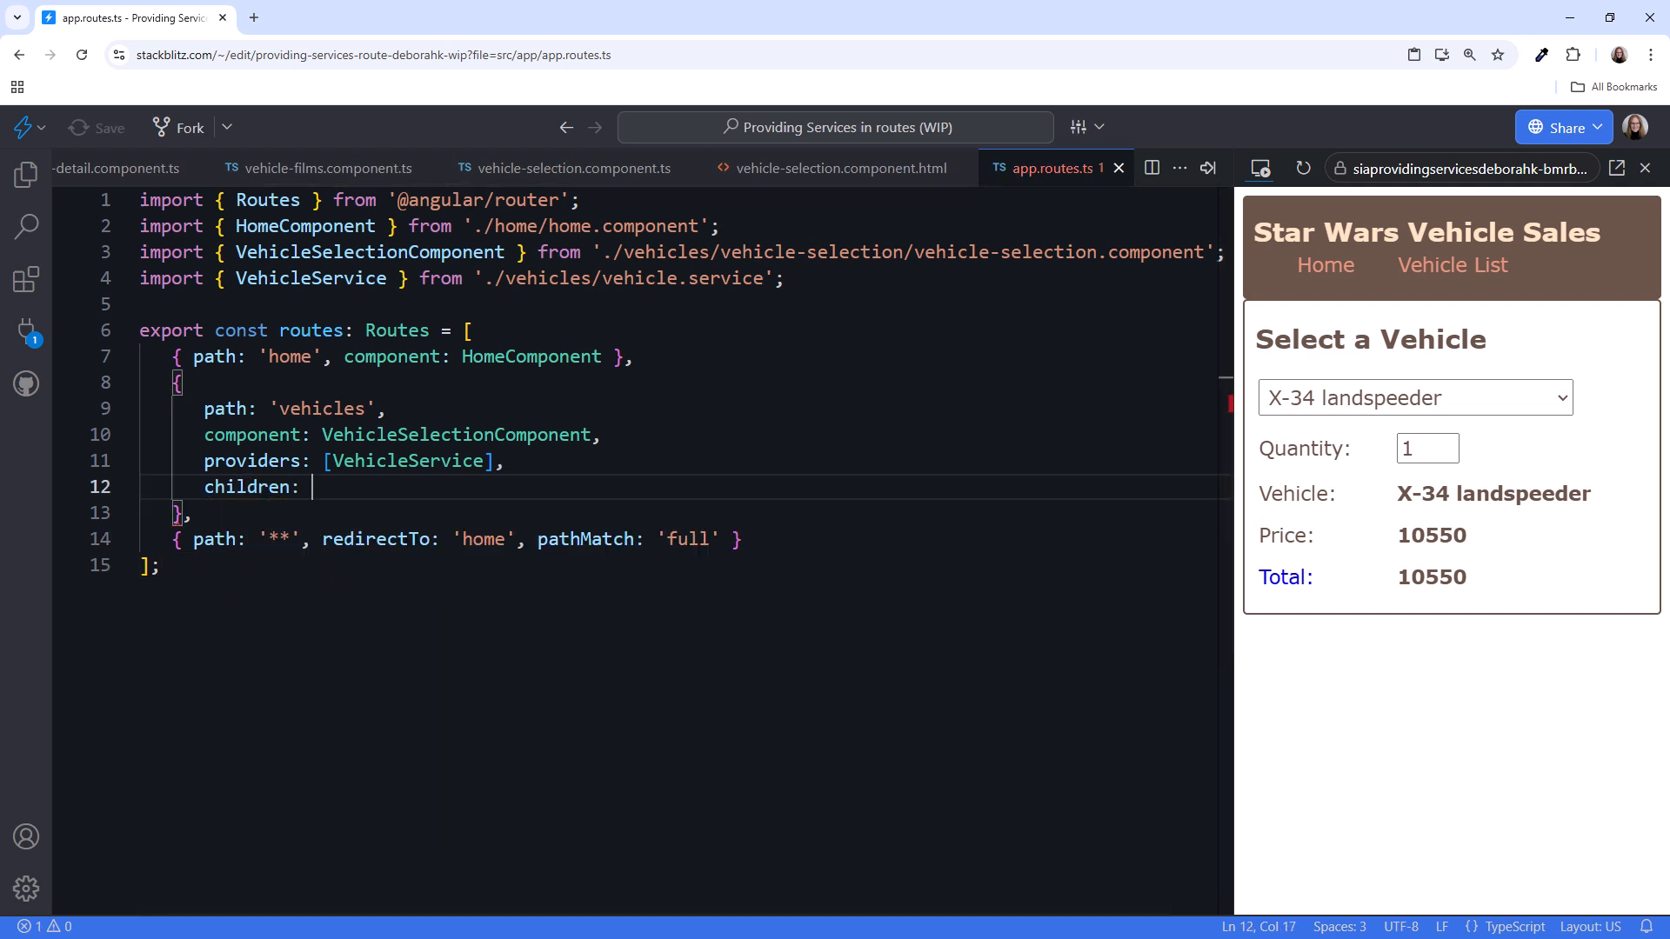
- Add children routes 'detail' → VehicleDetailComponent and 'films' → VehicleFilmsComponent to the vehicles route
type("[]")
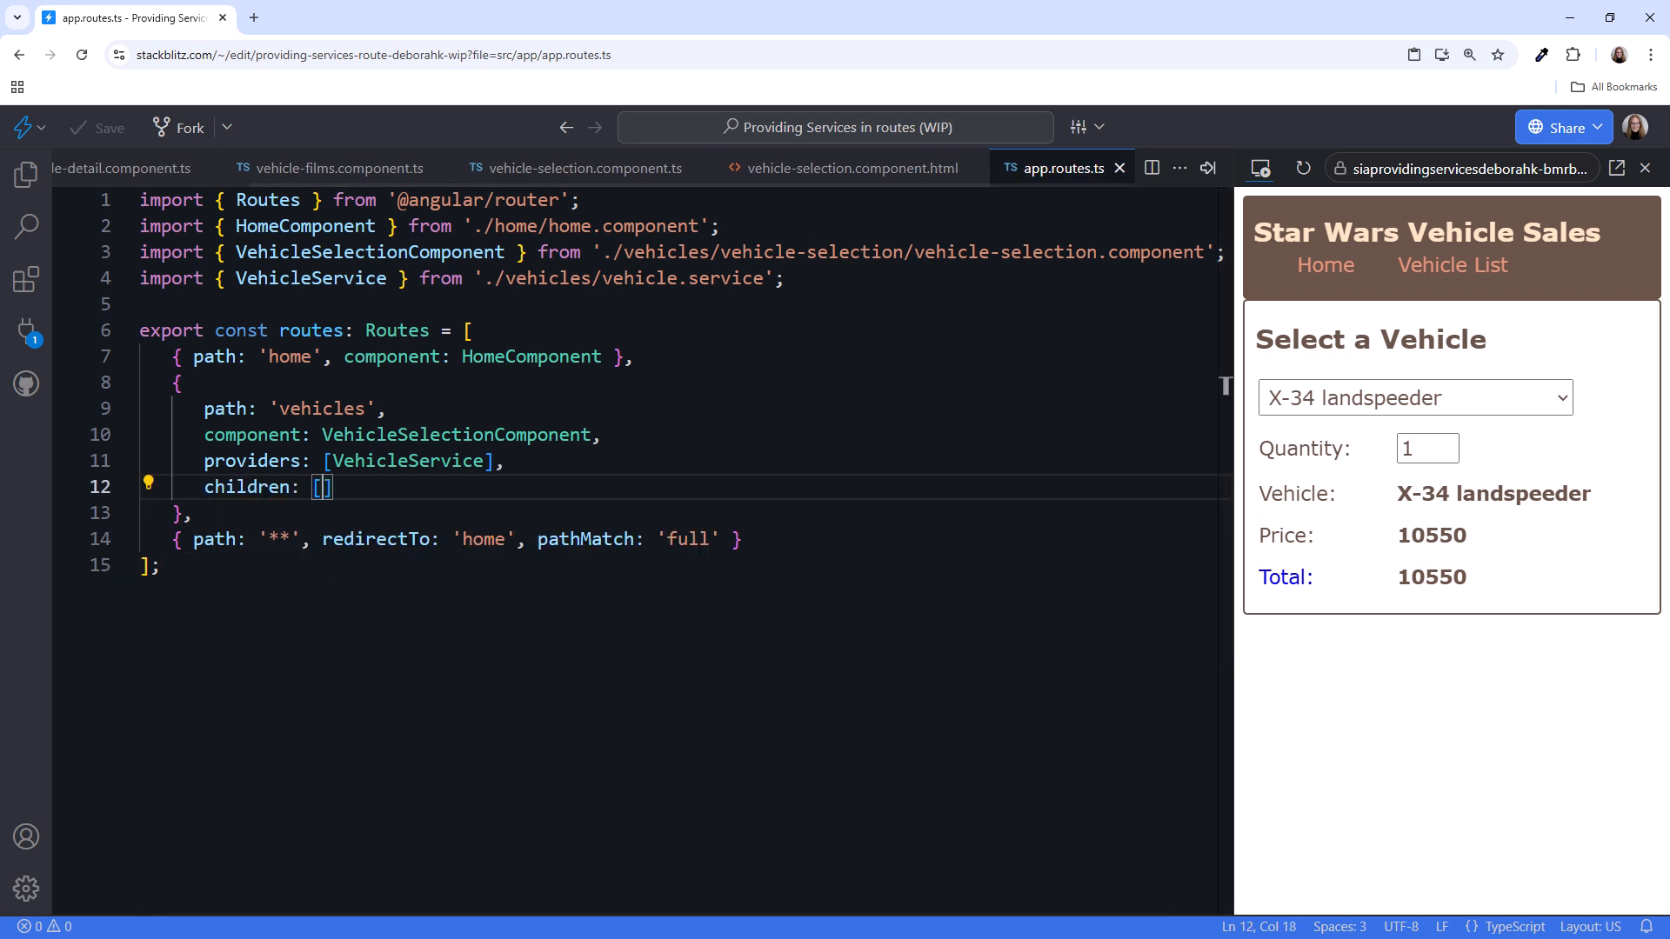
type("{ path:")
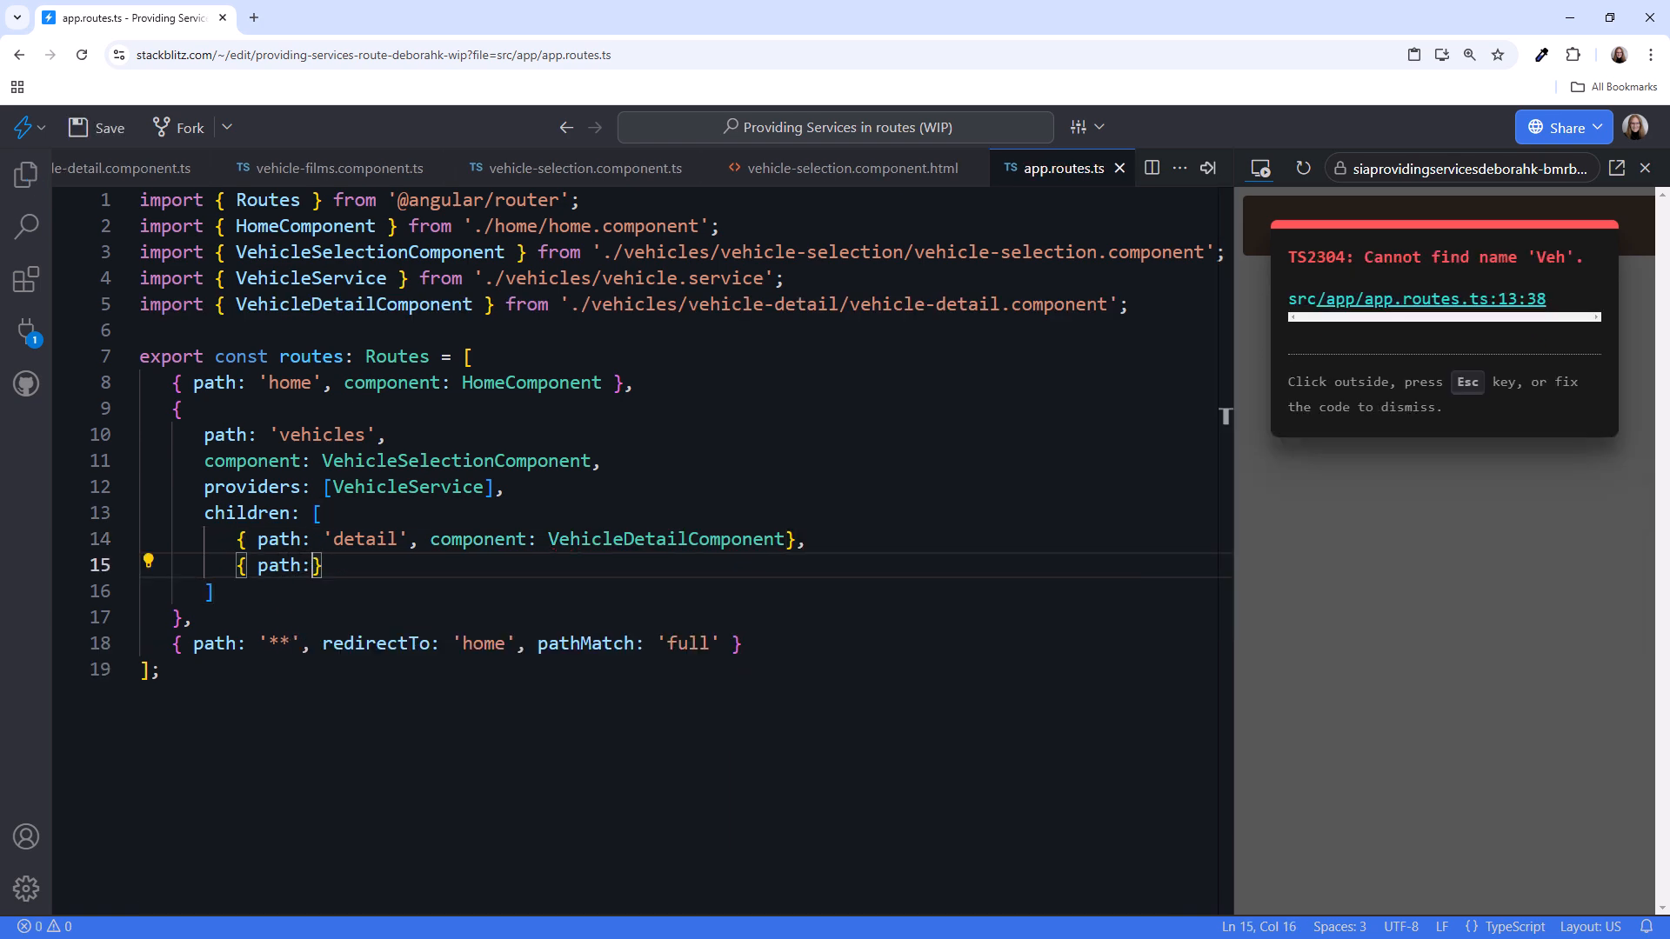
type("'films', component: VehicleFilmsComponent")
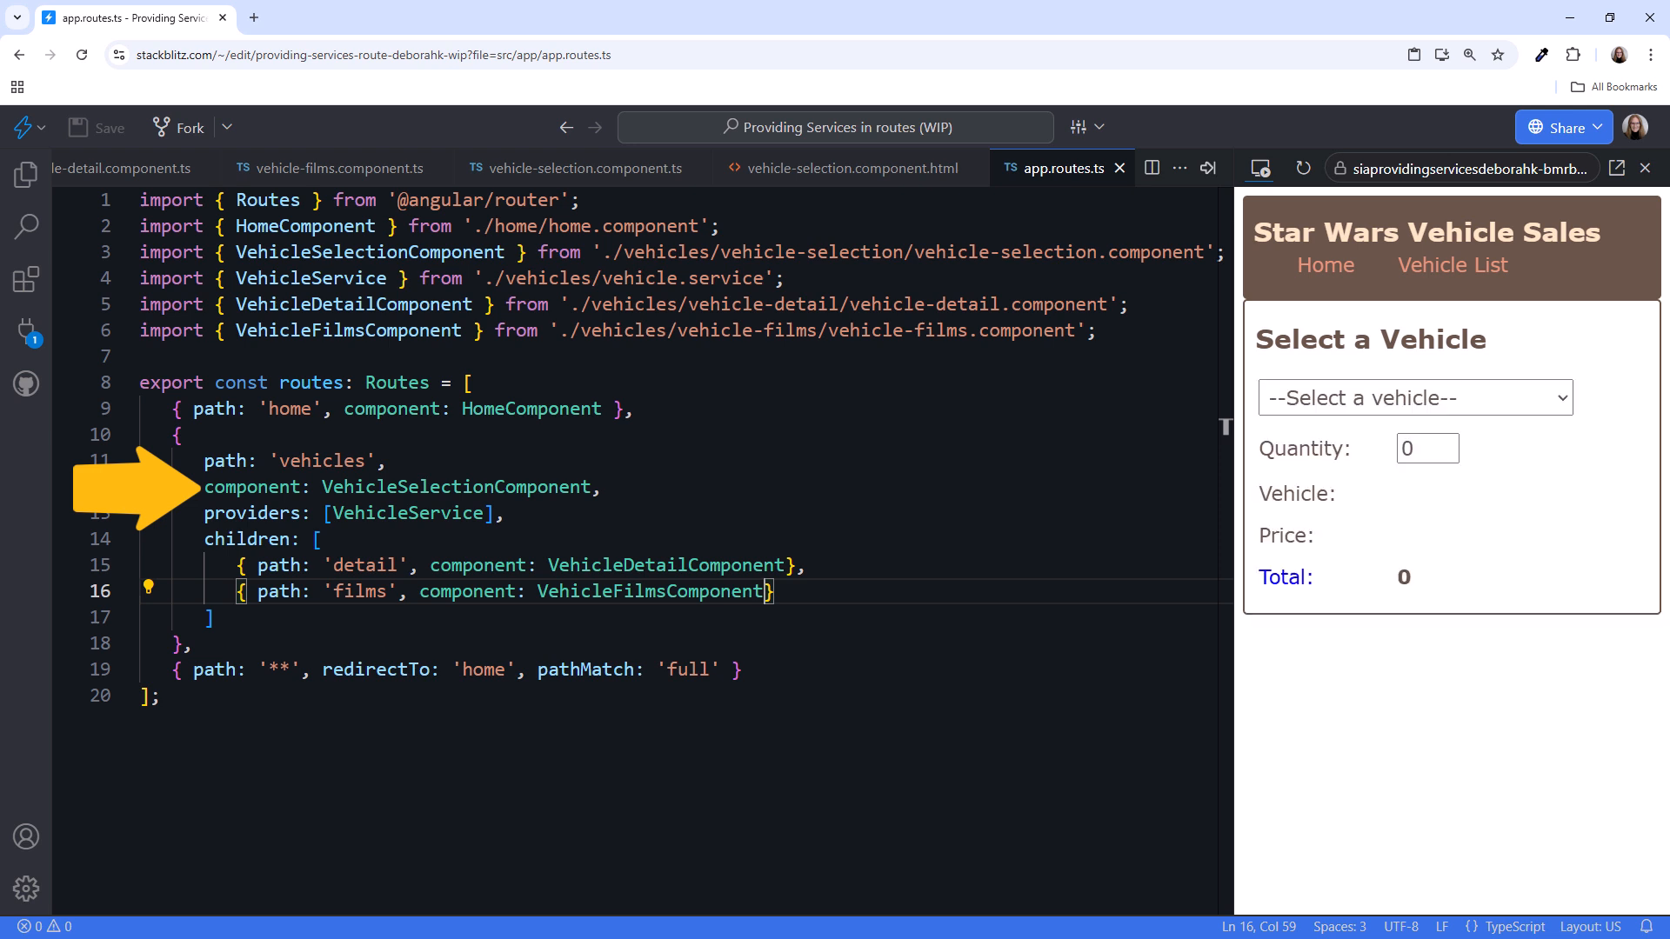
left_click(604, 168)
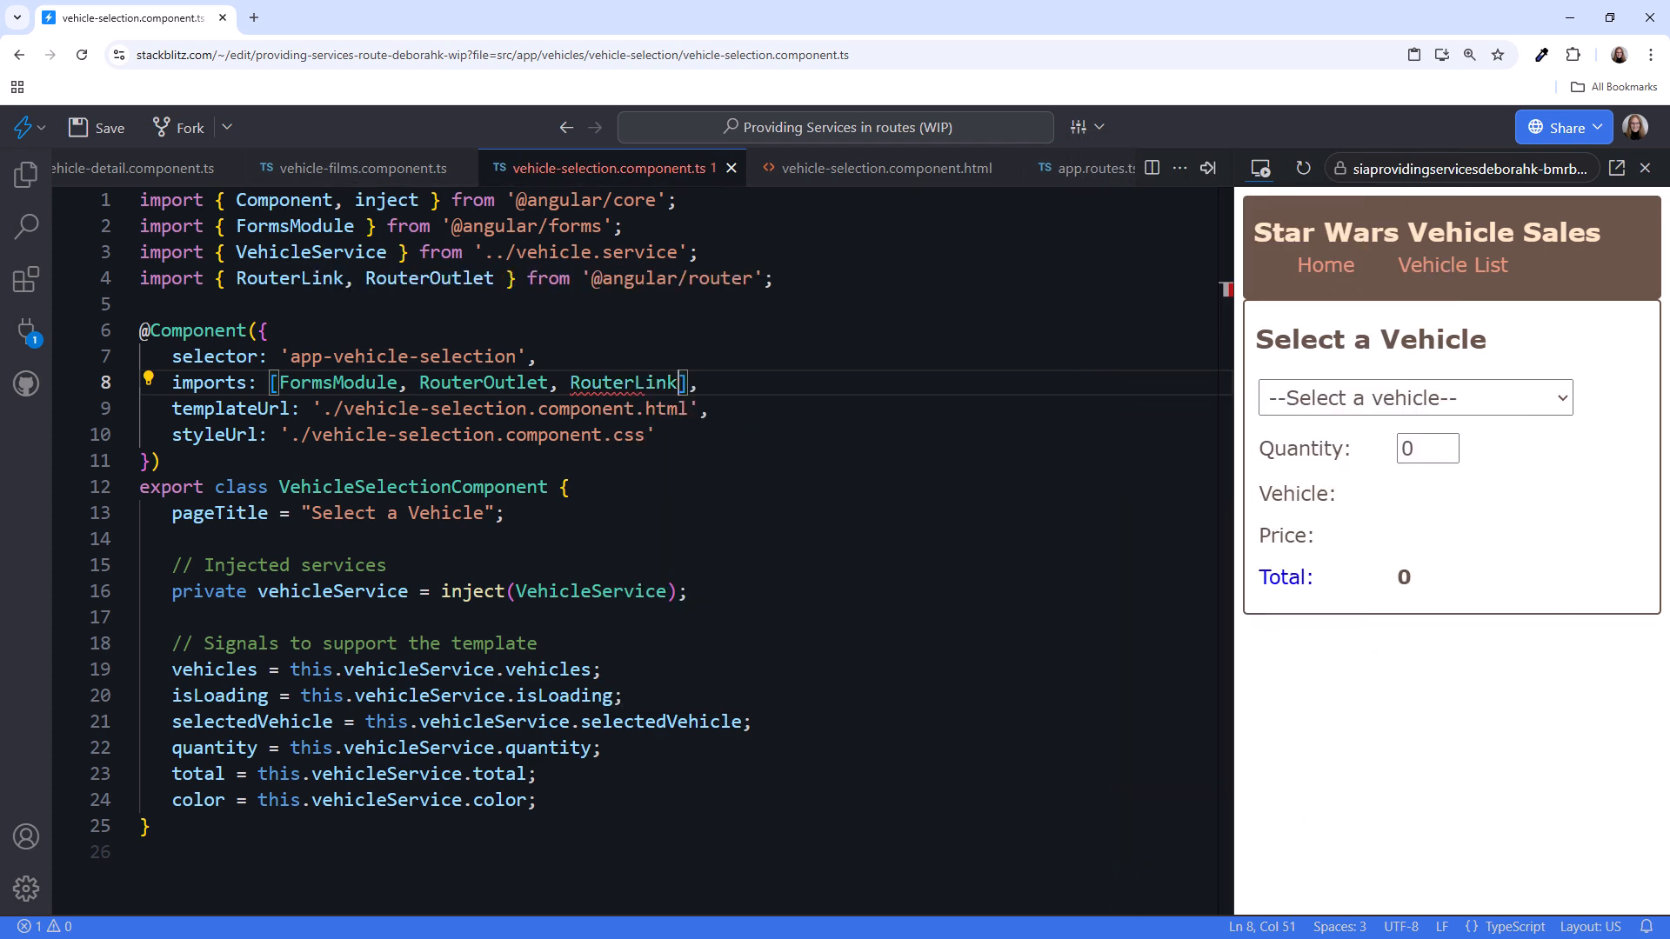
- Save the RouterLink/RouterOutlet imports and view the template's More Detail and films links with router-outlet
left_click(107, 127)
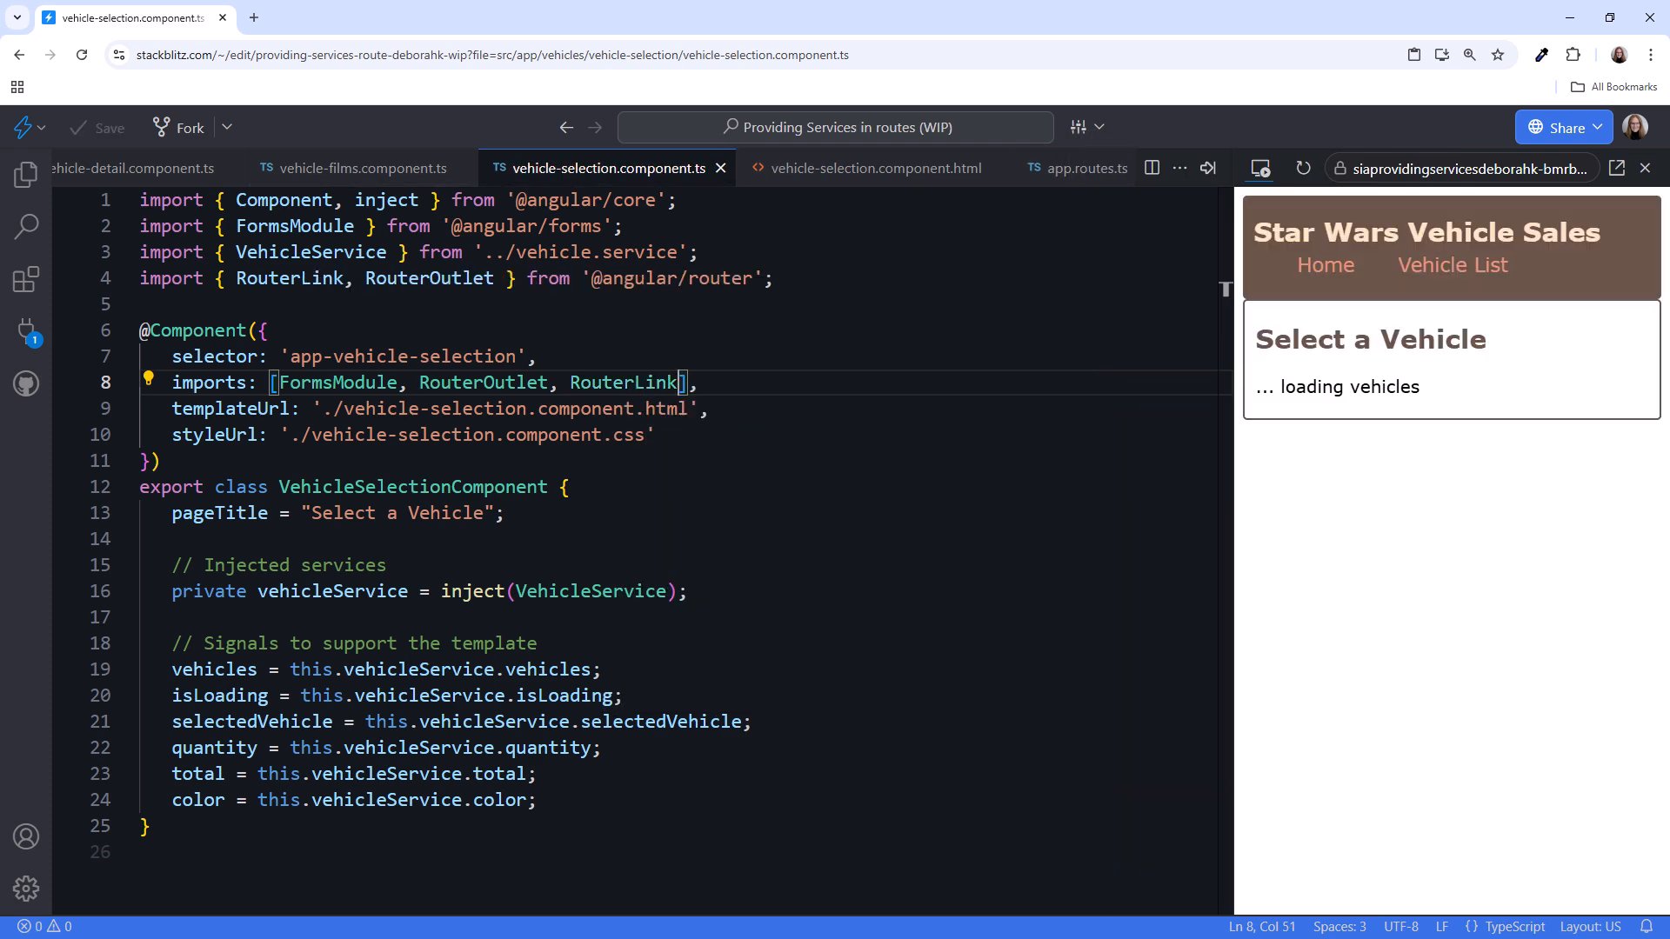
left_click(875, 169)
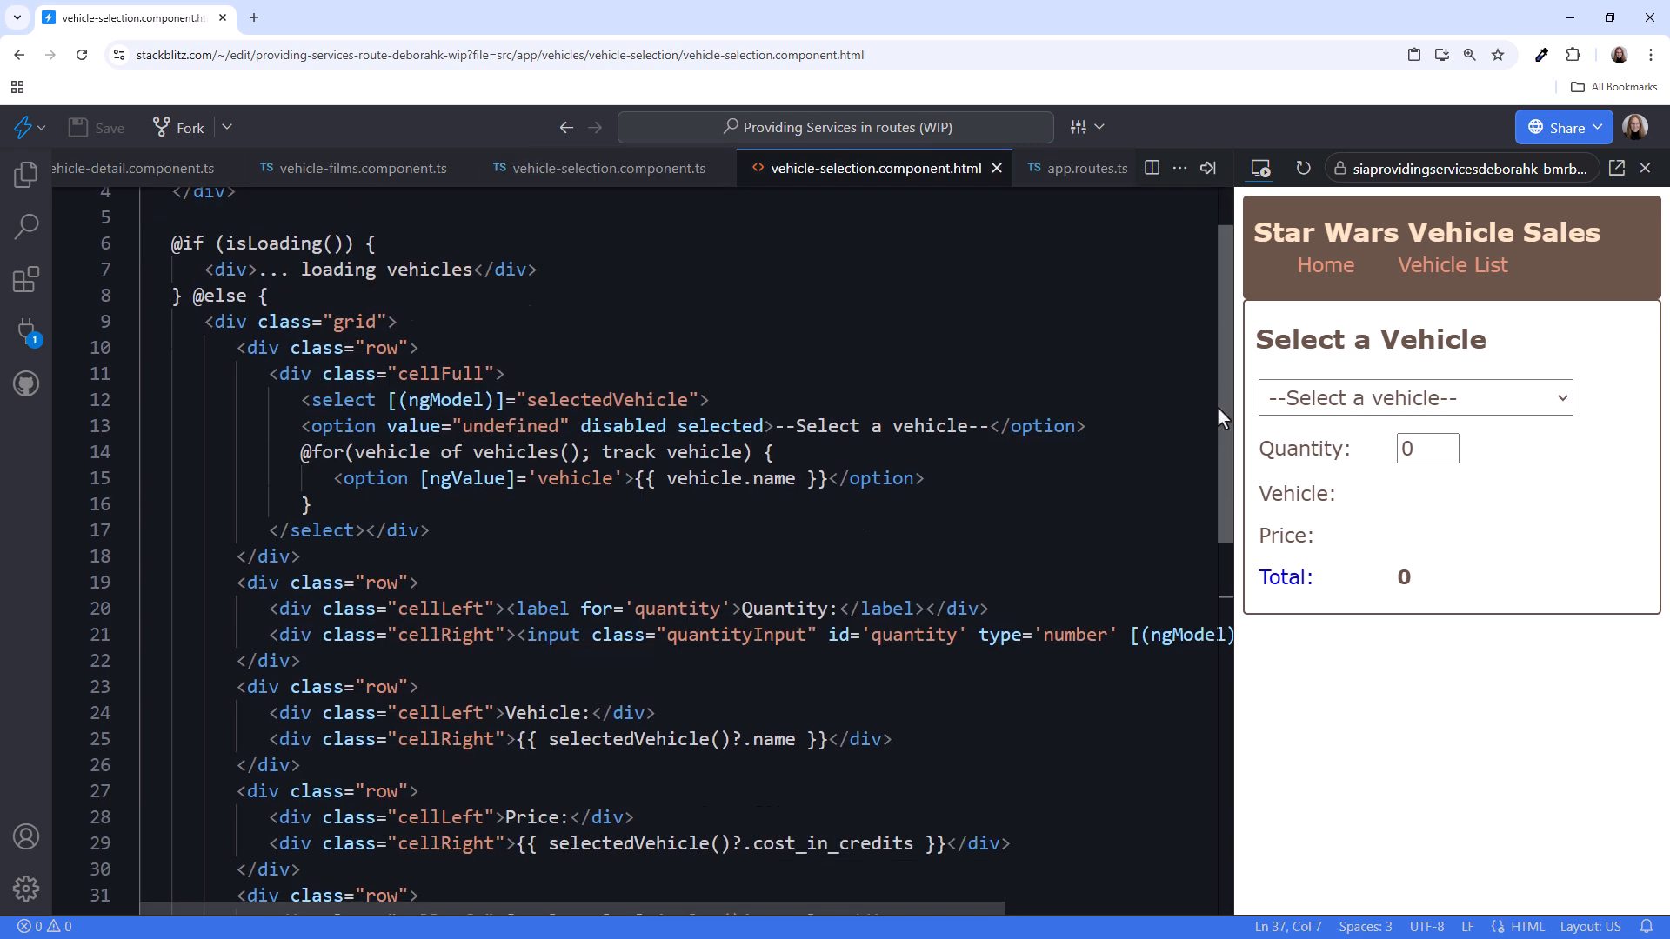
scroll("down", 3)
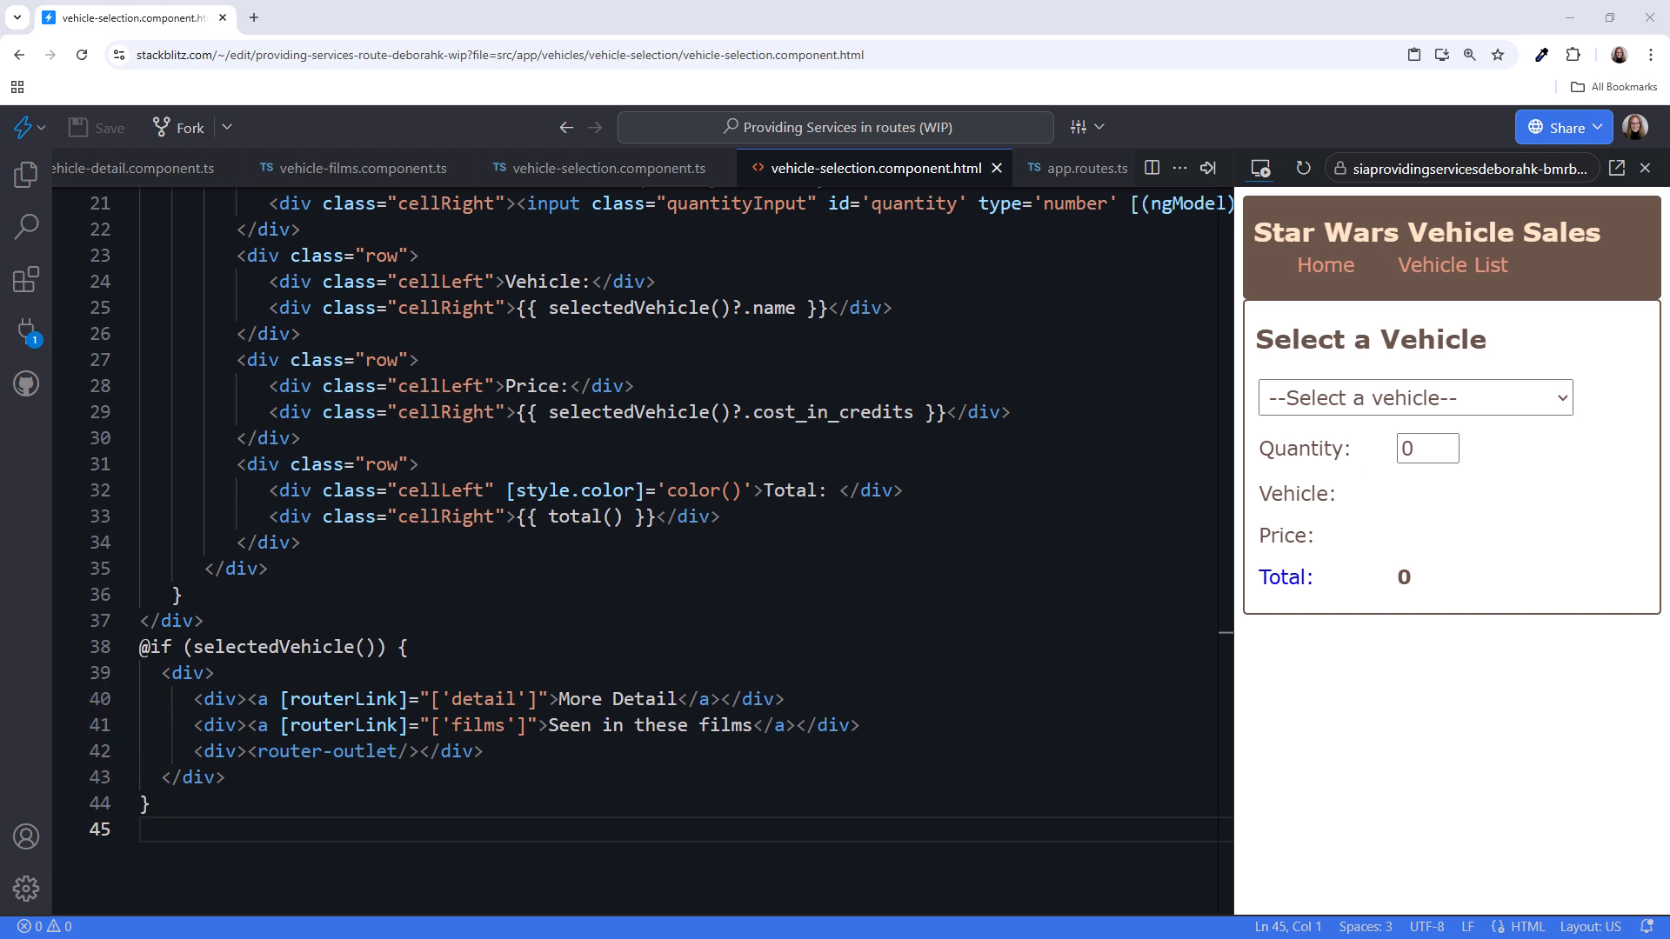
- Select the X-34 landspeeder in the preview and follow More Detail then Seen in these films
left_click(1414, 397)
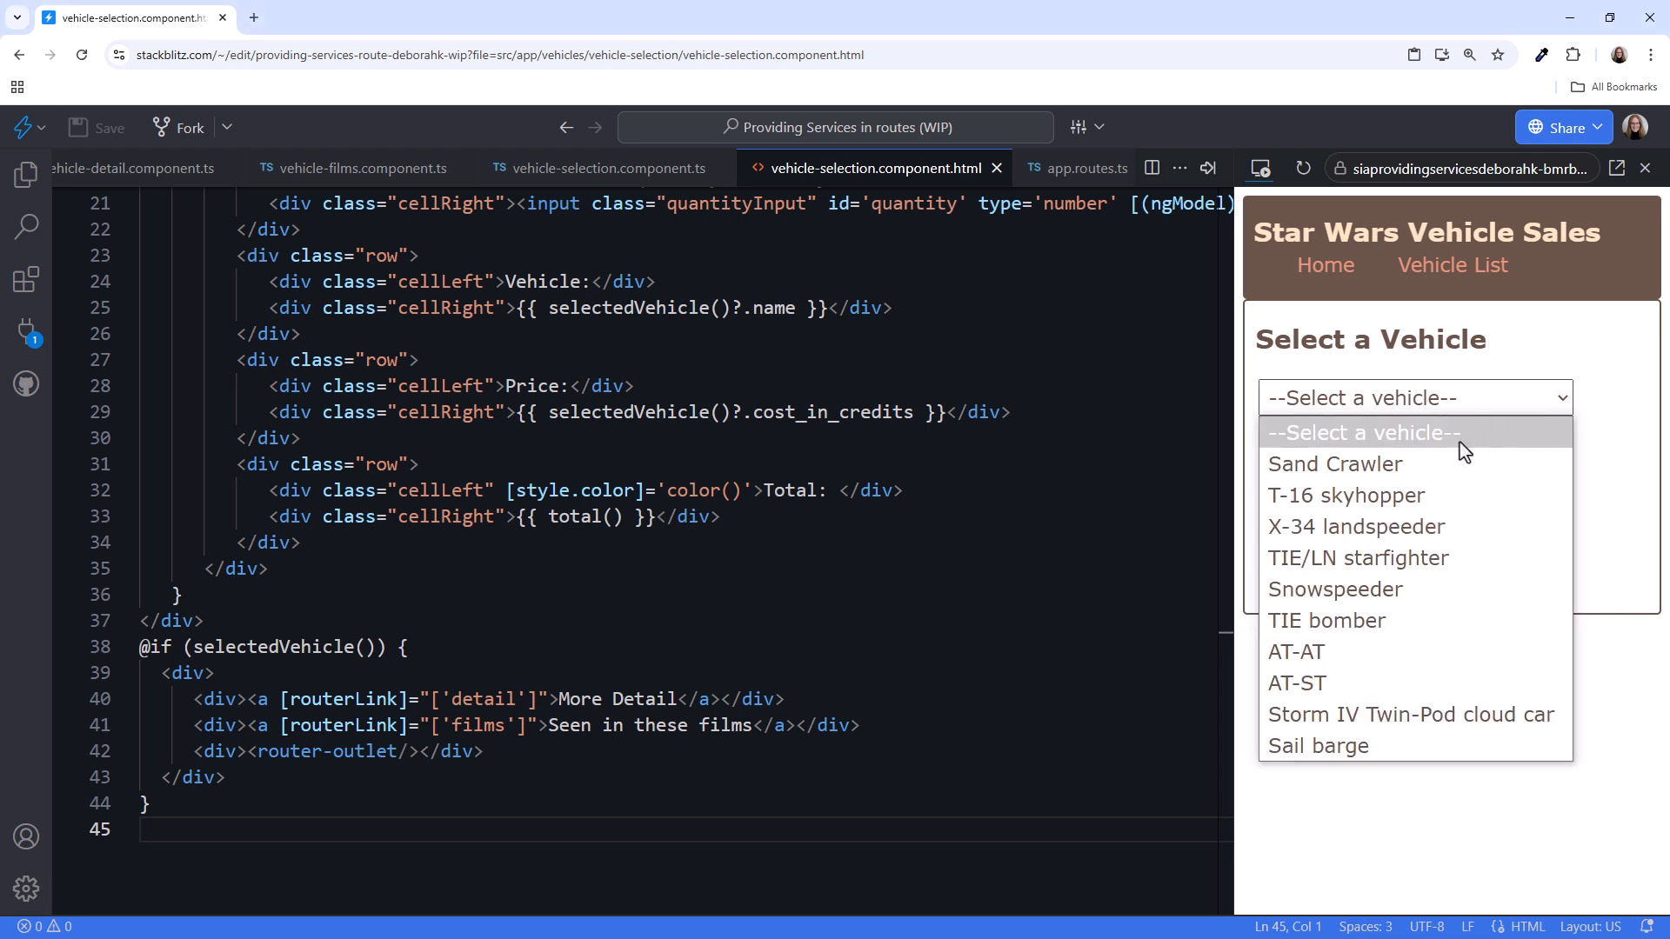
left_click(1355, 525)
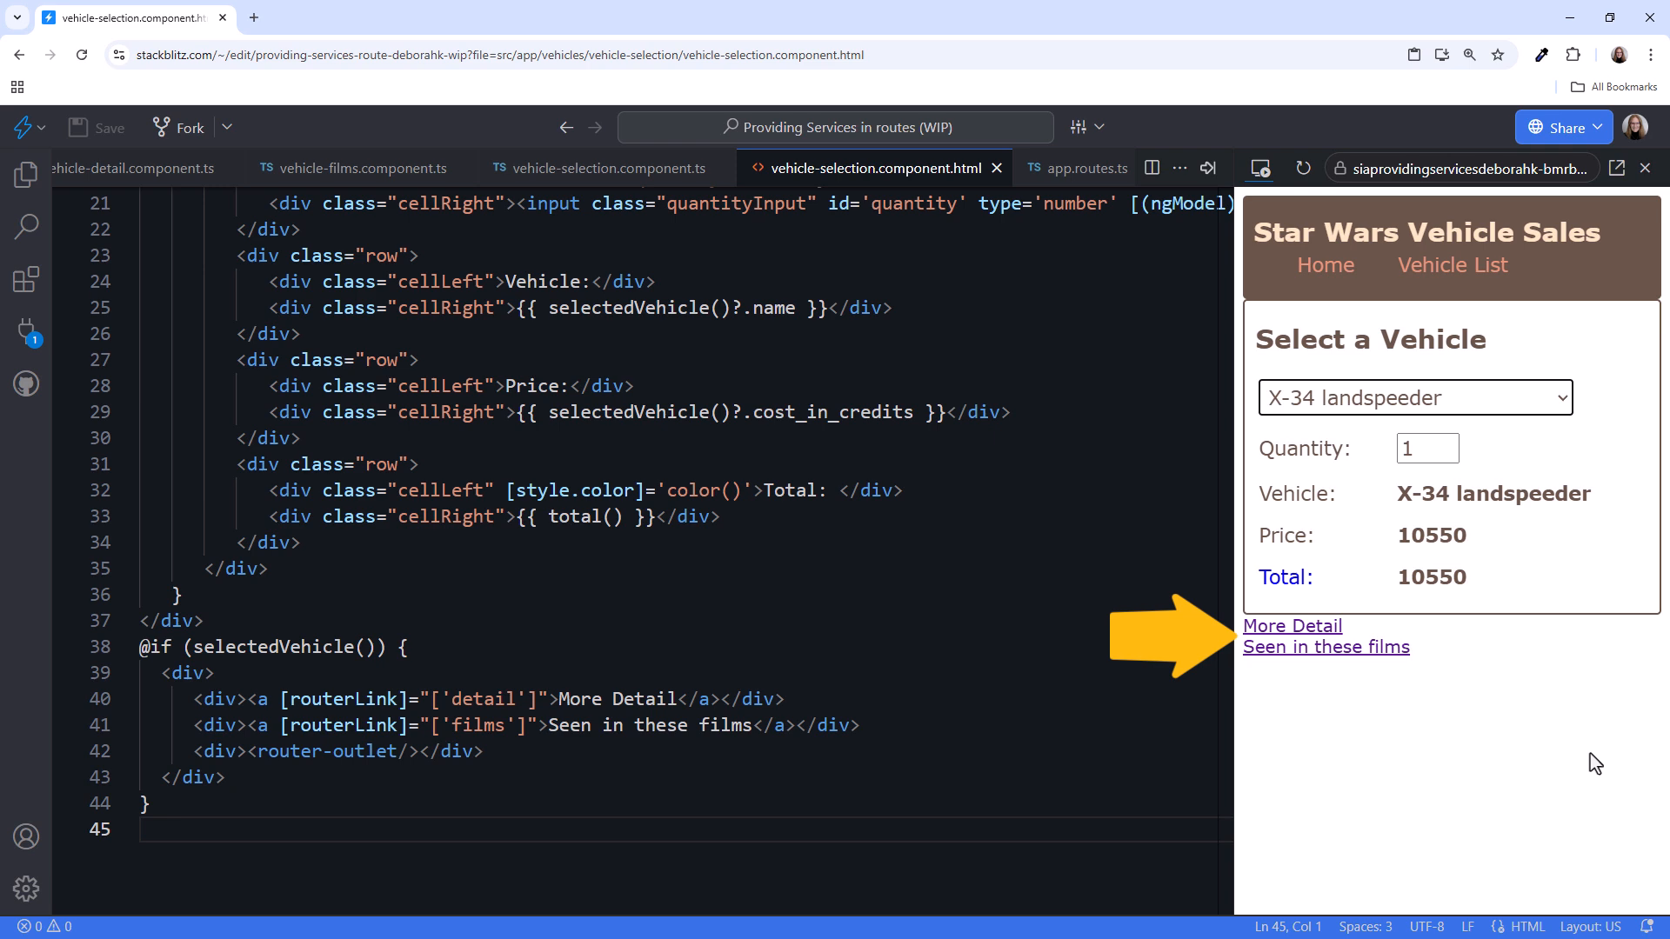
mouse_move(1326, 685)
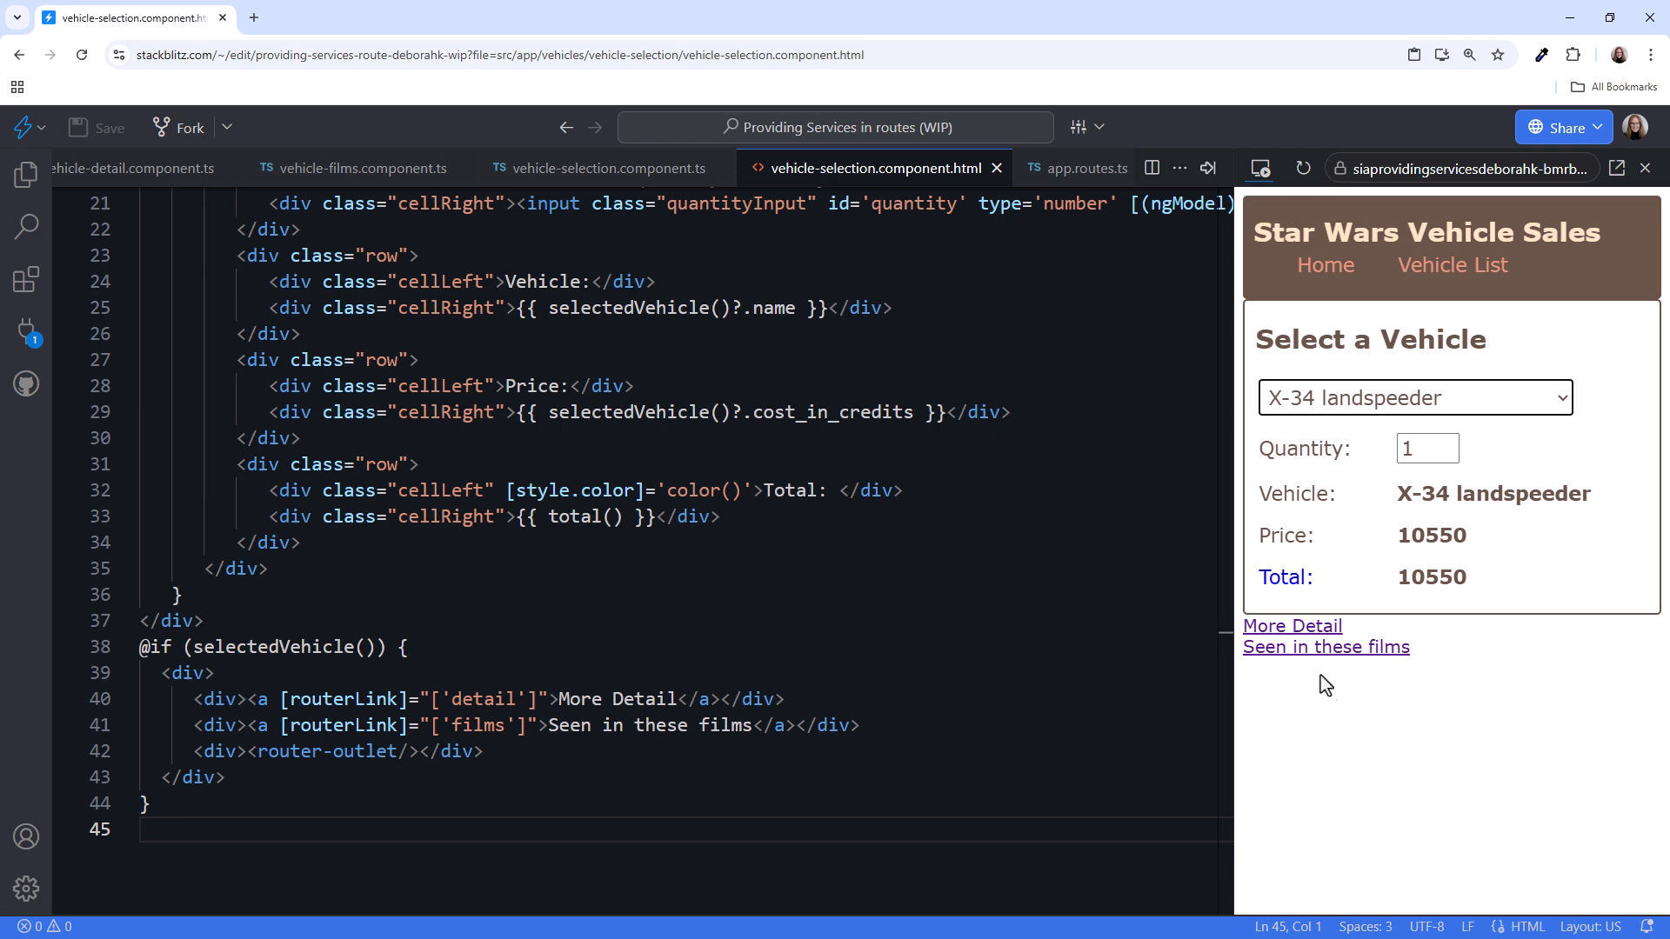
left_click(1292, 625)
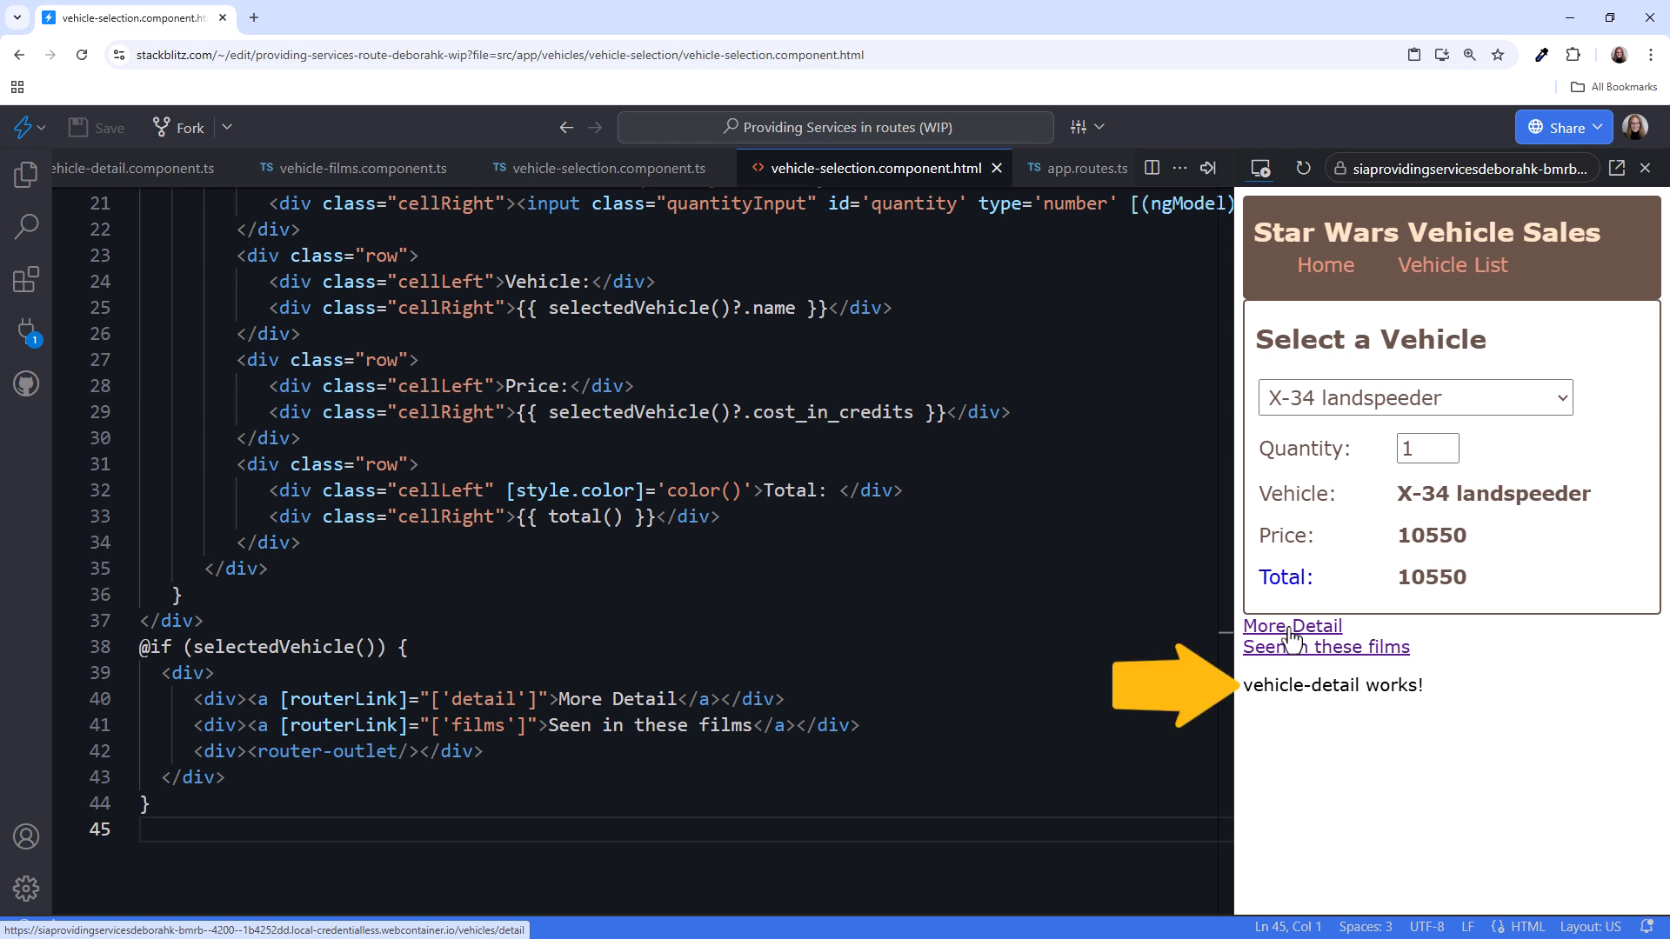
left_click(1325, 647)
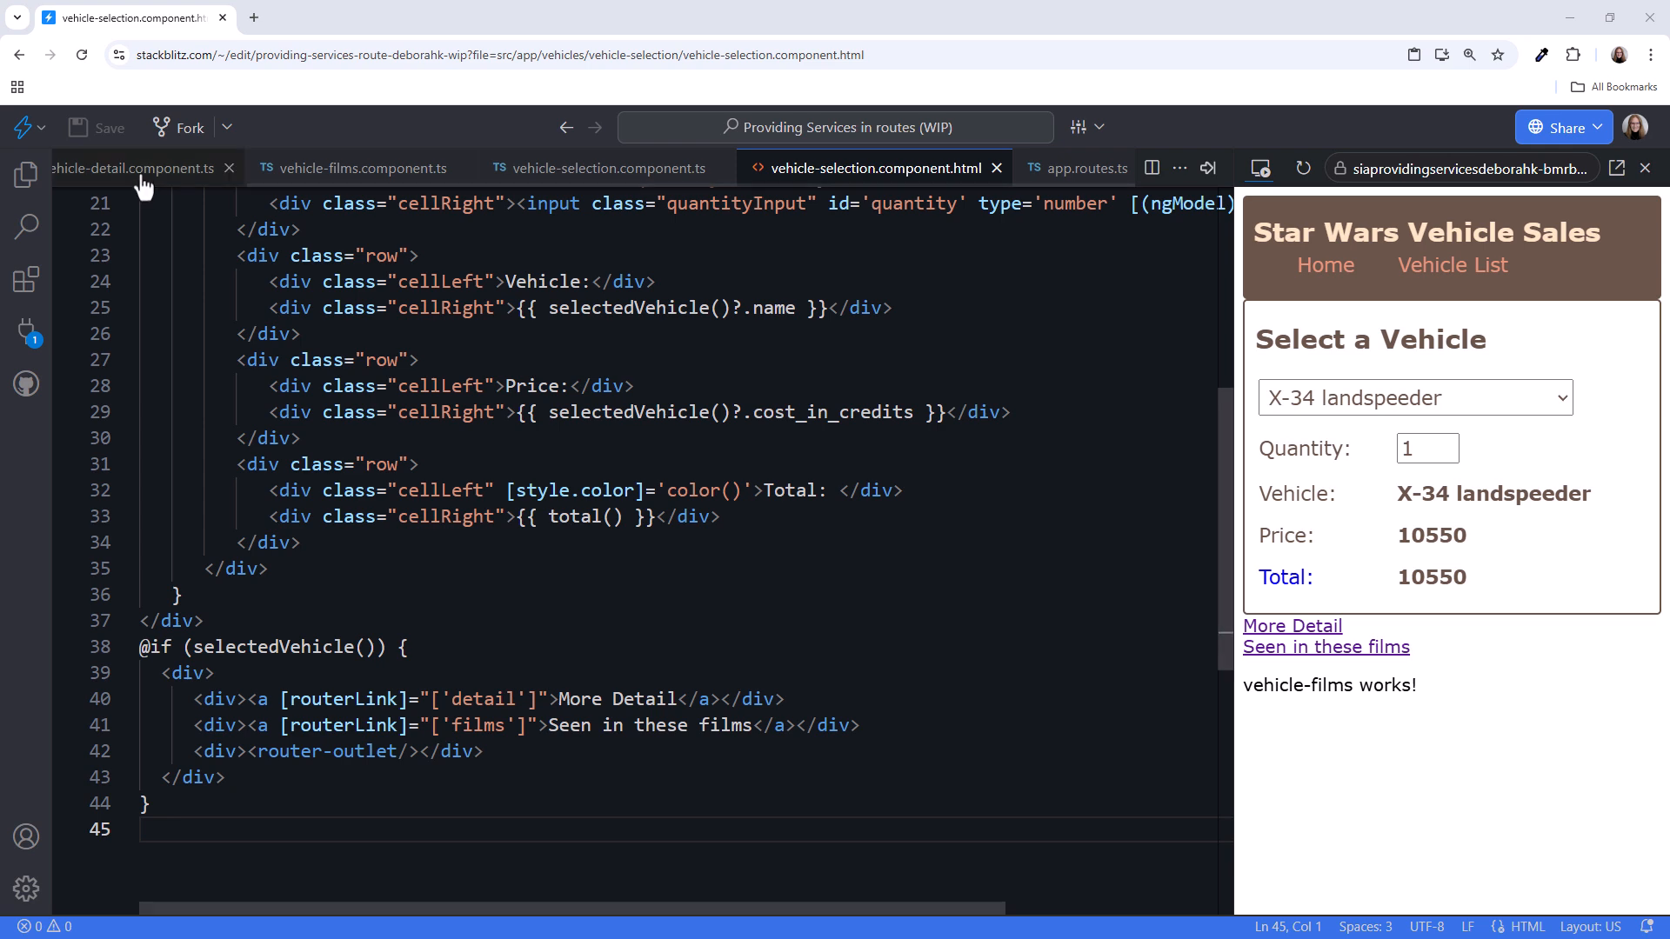
- Inject VehicleService, expose selectedVehicle = this.vehicleService.selectedVehicle, and Quick Fix the missing imports
type("private vehicleS")
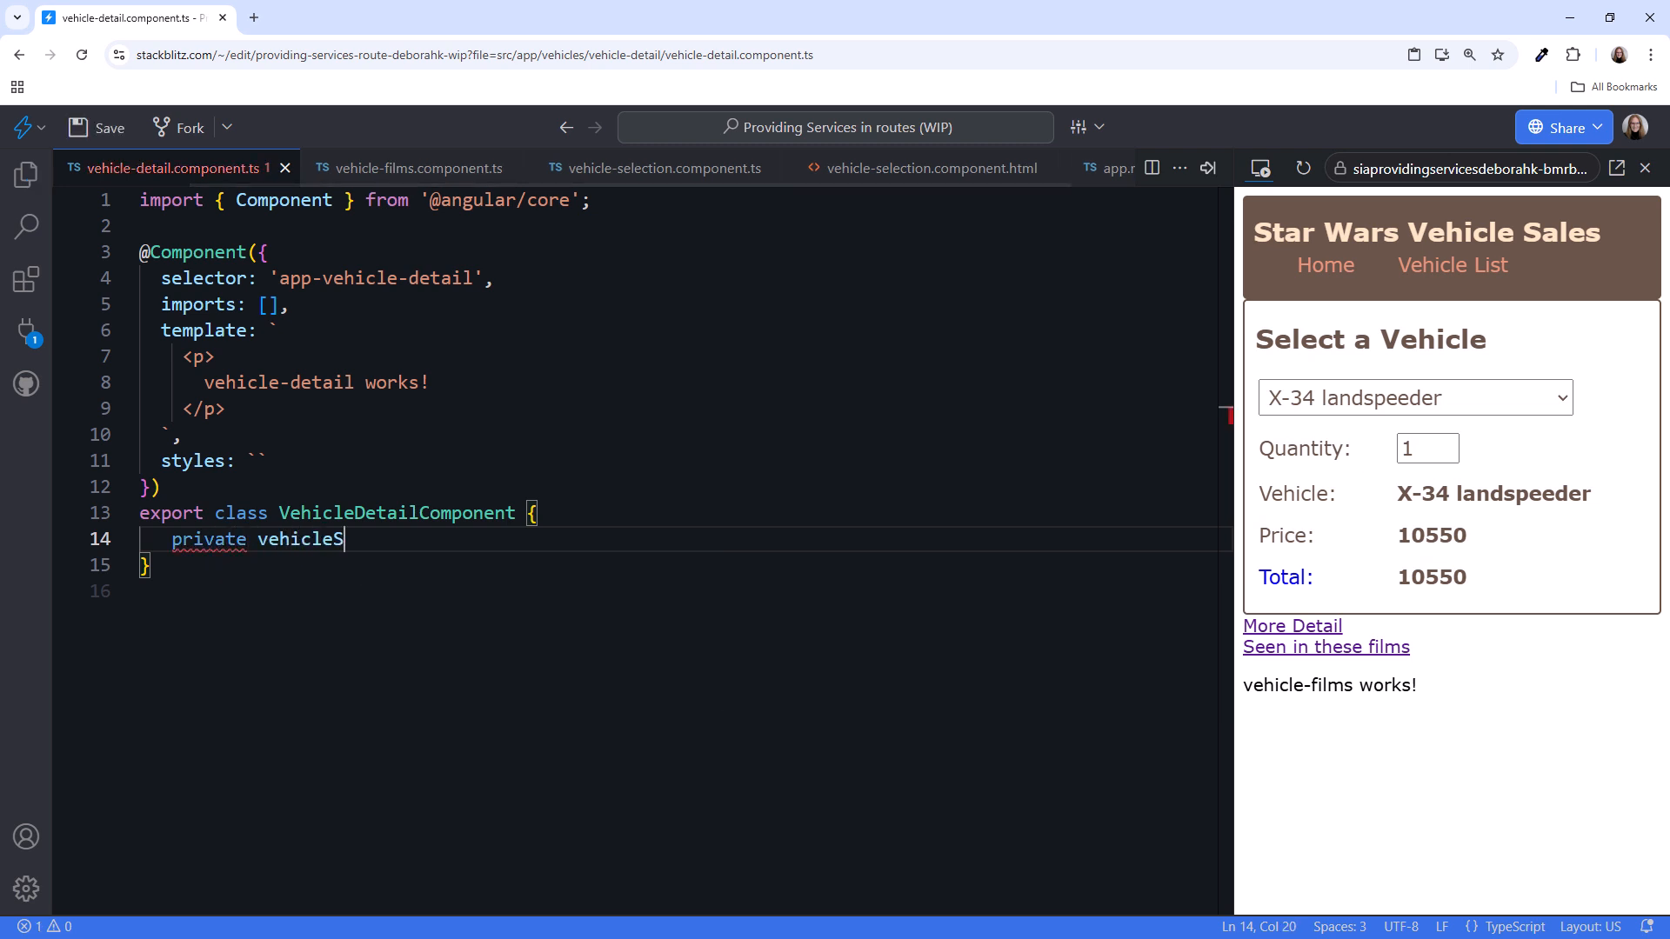
type("ervice = inject();")
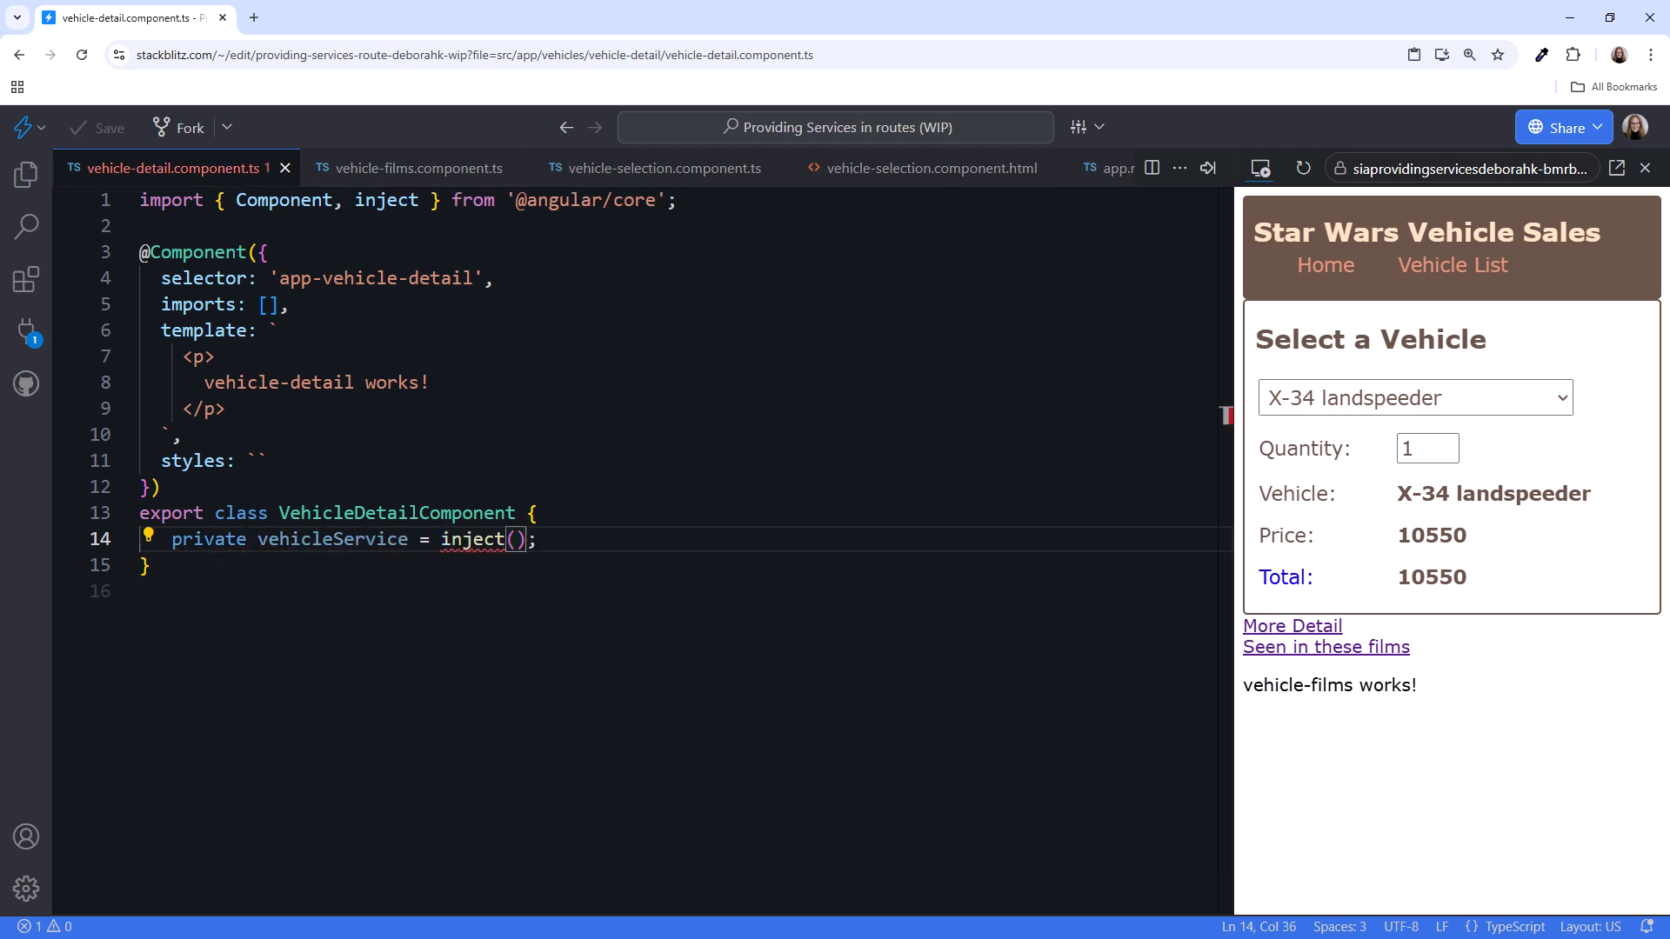
type("VehicleService")
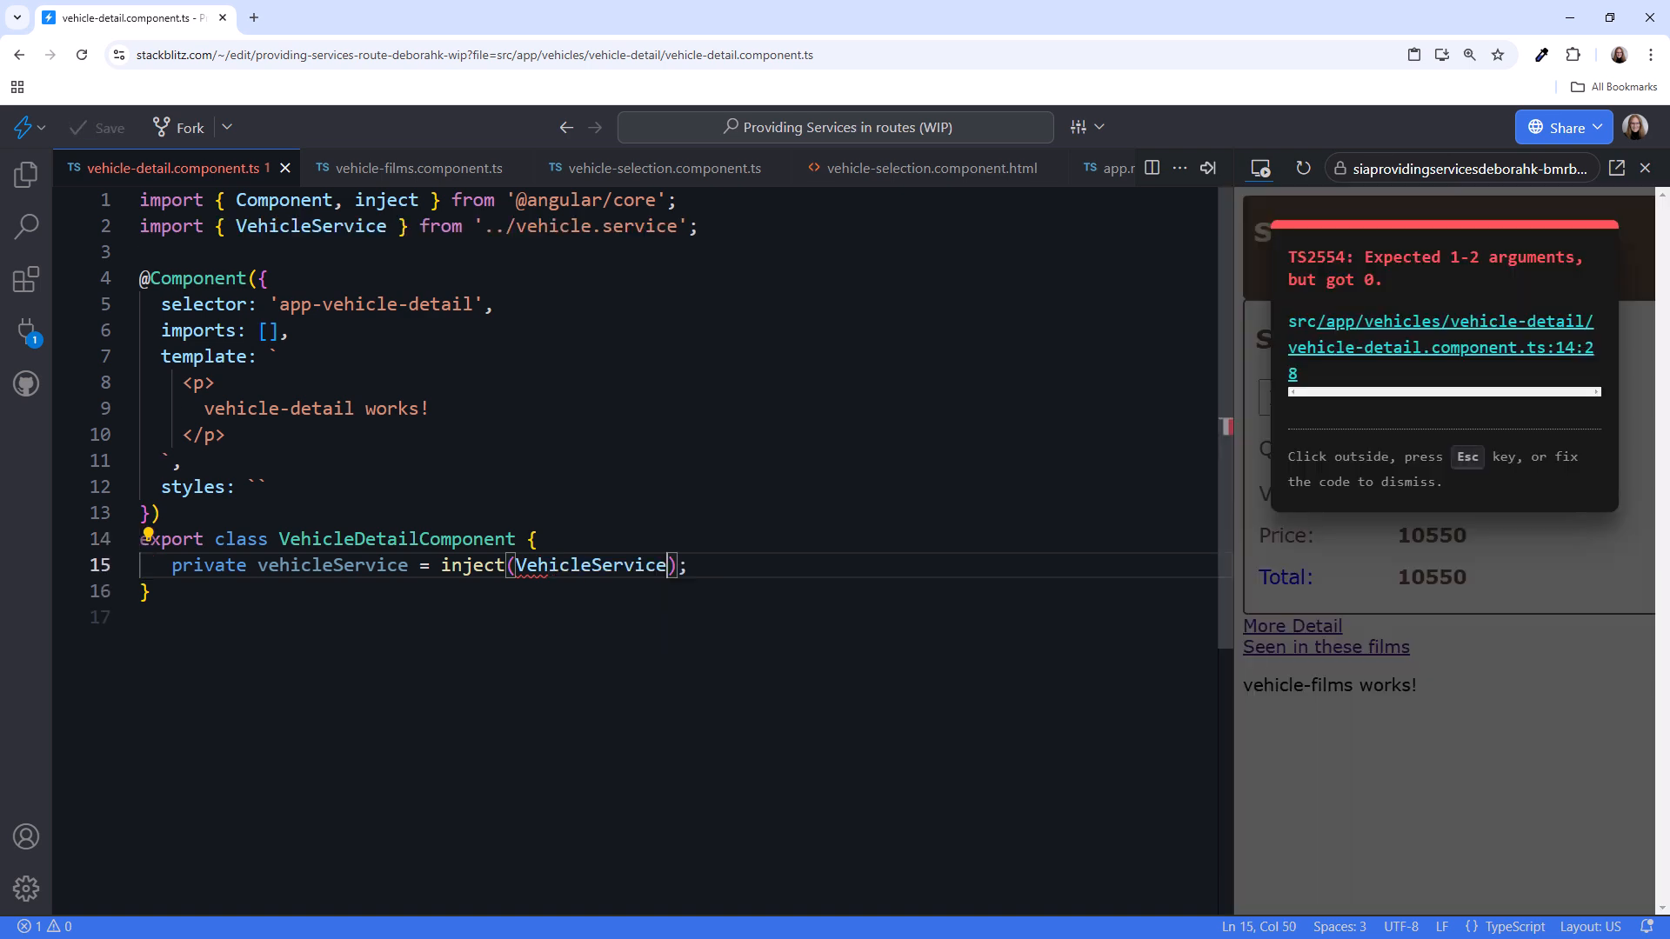
type("selectedVehicle = t")
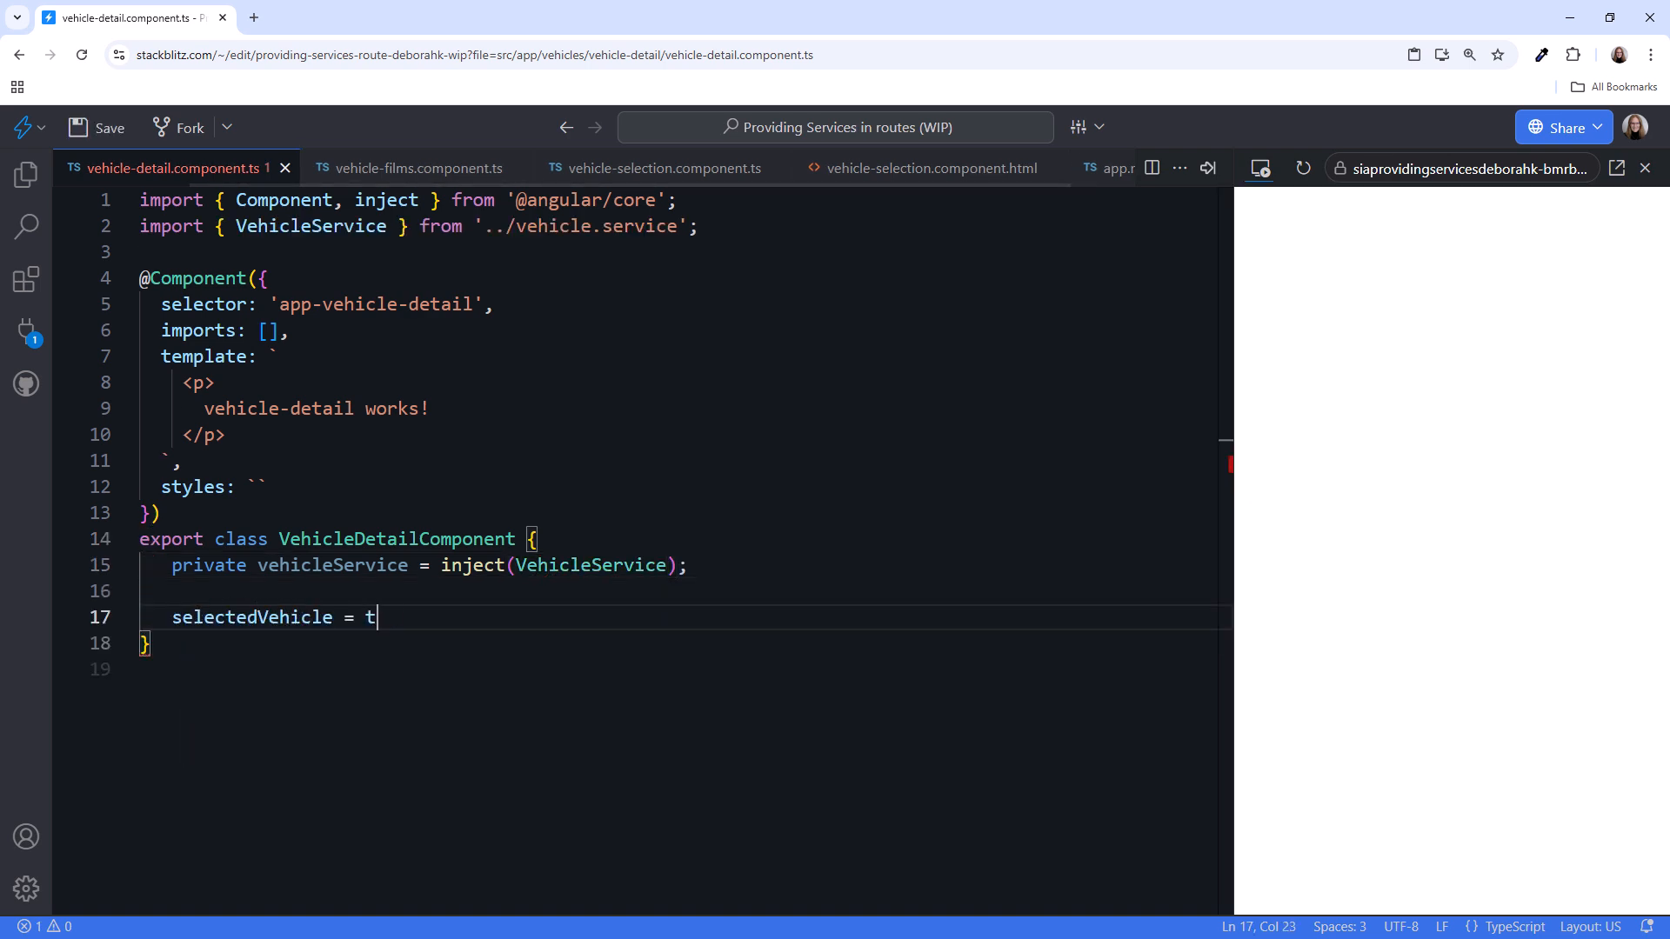
type("his.vehicleService.selectedVehicle")
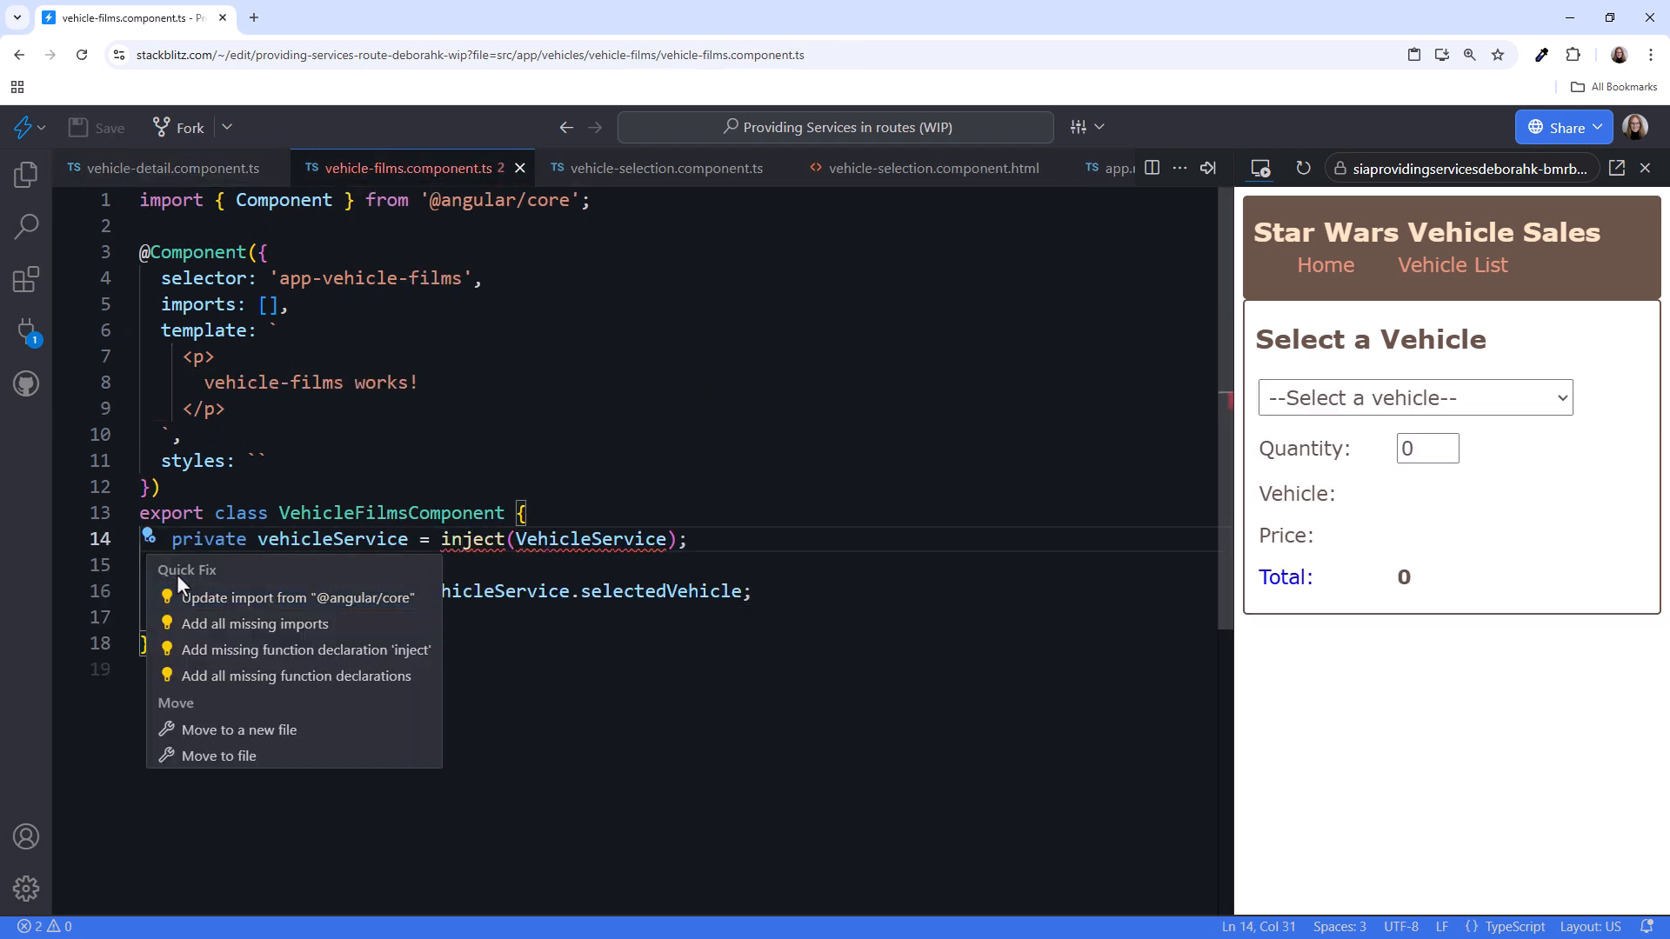
left_click(297, 597)
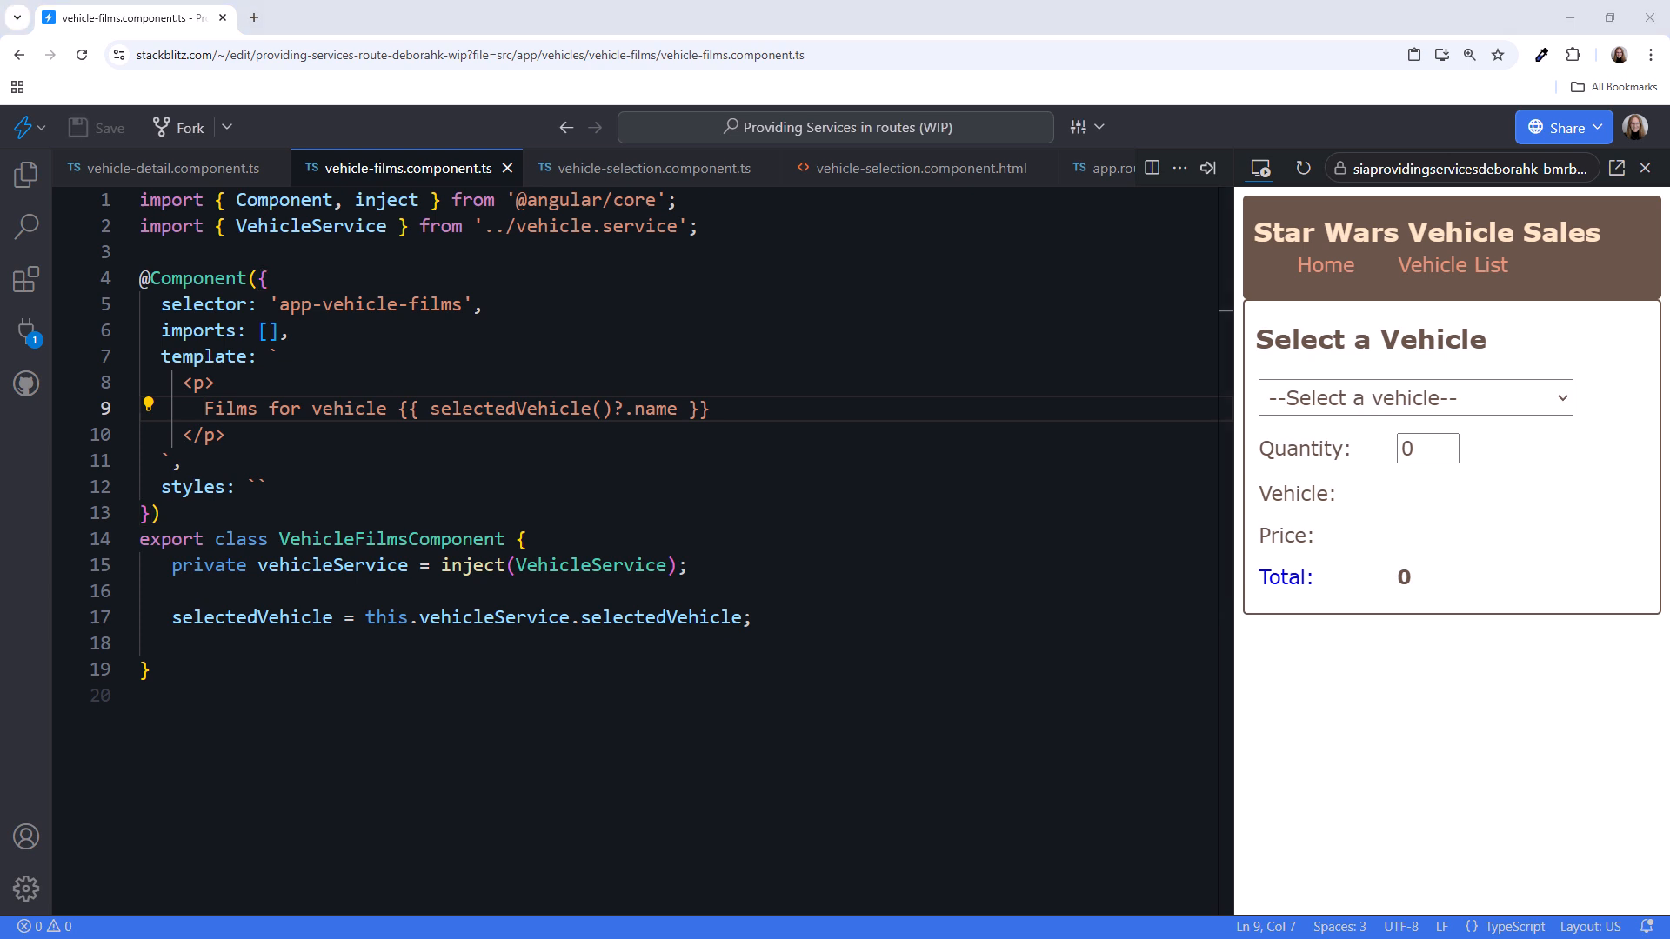
left_click(1324, 264)
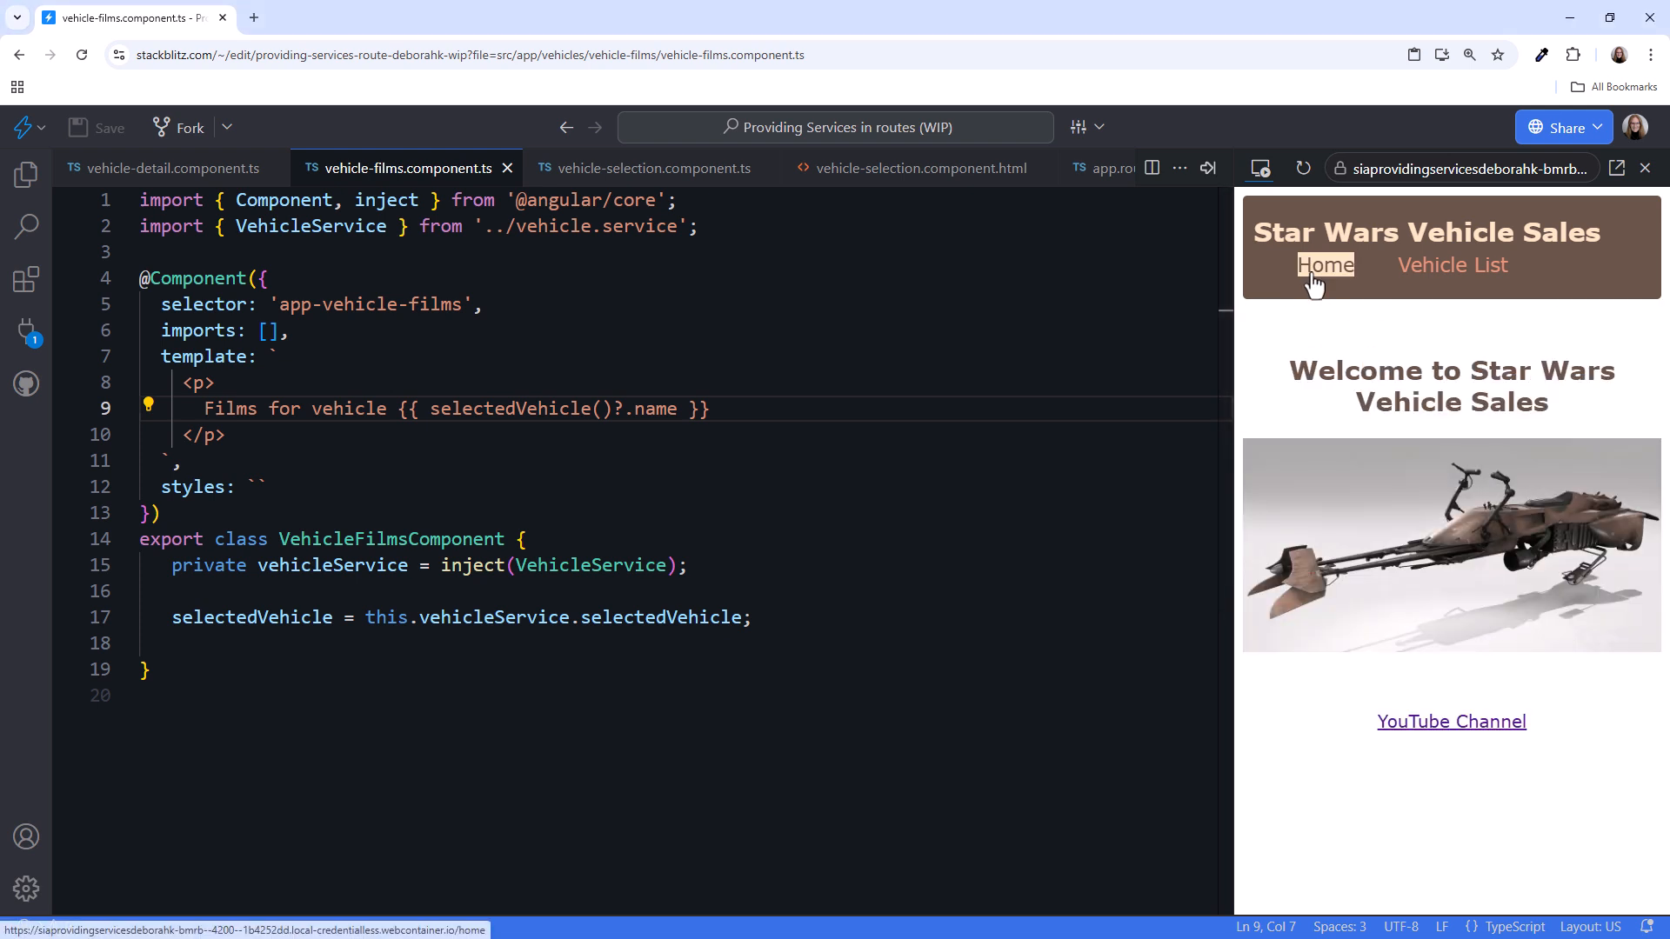
mouse_move(1306, 202)
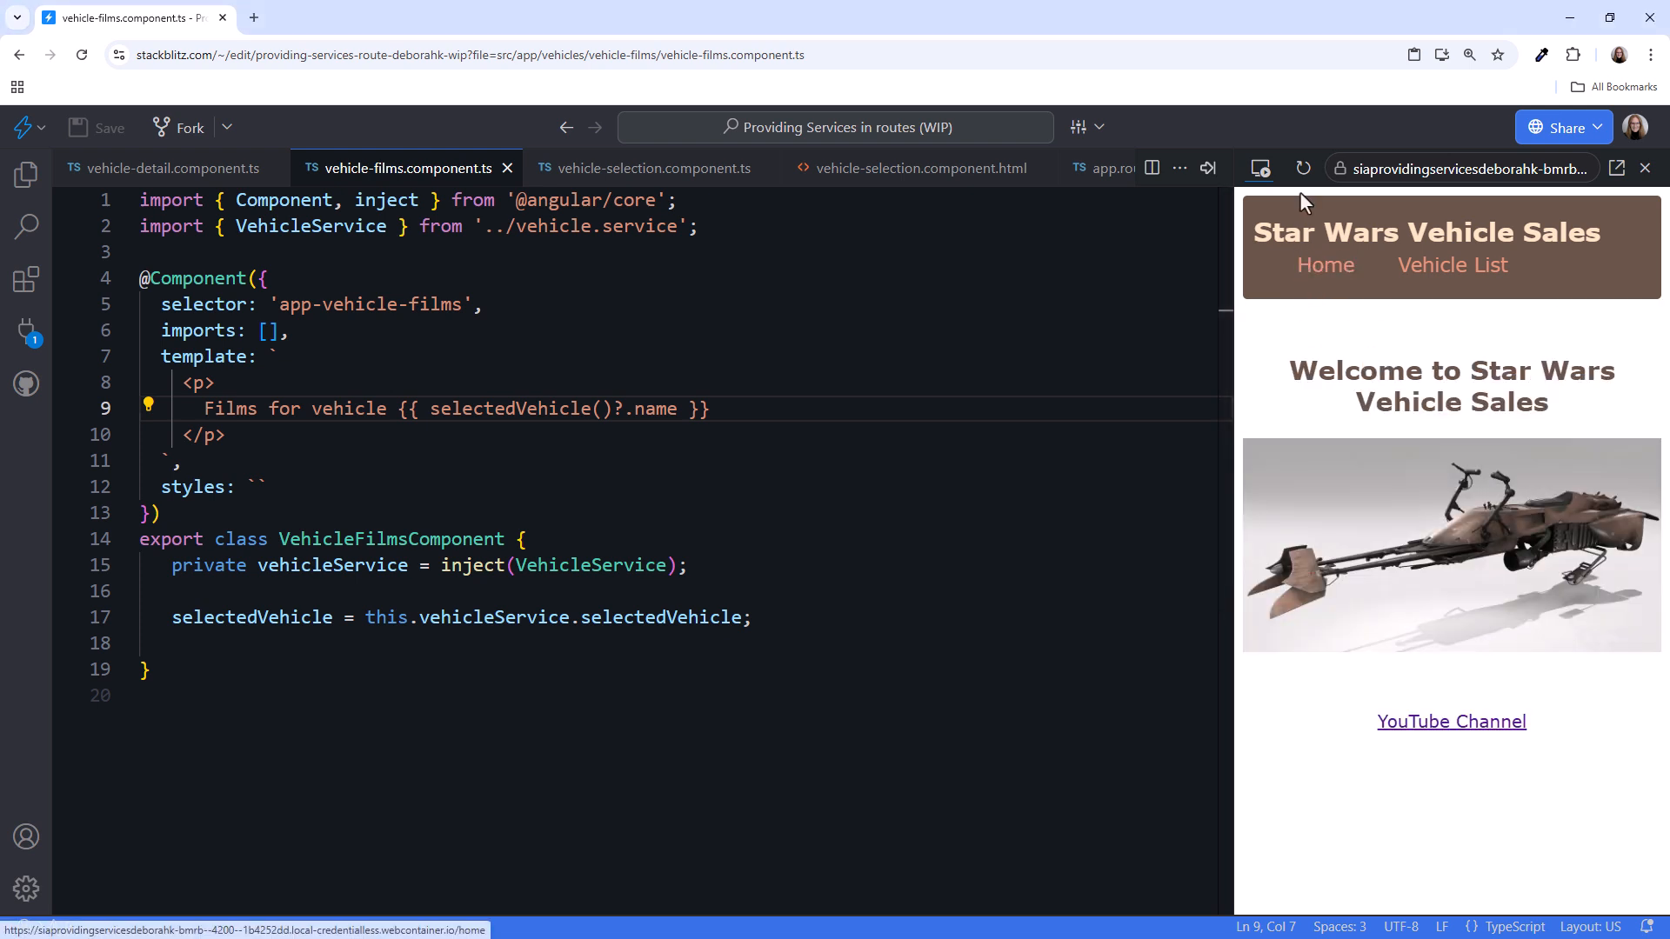
- Reload the preview, open Vehicle List, pick the X-34 landspeeder and view its films message
left_click(1303, 169)
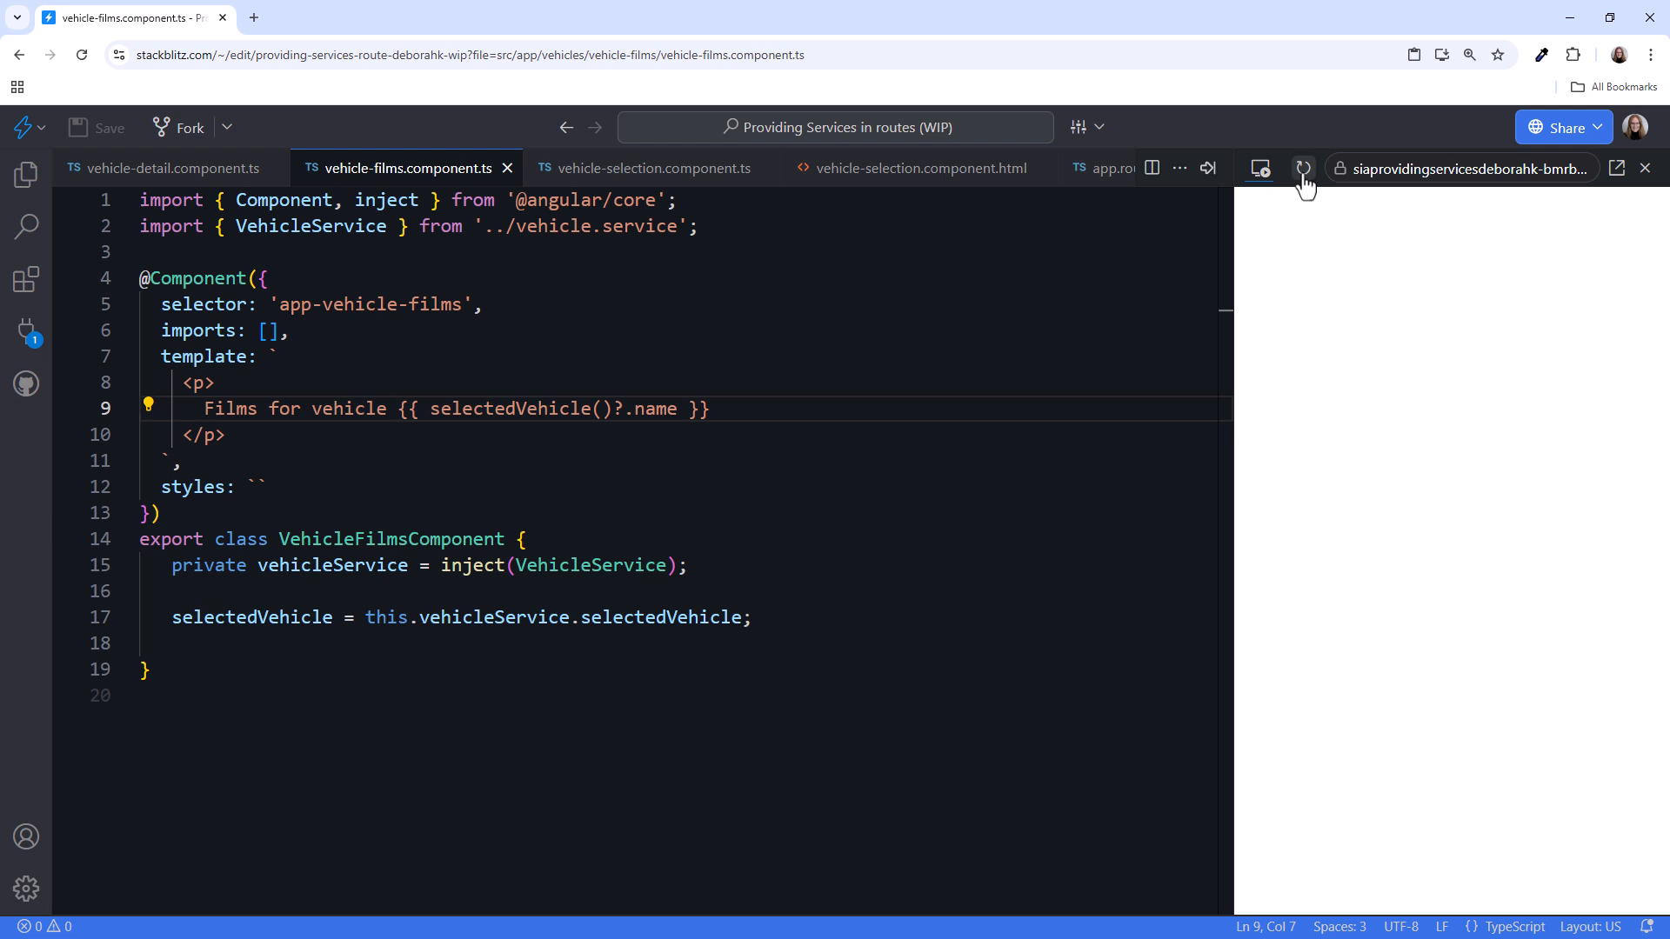
left_click(1303, 168)
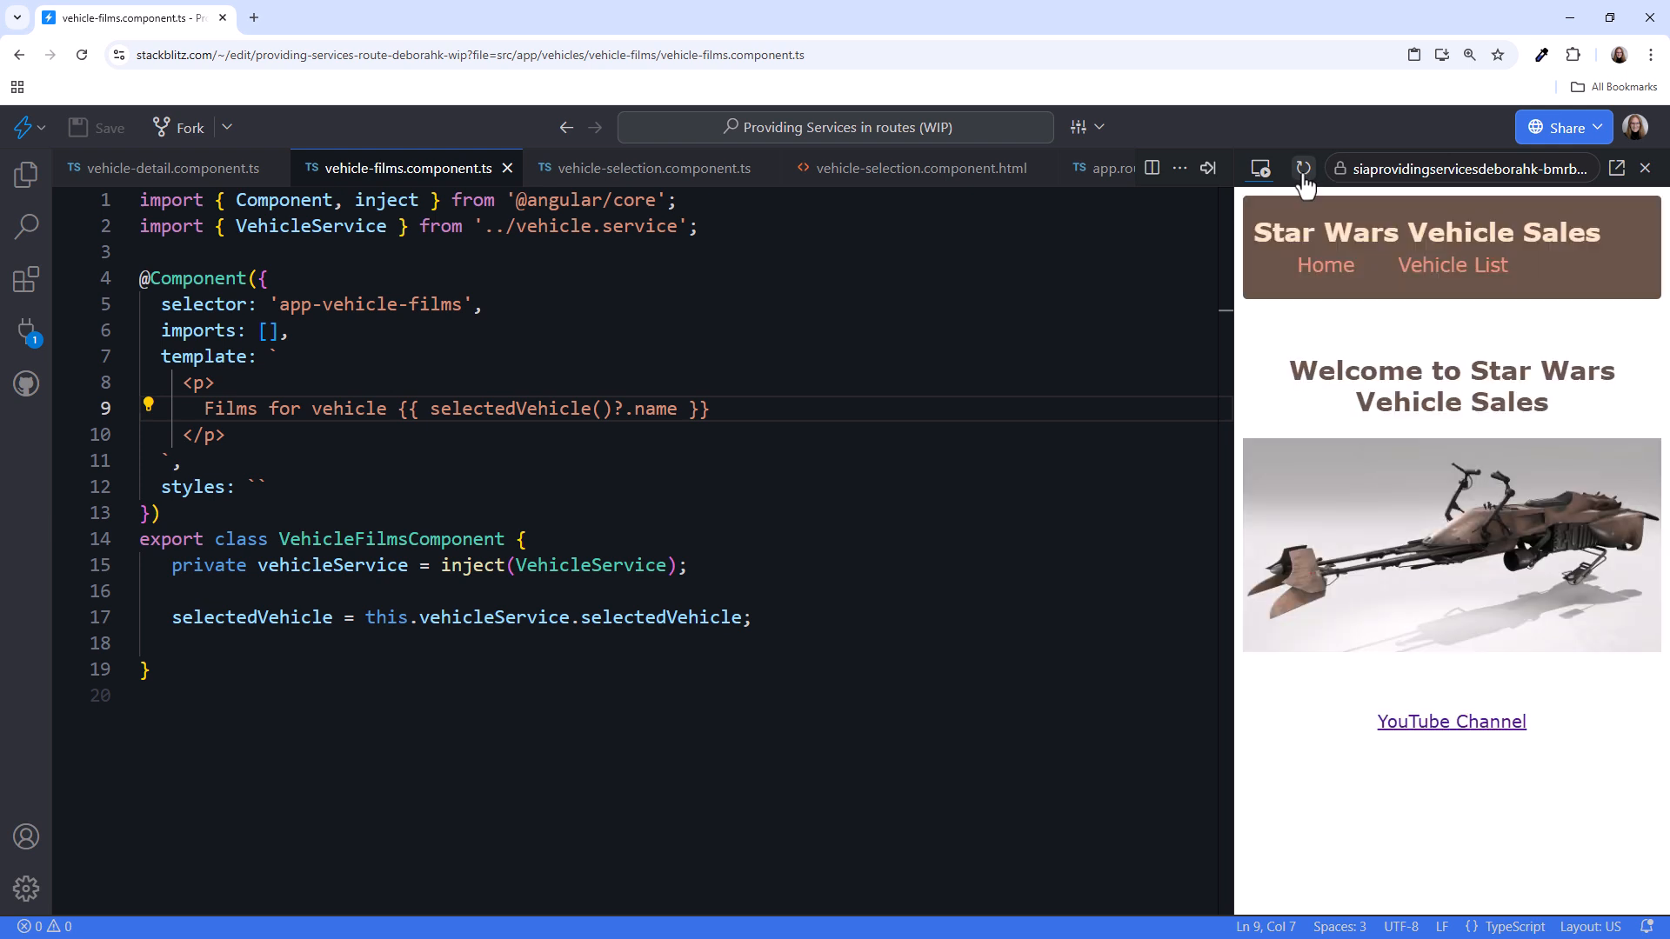
left_click(1450, 265)
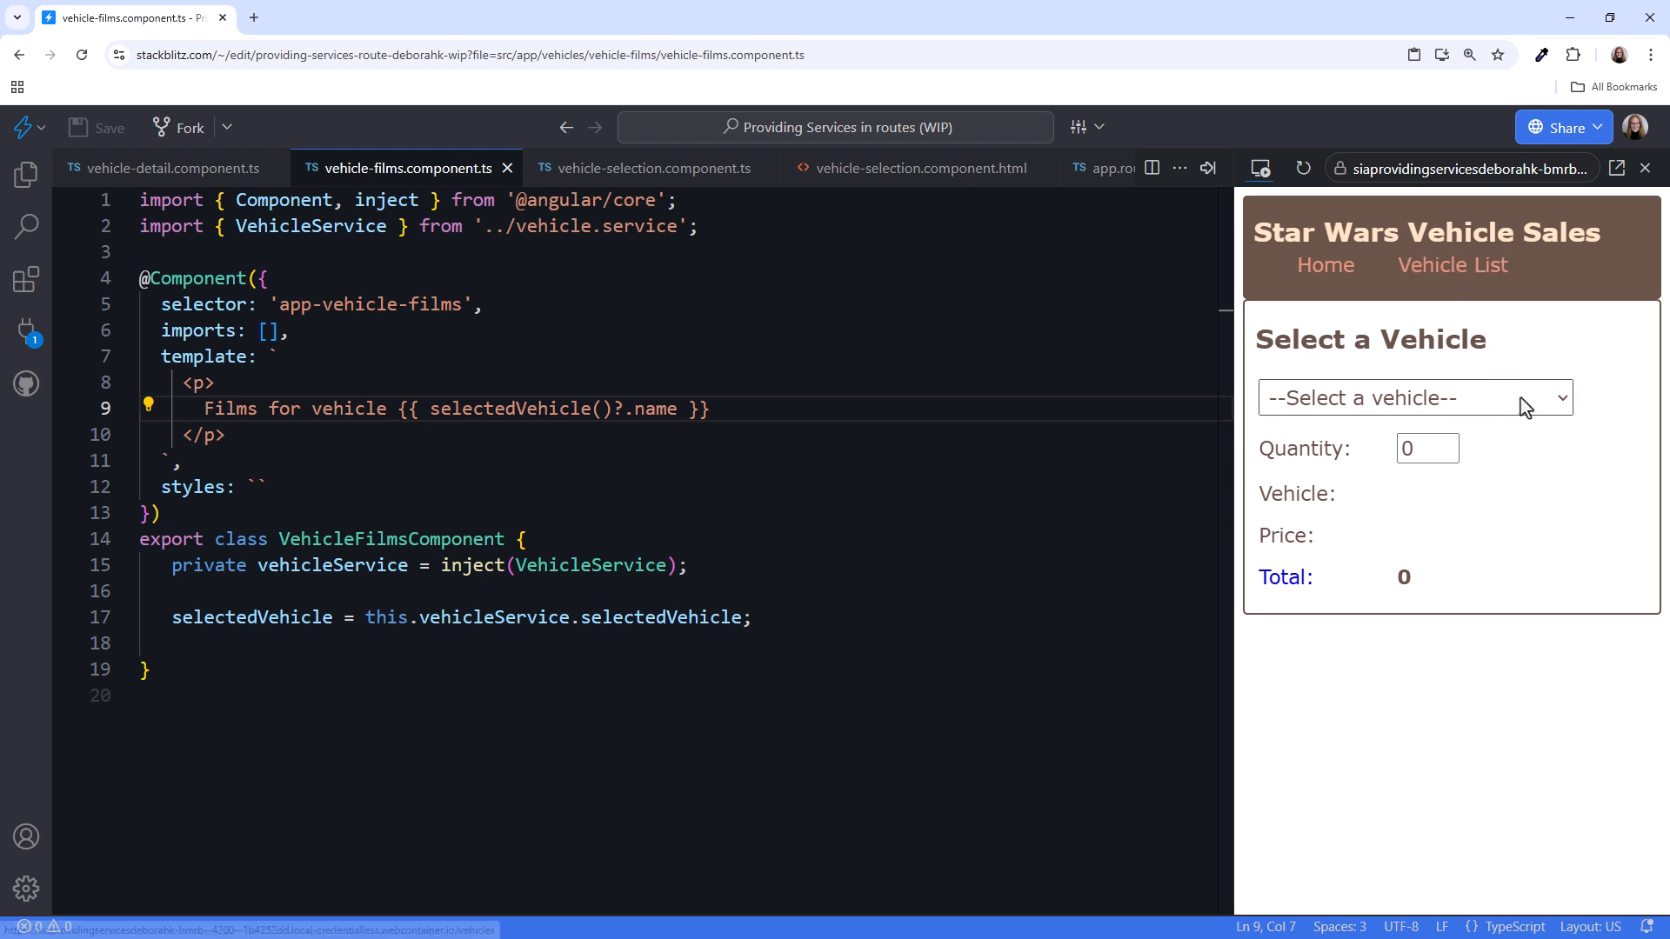
left_click(1414, 397)
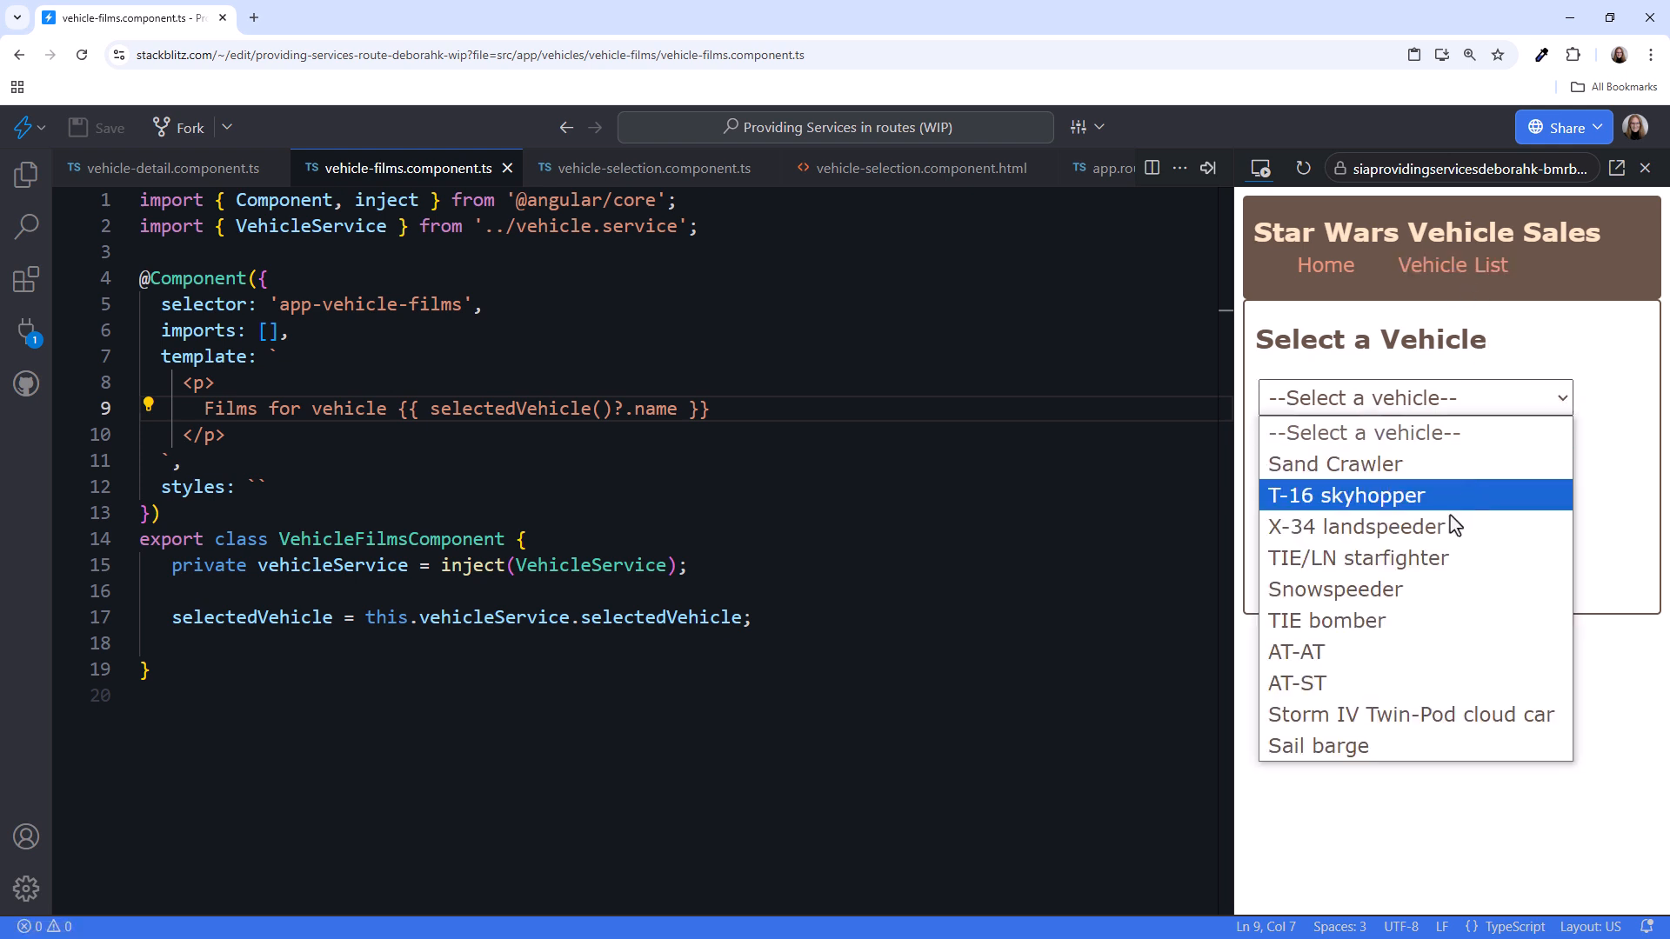
left_click(1359, 525)
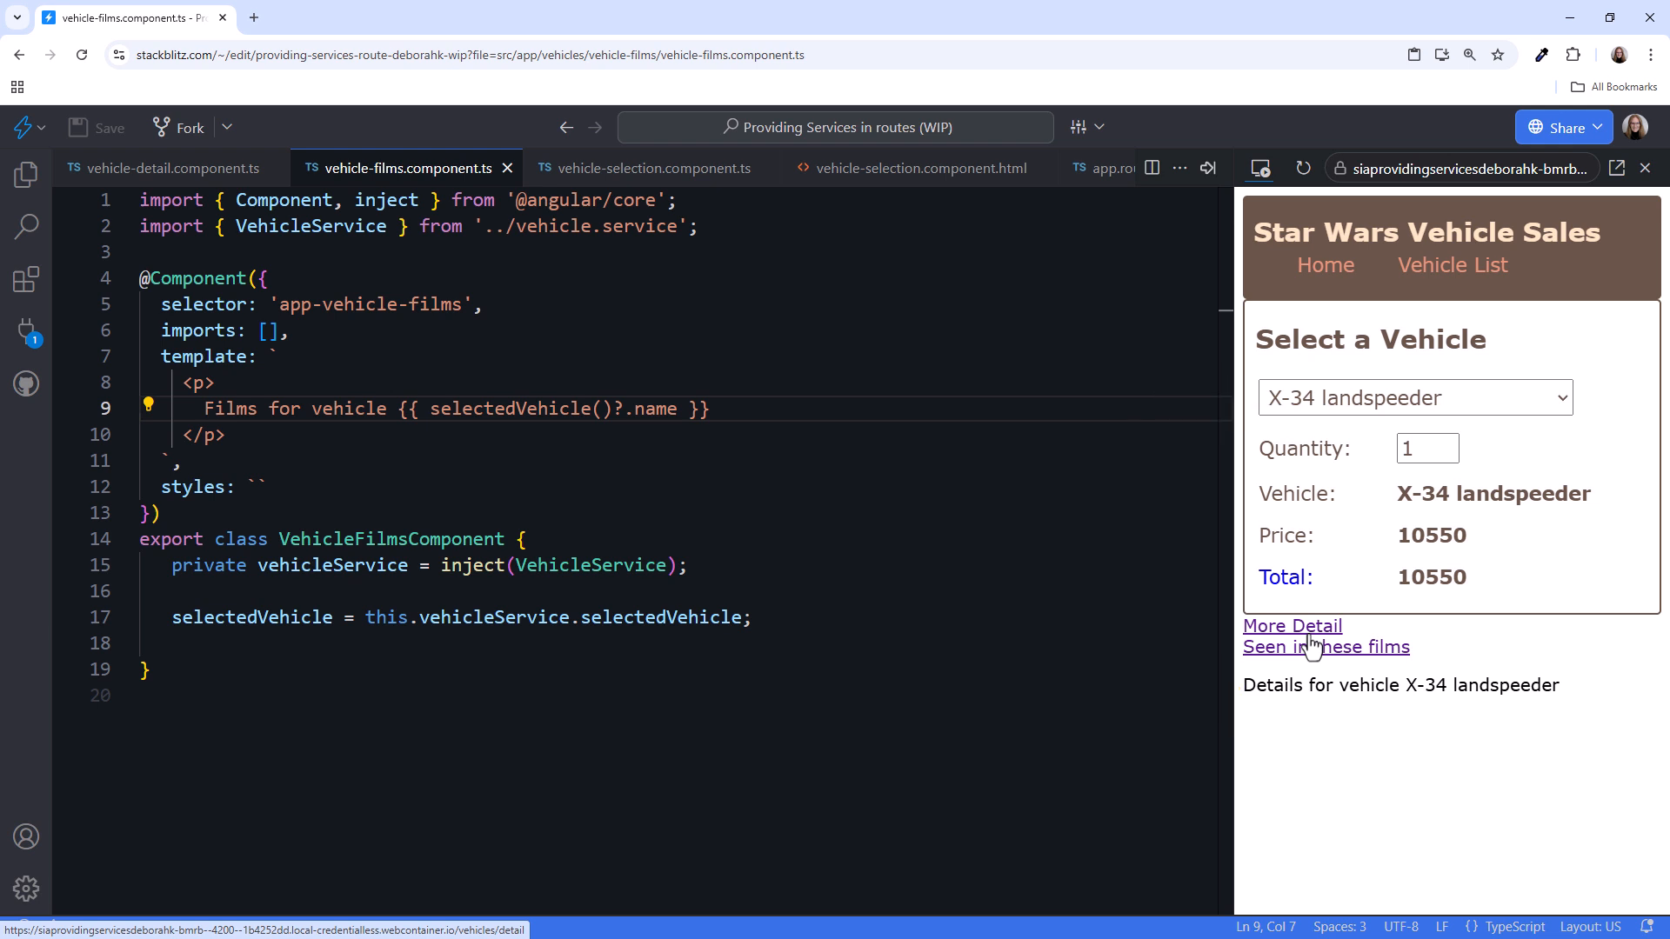
left_click(1326, 647)
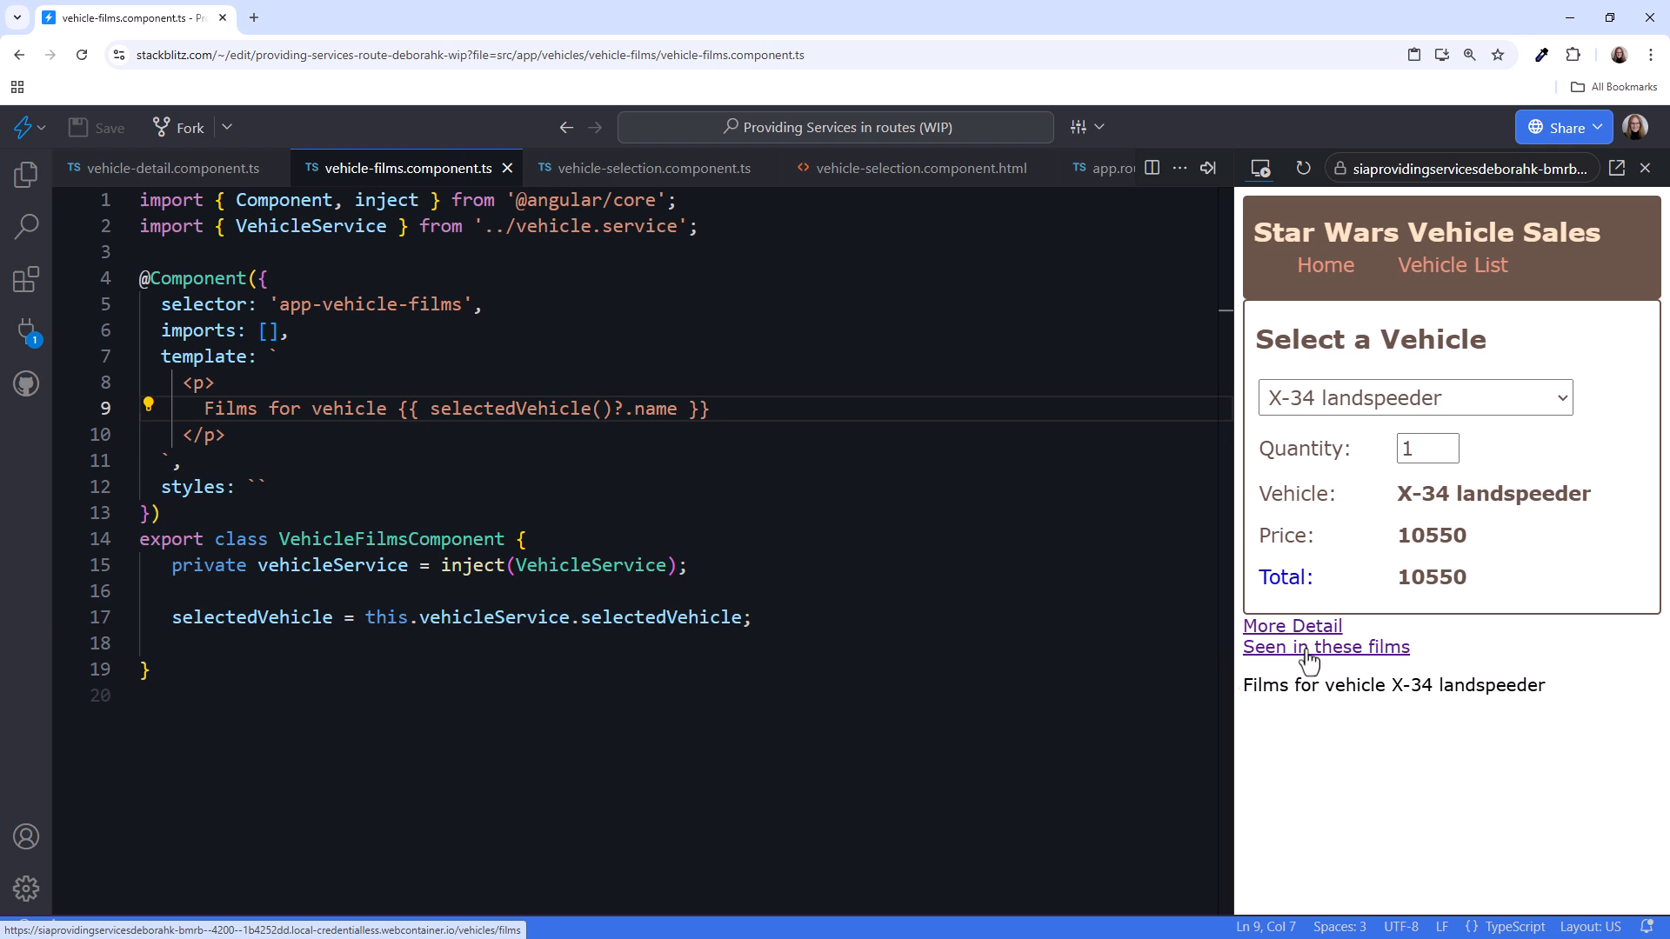
- Go Home, return to Vehicle List and confirm detail and films still name the X-34 landspeeder
left_click(1450, 265)
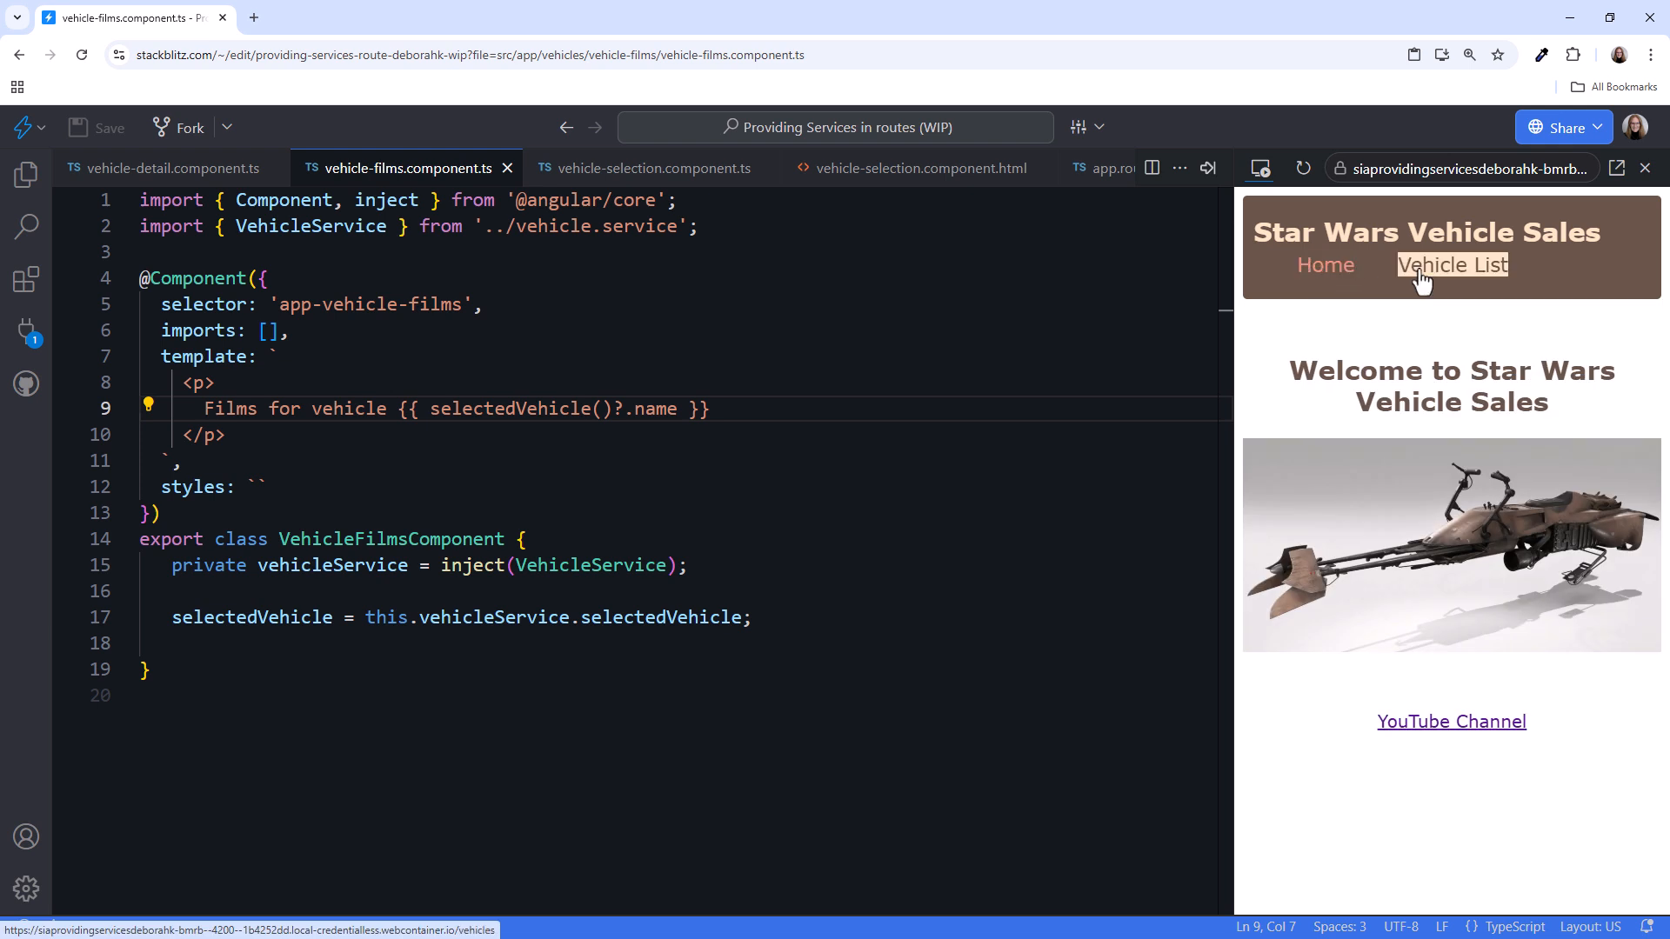
left_click(1450, 264)
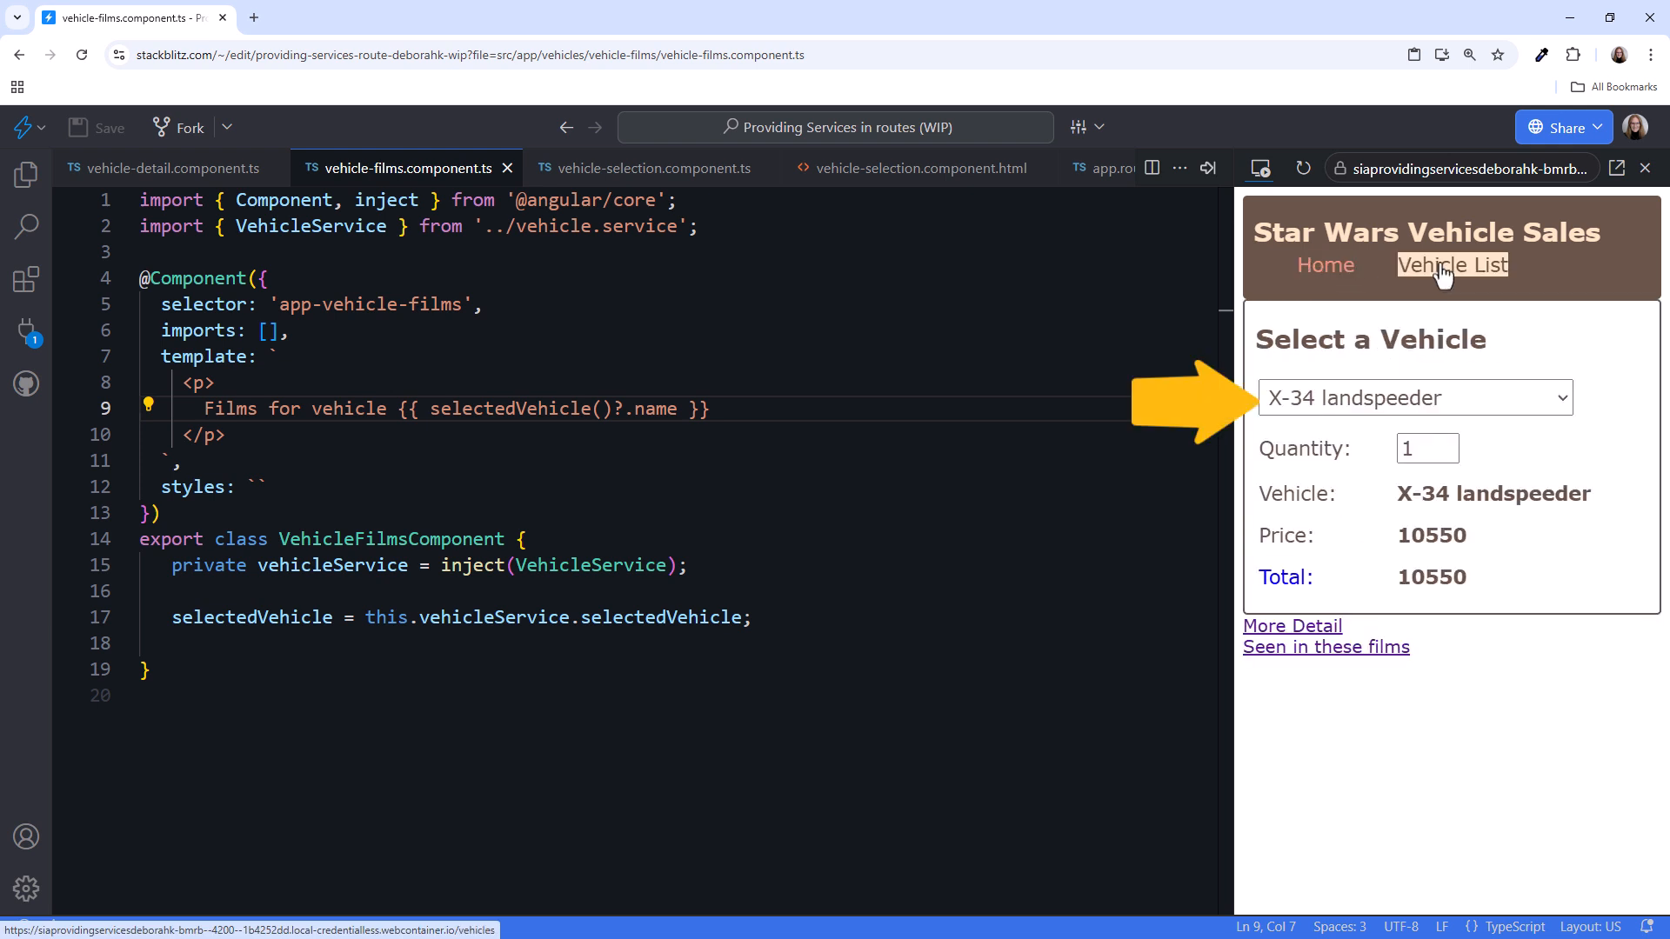
left_click(1293, 624)
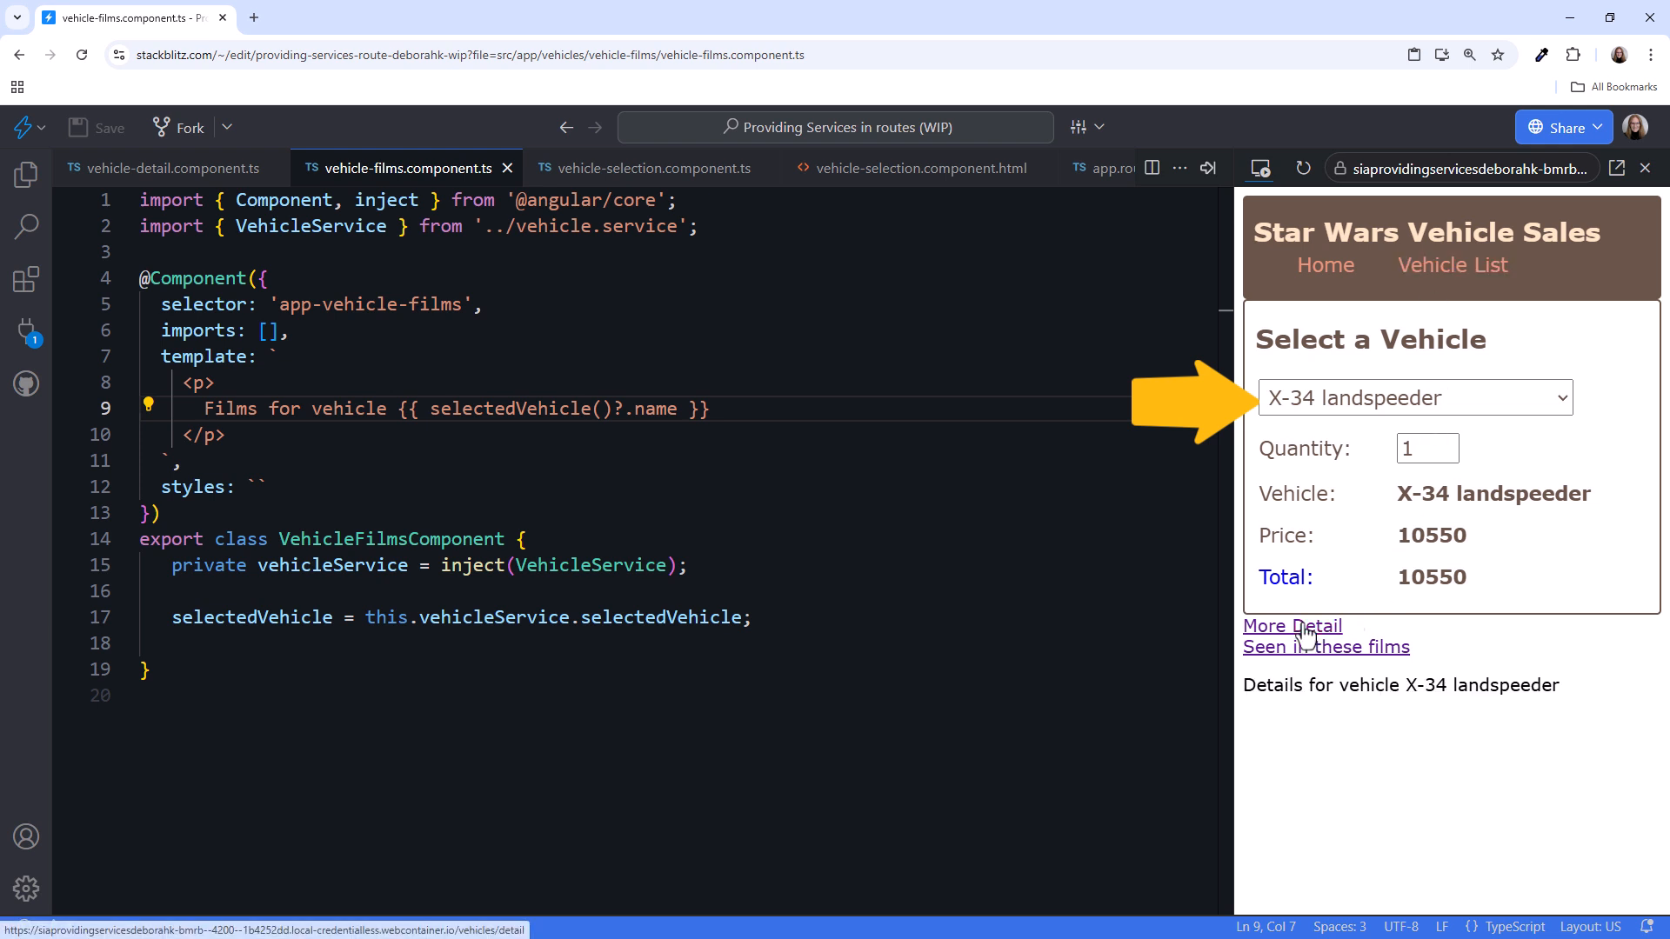
left_click(1326, 647)
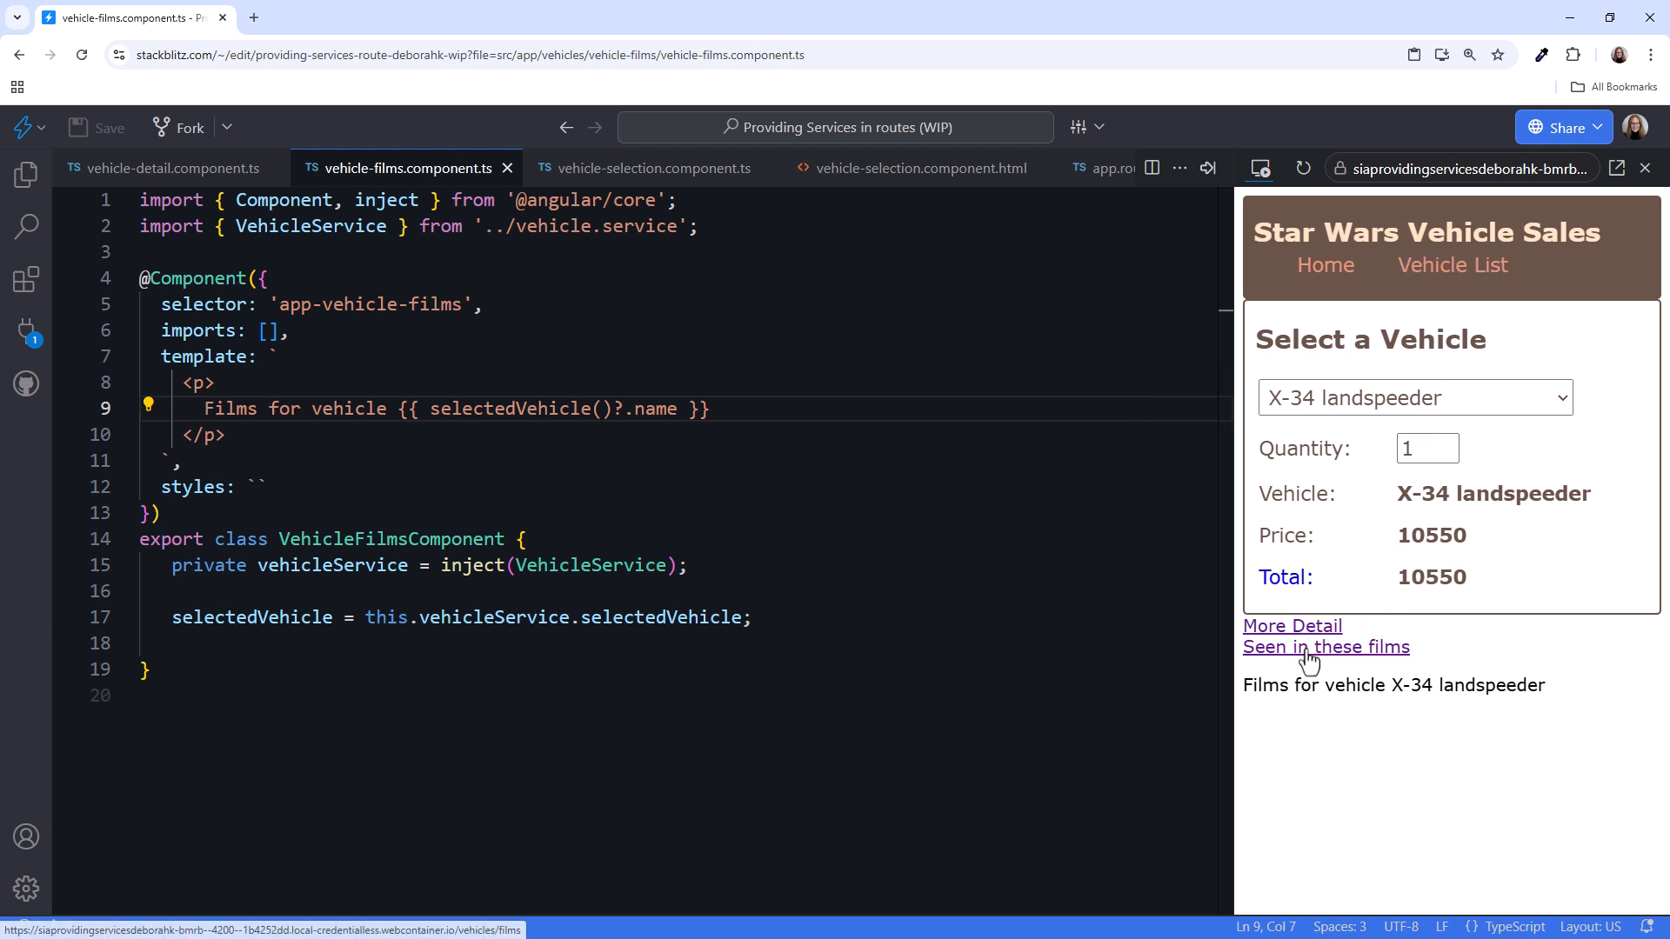